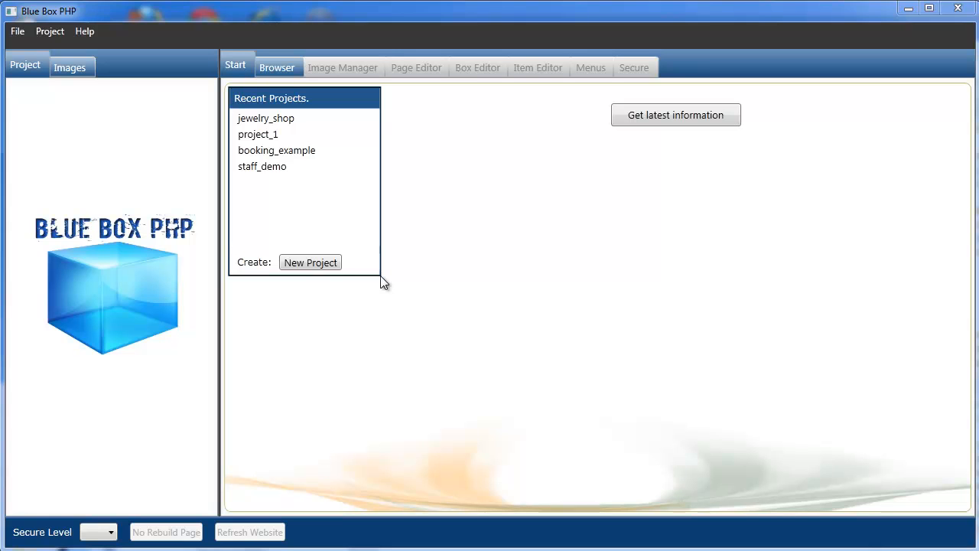
Open the jewelry_shop project from Recent Projects.
{"action": "left_click", "coordinate": [266, 118]}
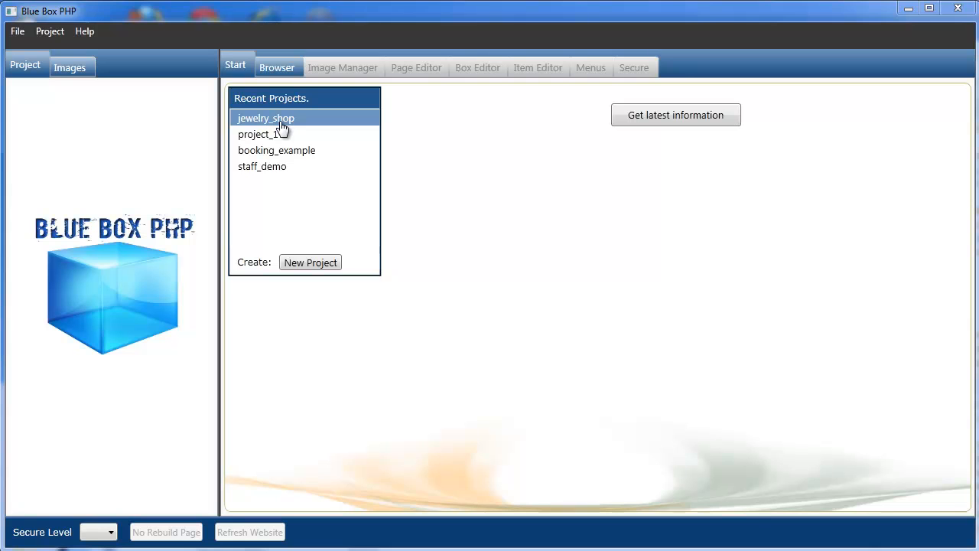
{"action": "double_click", "coordinate": [266, 118]}
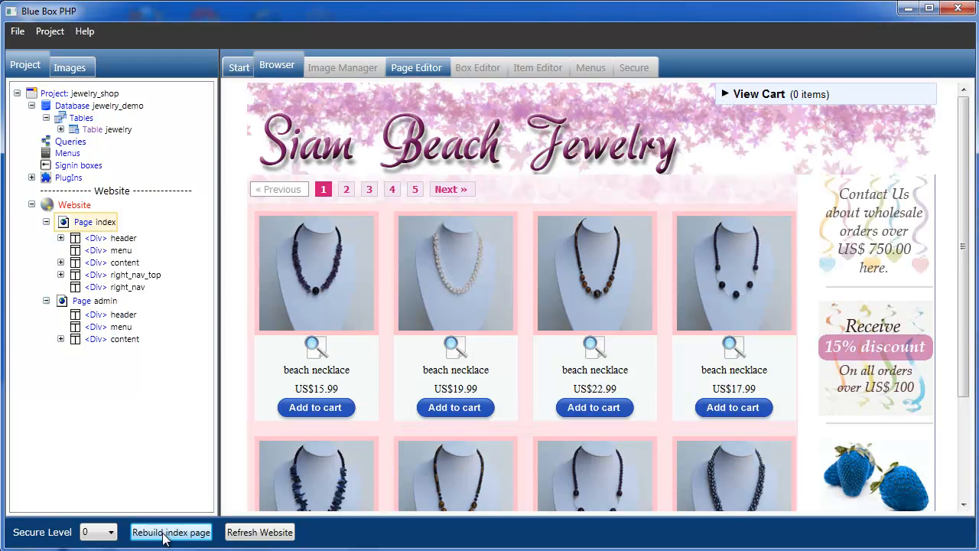
{"action": "mouse_move", "coordinate": [110, 317]}
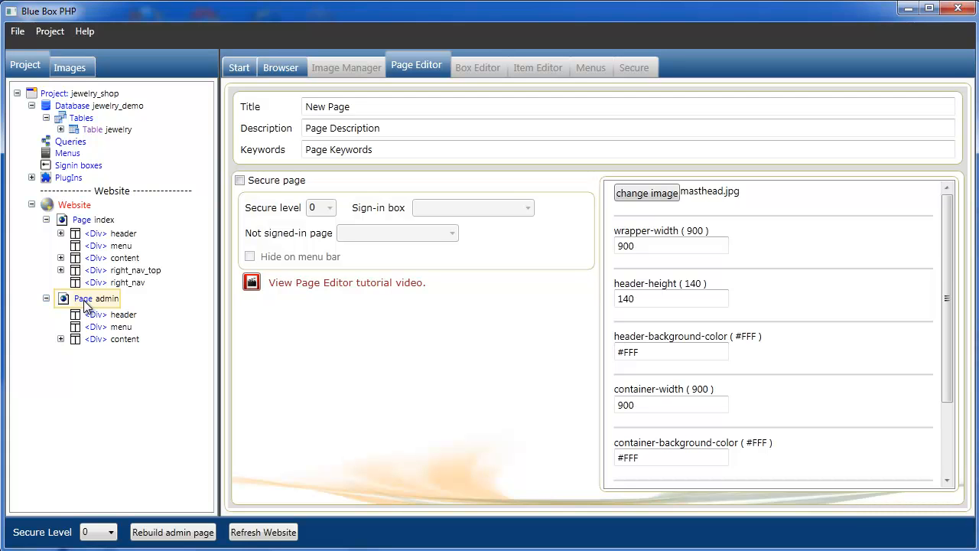
{"action": "mouse_move", "coordinate": [95, 136]}
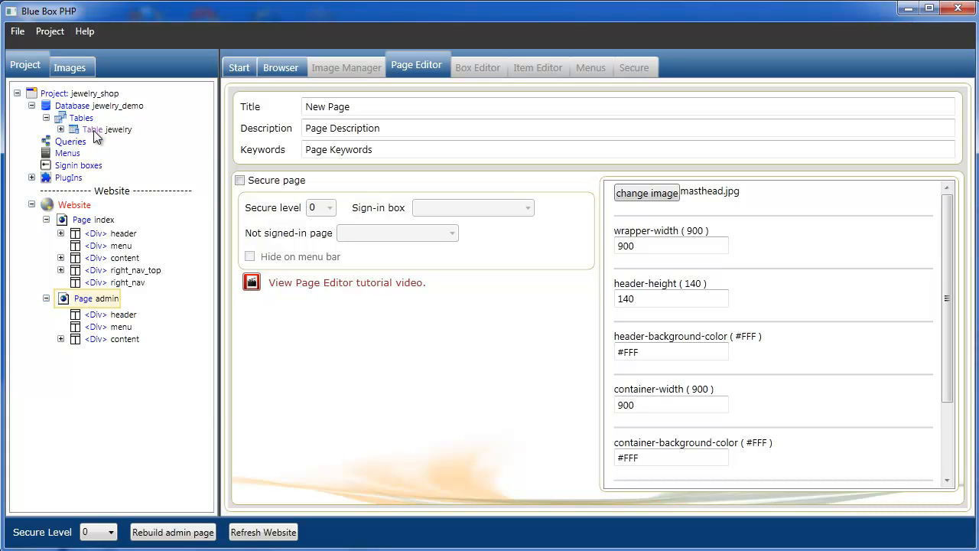
Expand Table jewelry and browse the admin product list, paging to 2 and back to 1.
{"action": "left_click", "coordinate": [61, 129]}
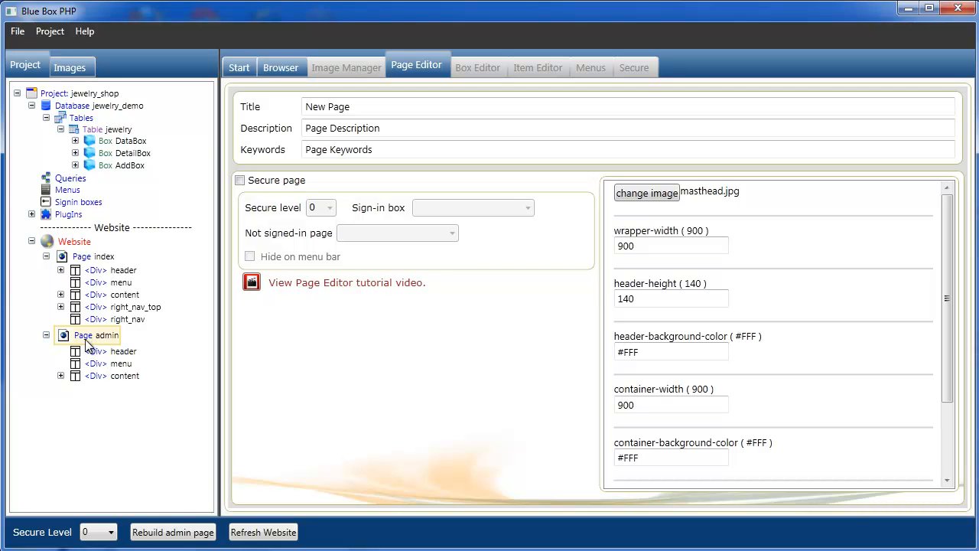
{"action": "left_click", "coordinate": [277, 67]}
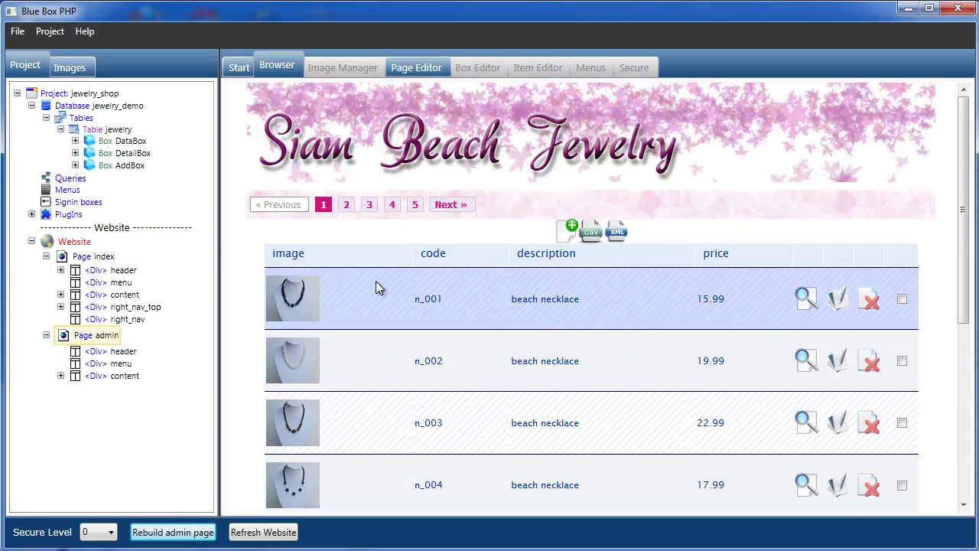
{"action": "mouse_move", "coordinate": [384, 243]}
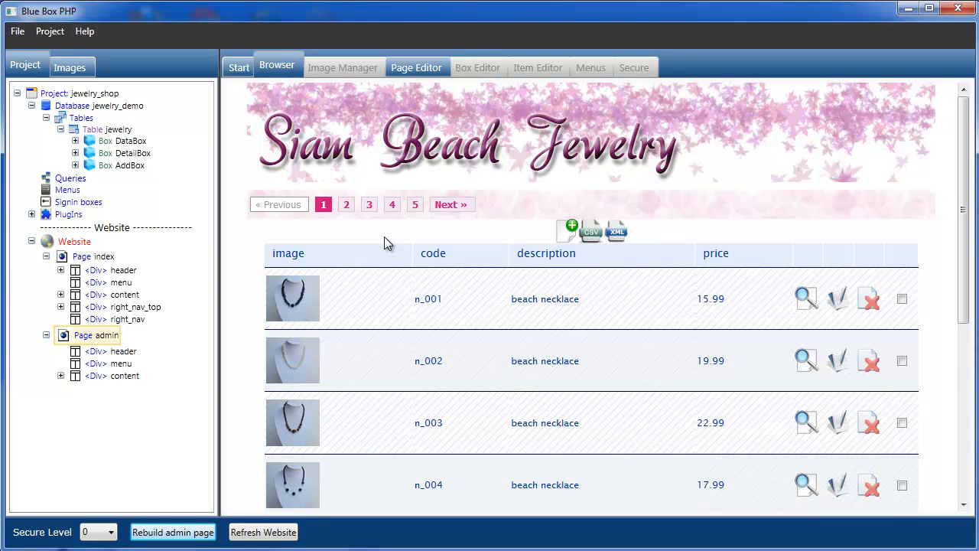
{"action": "mouse_move", "coordinate": [959, 263]}
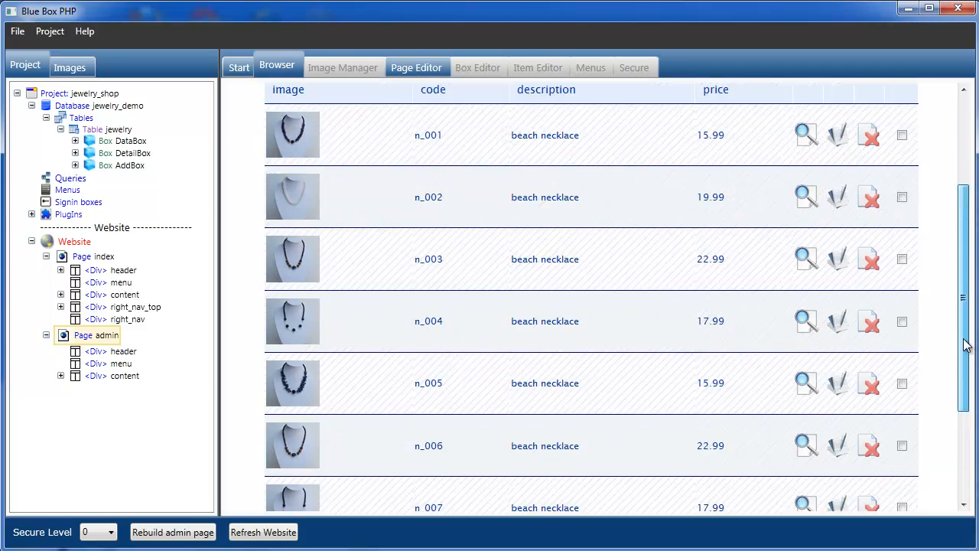
{"action": "left_click", "coordinate": [353, 205]}
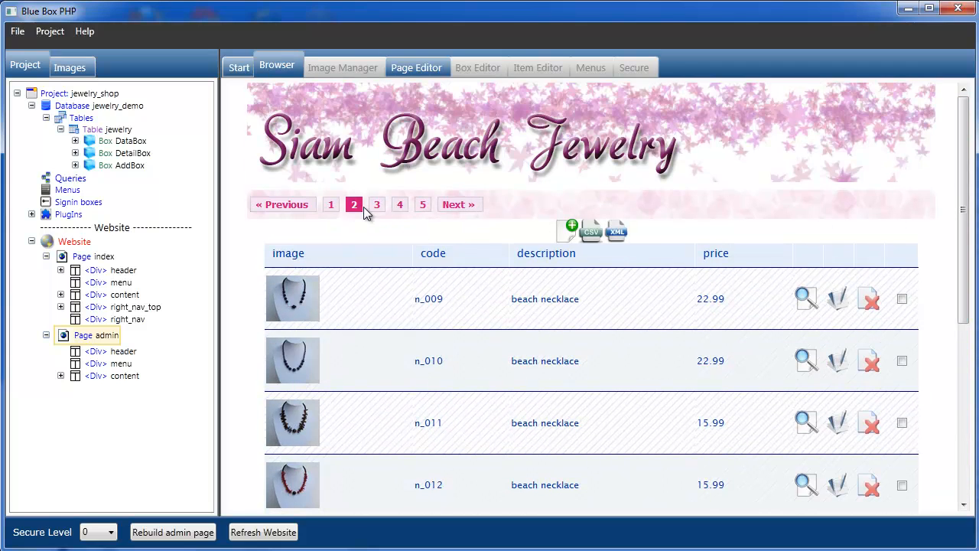
{"action": "left_click", "coordinate": [330, 205]}
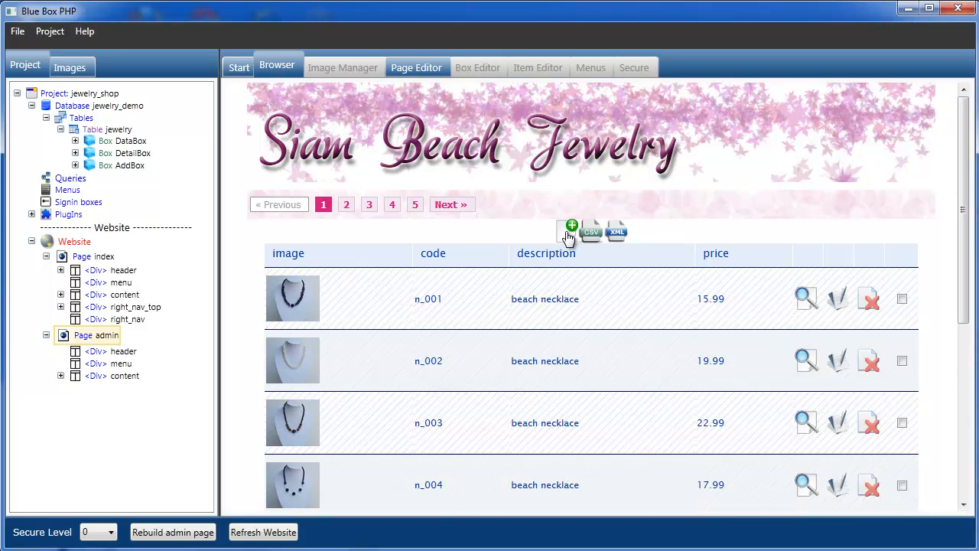
Bring up the AddBox form for a new jewelry item via the green add icon.
{"action": "left_click", "coordinate": [572, 226]}
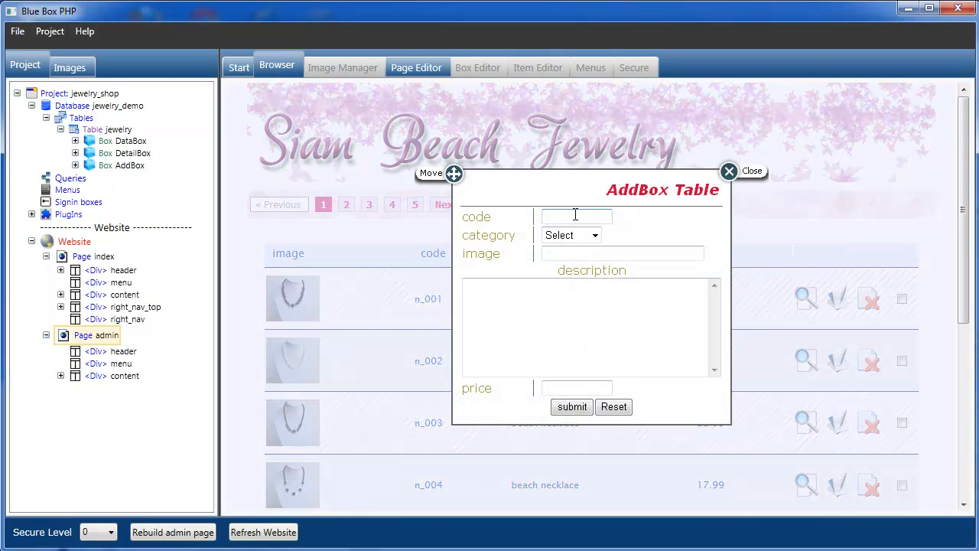
{"action": "left_click", "coordinate": [569, 235]}
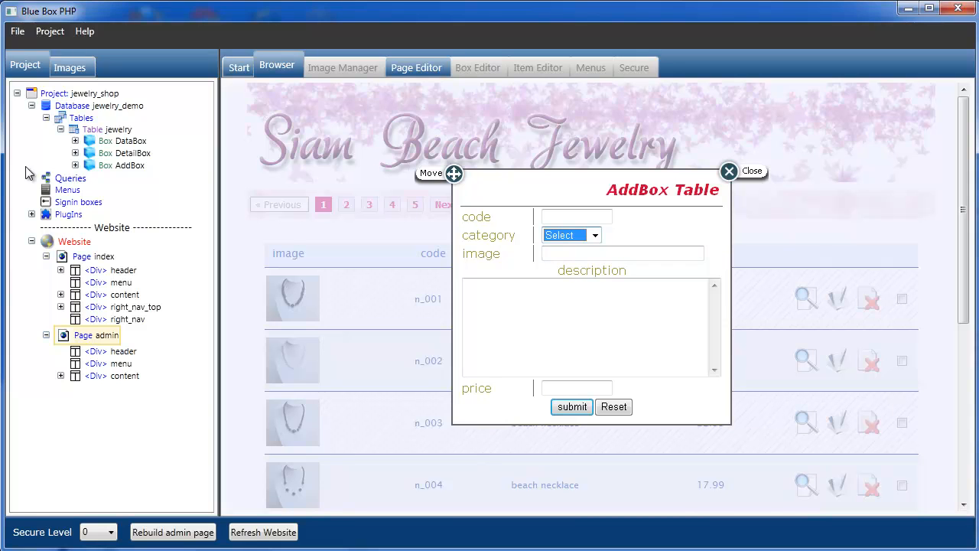
Review the AddBox image field's FileUpload settings: upload folder, unique filename and allowed extensions.
{"action": "left_click", "coordinate": [75, 165]}
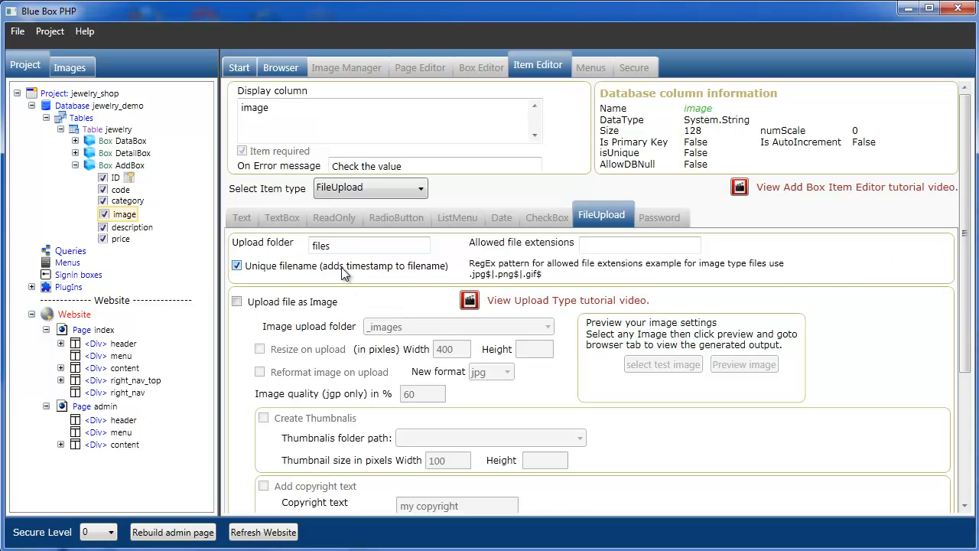
{"action": "mouse_move", "coordinate": [373, 283]}
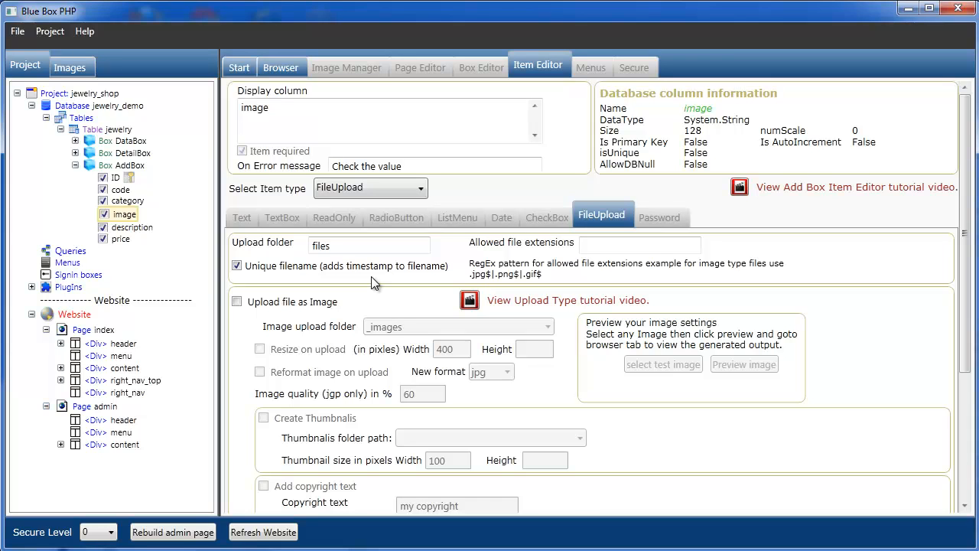
{"action": "mouse_move", "coordinate": [263, 294]}
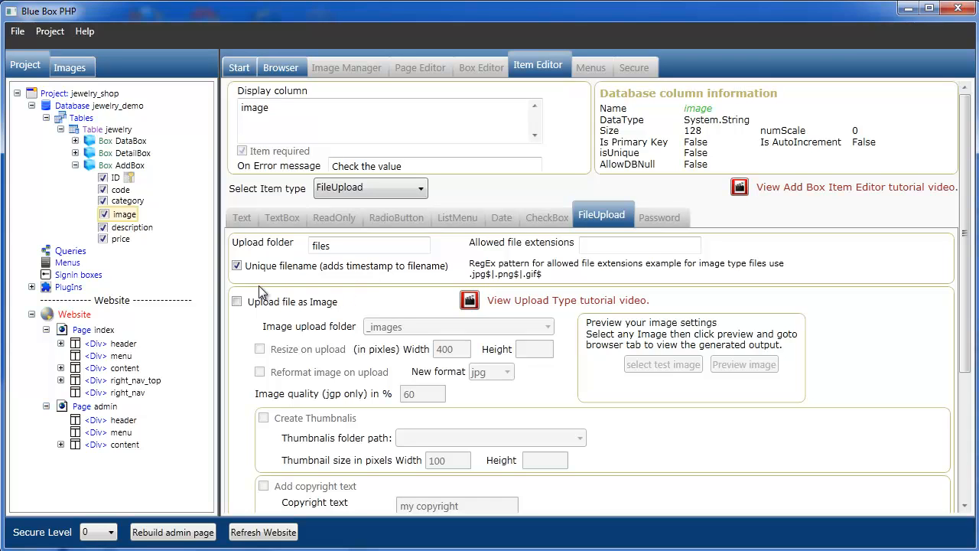
{"action": "mouse_move", "coordinate": [385, 322]}
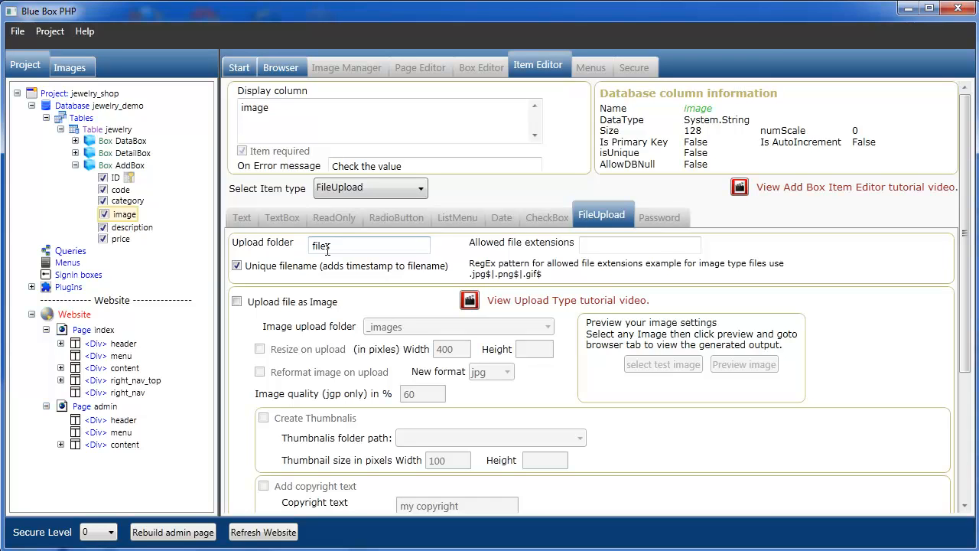
{"action": "left_click", "coordinate": [237, 266]}
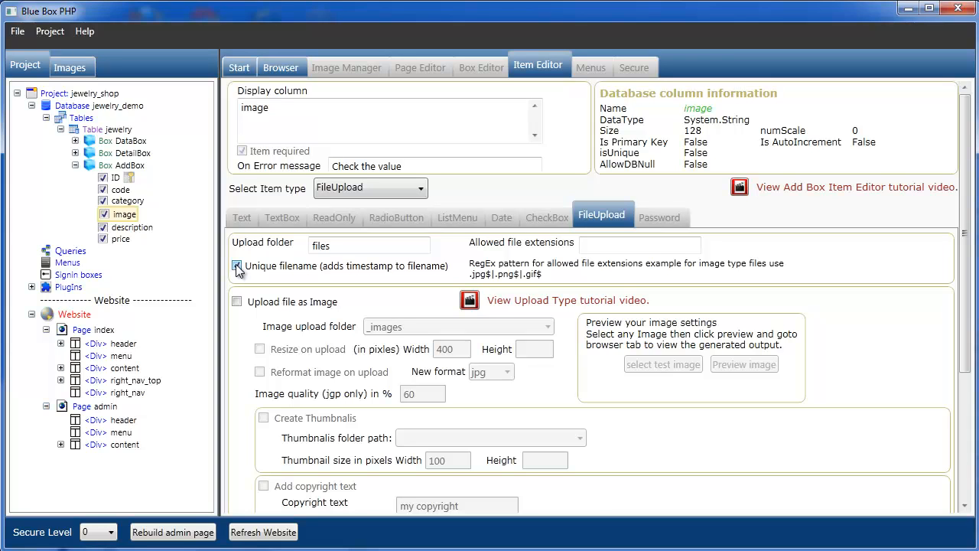
{"action": "left_click", "coordinate": [237, 267]}
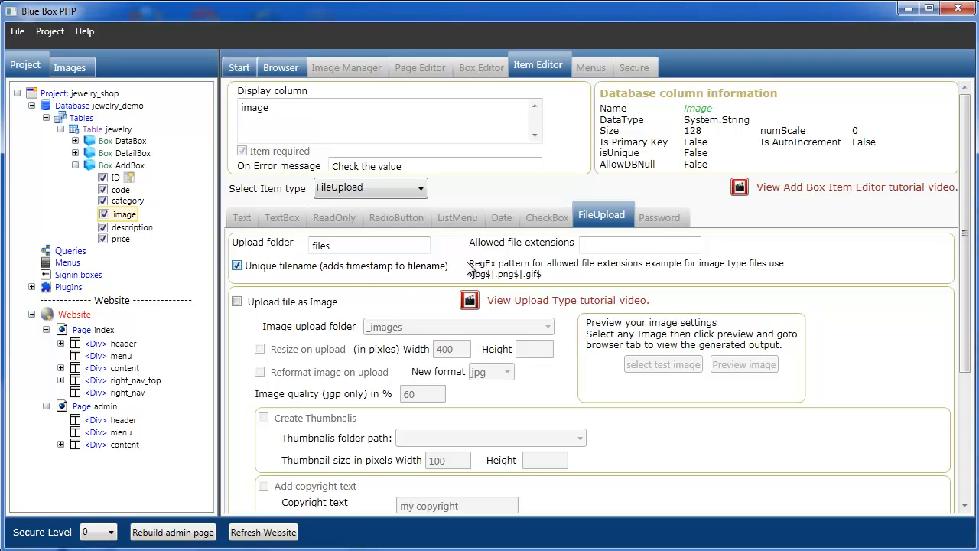
{"action": "left_click", "coordinate": [640, 245]}
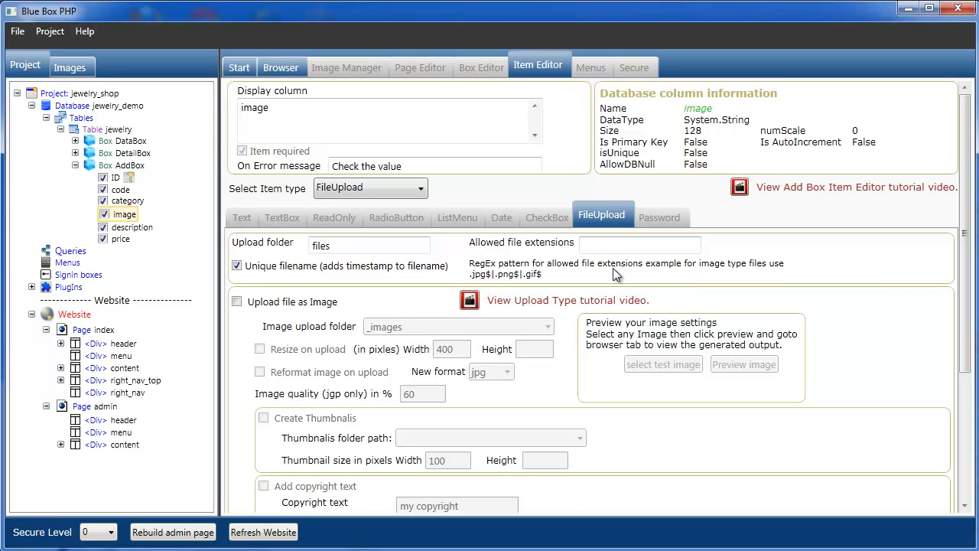
{"action": "mouse_move", "coordinate": [475, 282]}
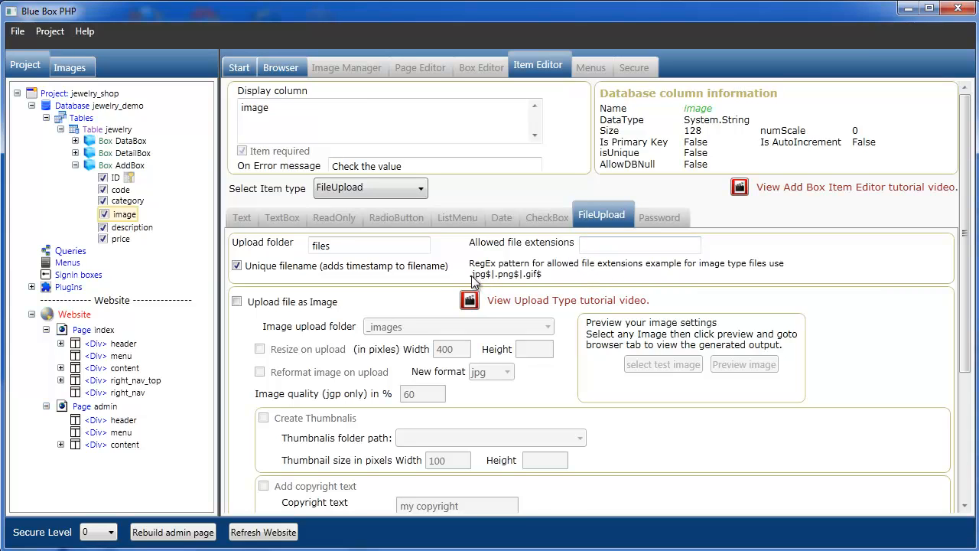
{"action": "mouse_move", "coordinate": [517, 287]}
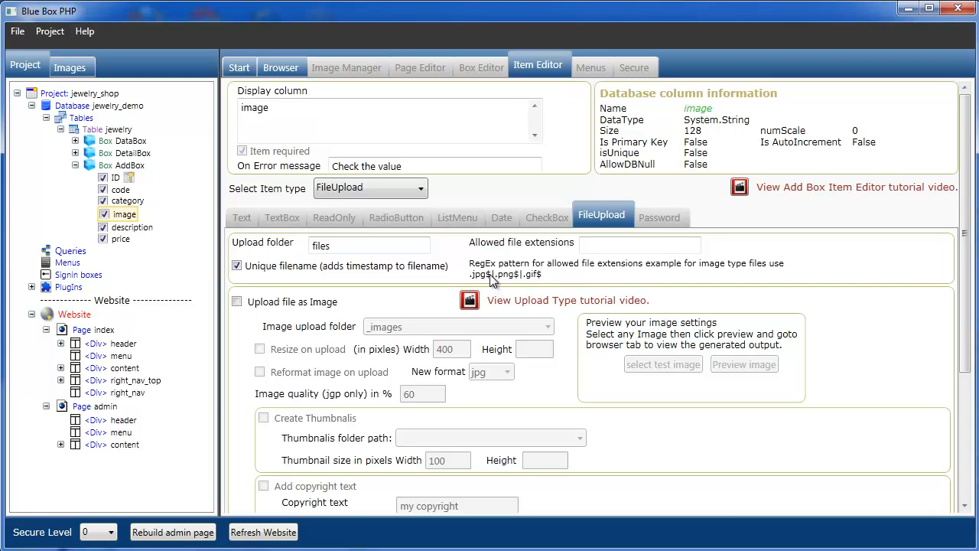
{"action": "mouse_move", "coordinate": [578, 279]}
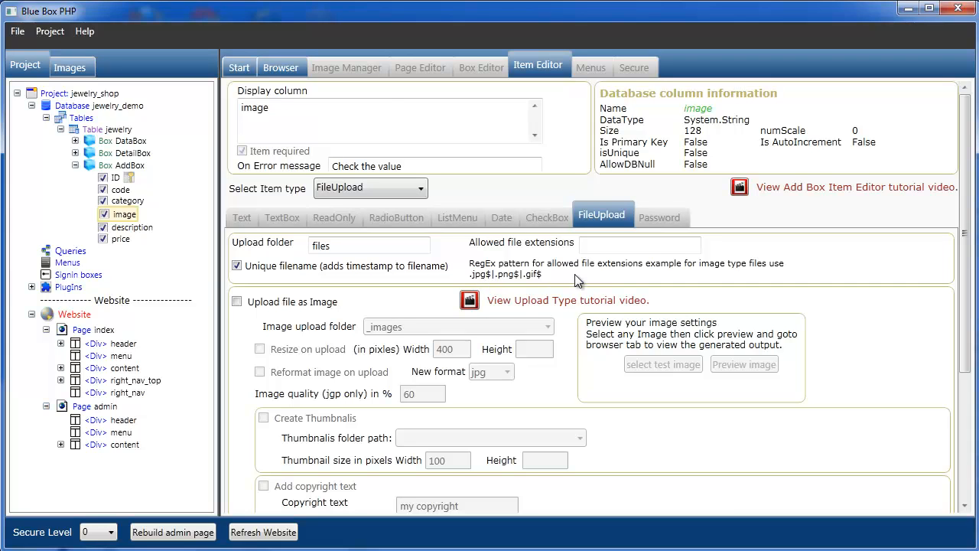
{"action": "mouse_move", "coordinate": [599, 279]}
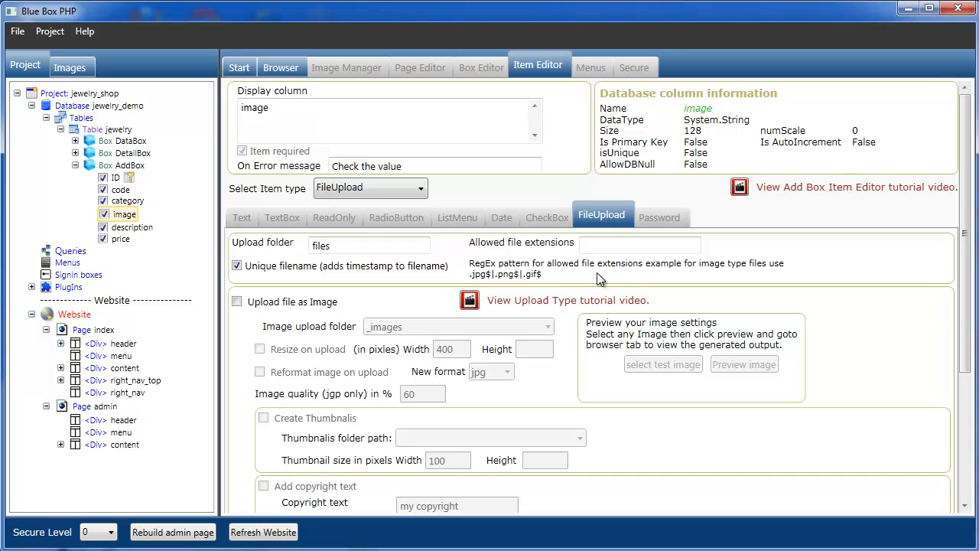
{"action": "scroll", "scroll_direction": "down", "scroll_amount": 3}
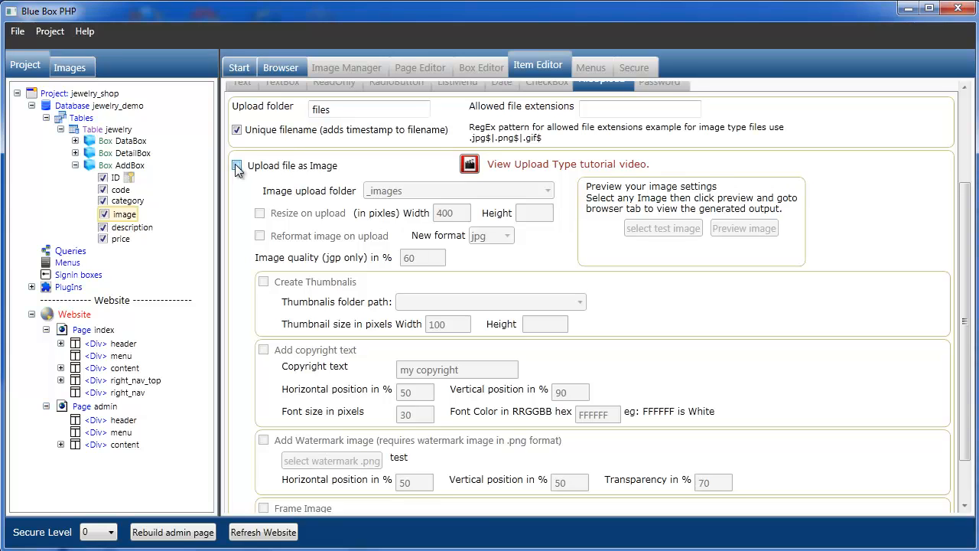
Handle uploads as images, inspect the _images folder, then return to the jewelry table structure.
{"action": "left_click", "coordinate": [235, 165]}
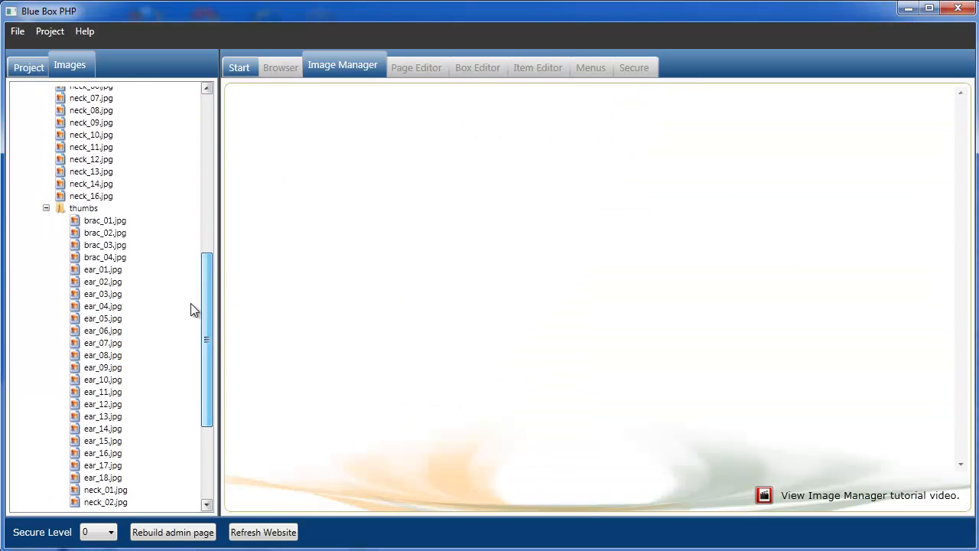
{"action": "scroll", "scroll_direction": "up", "scroll_amount": 3}
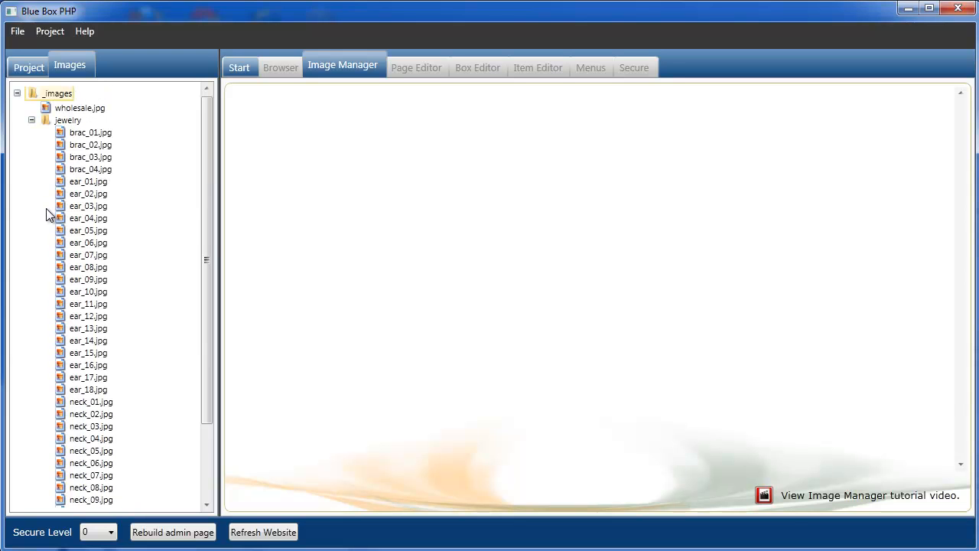
{"action": "scroll", "scroll_direction": "down", "scroll_amount": 3}
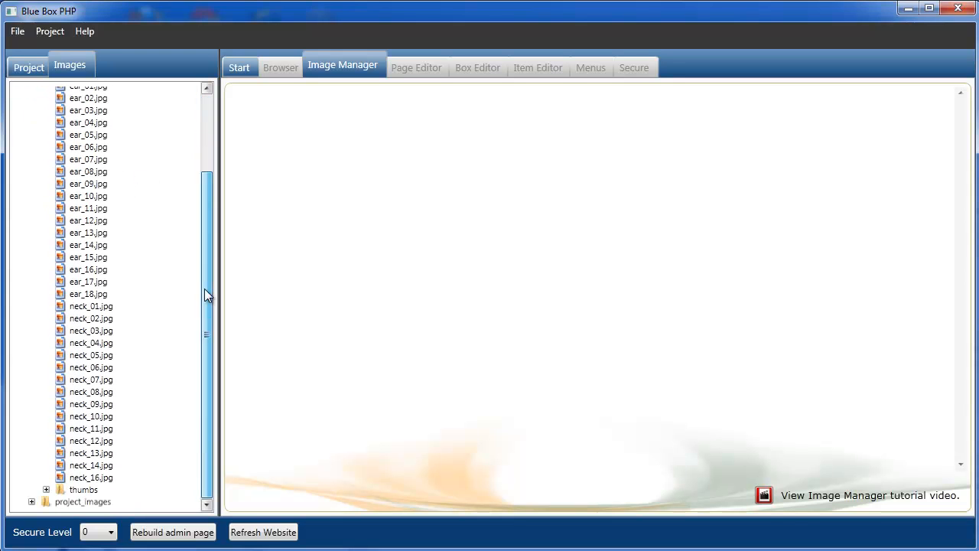
{"action": "scroll", "scroll_direction": "up", "scroll_amount": 3}
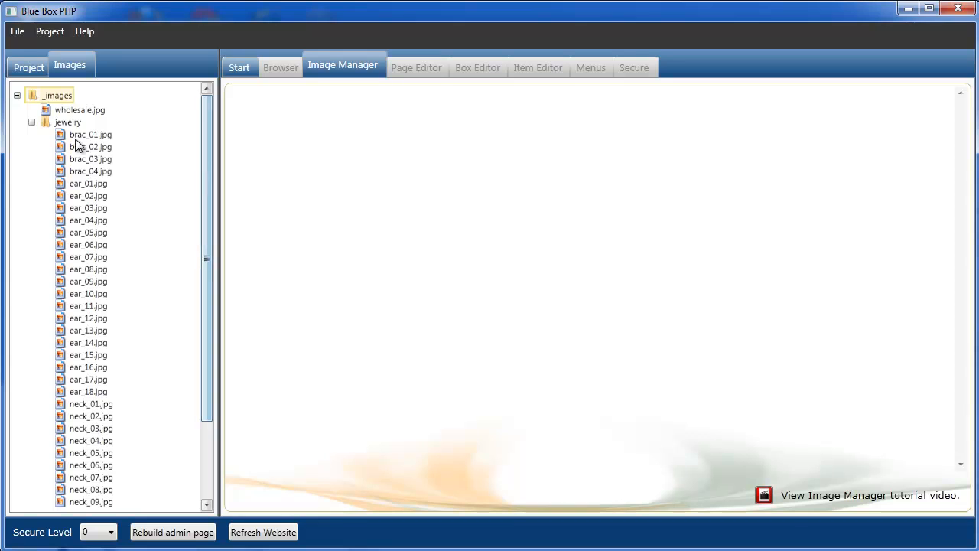
{"action": "left_click", "coordinate": [32, 123]}
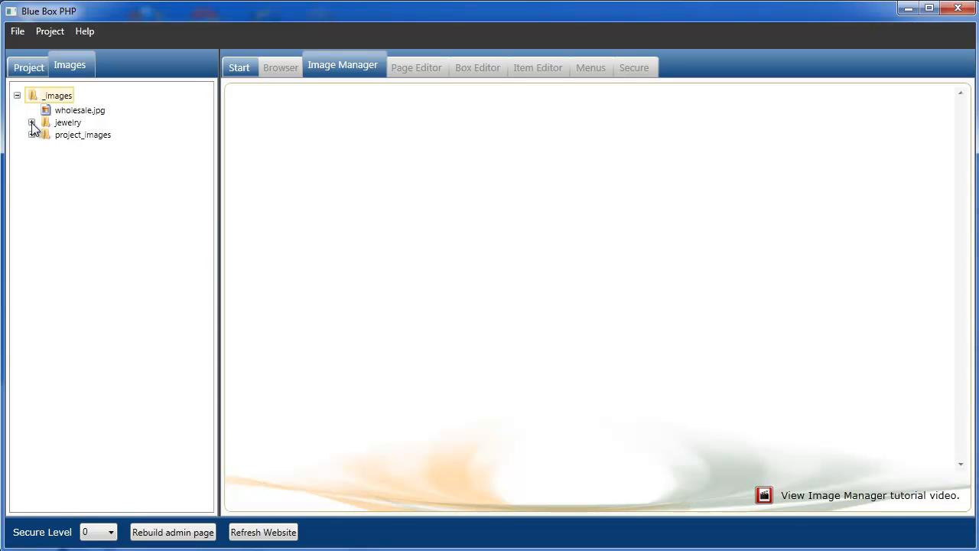
{"action": "left_click", "coordinate": [32, 123]}
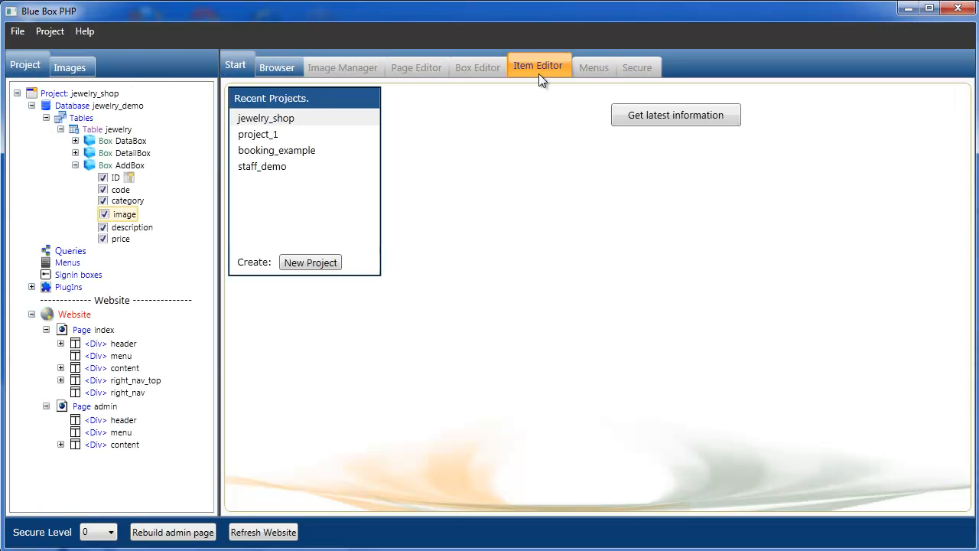
Upload the image field into _images/jewelry with resize on upload at 500 by 430.
{"action": "left_click", "coordinate": [538, 68]}
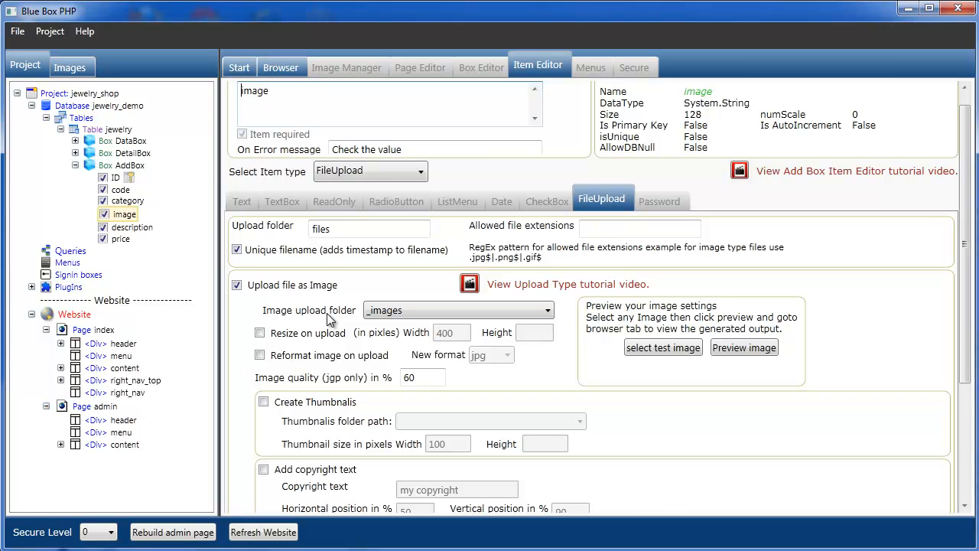
{"action": "left_click", "coordinate": [546, 309]}
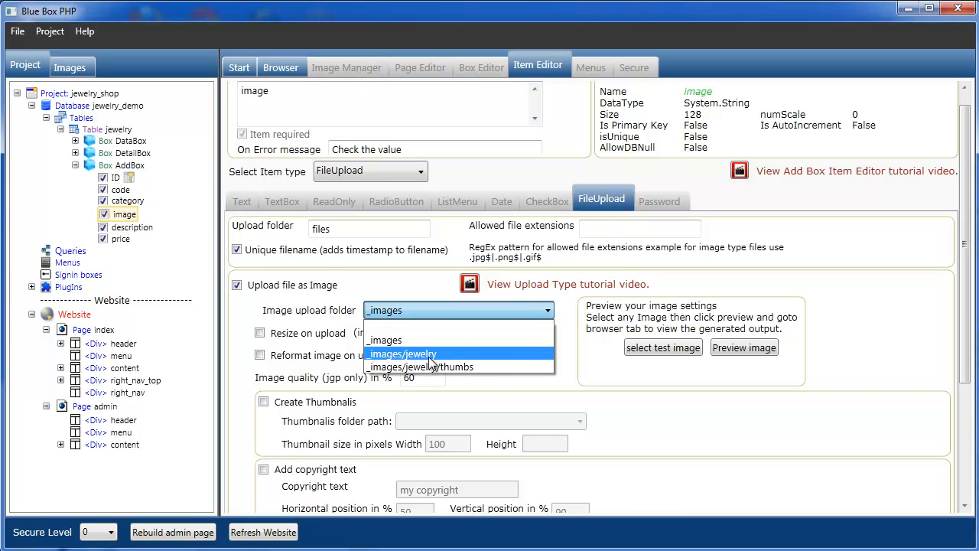
{"action": "left_click", "coordinate": [404, 353]}
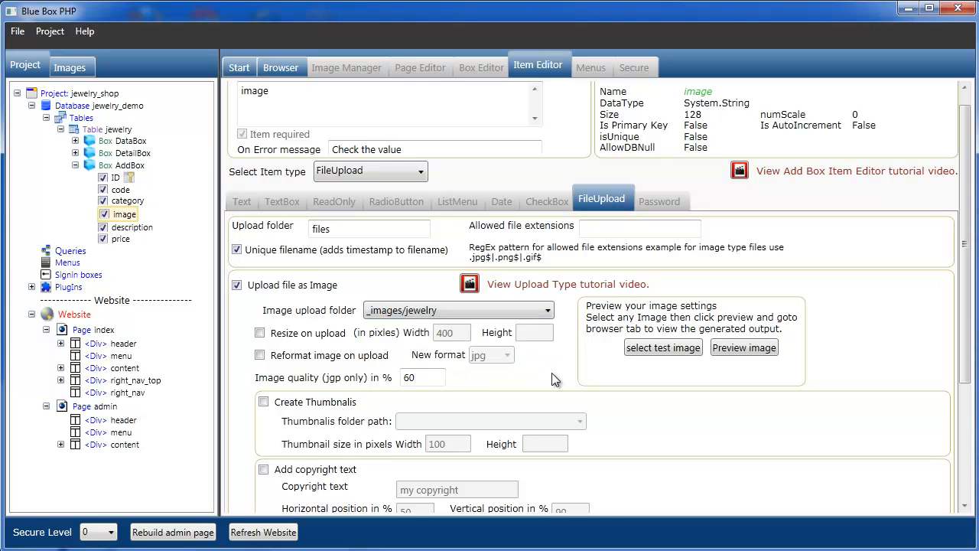
{"action": "mouse_move", "coordinate": [297, 349]}
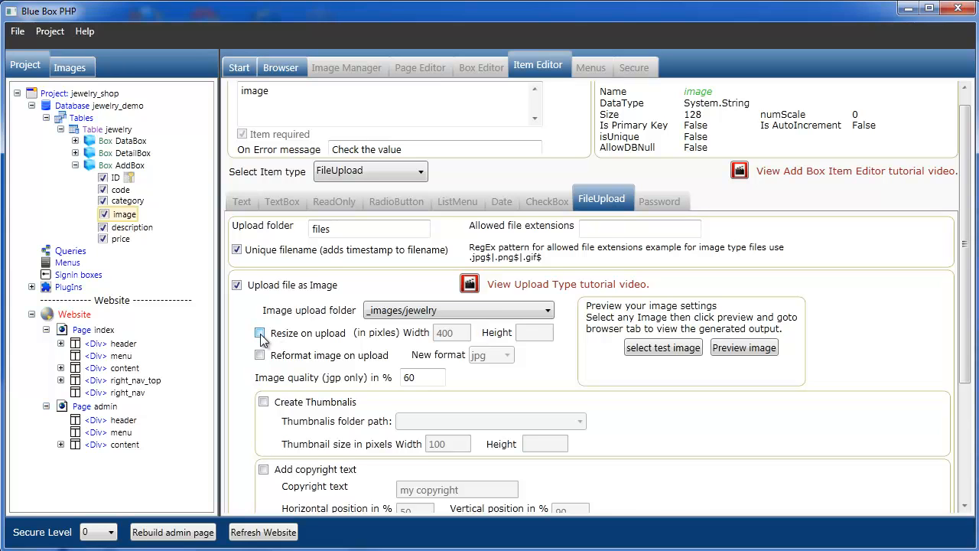
{"action": "left_click", "coordinate": [260, 333]}
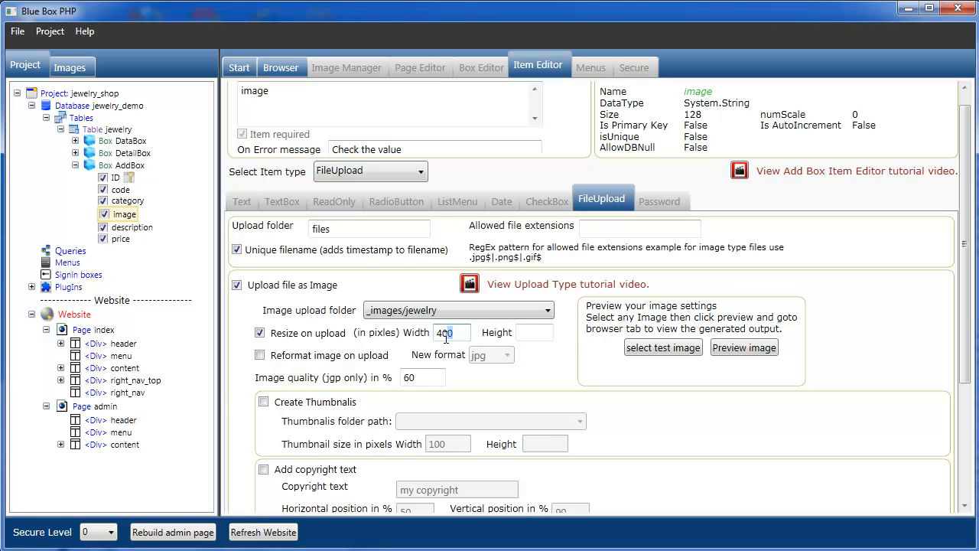
{"action": "triple_click", "coordinate": [447, 332]}
{"action": "type", "text": "500"}
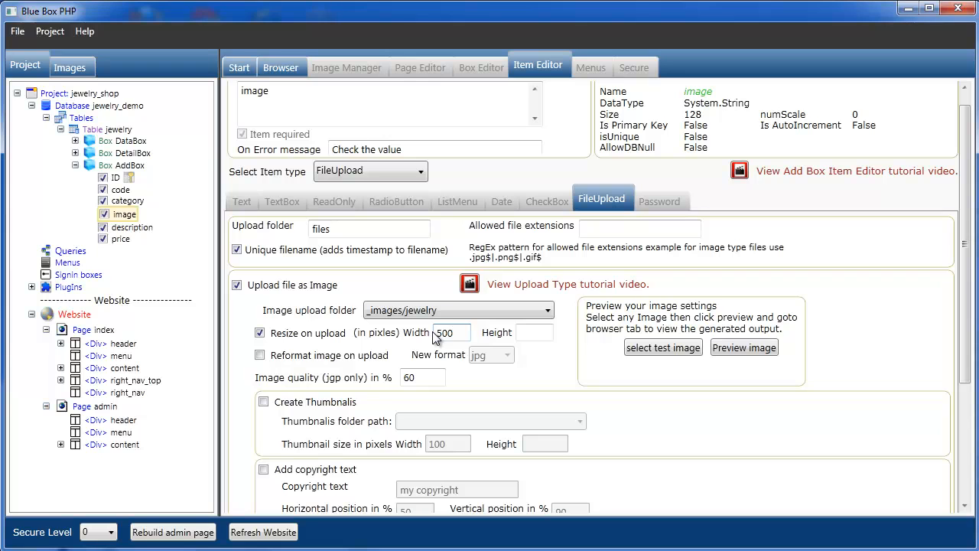
{"action": "left_click", "coordinate": [533, 331]}
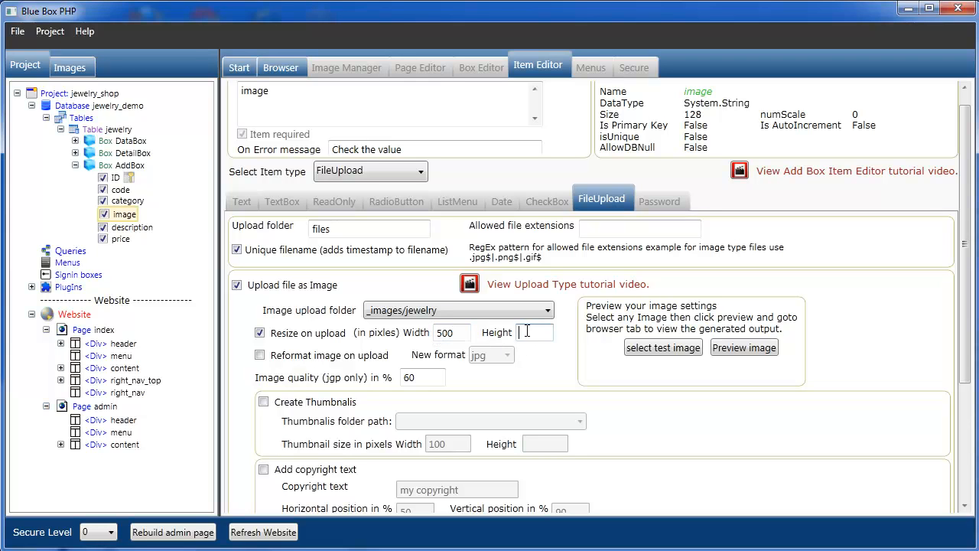
{"action": "type", "text": "430"}
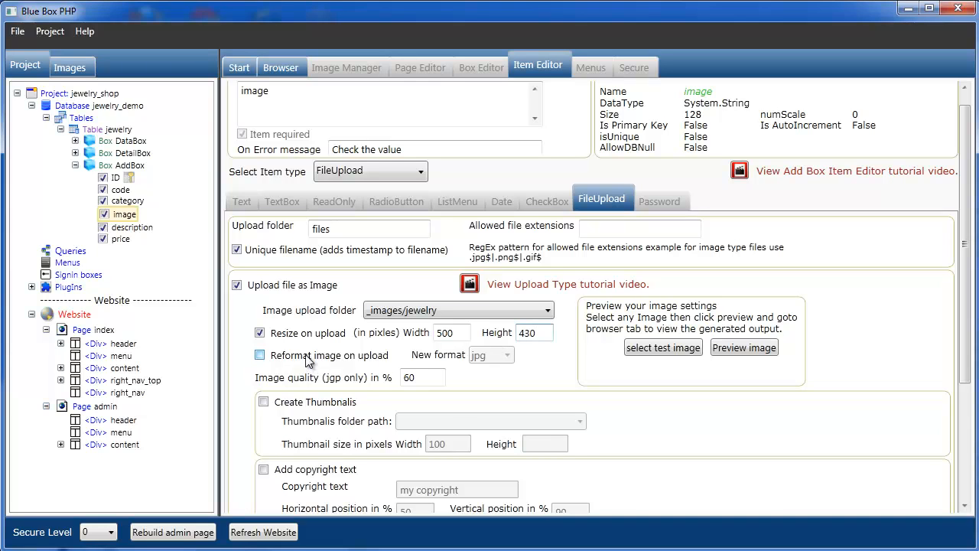
{"action": "mouse_move", "coordinate": [385, 363]}
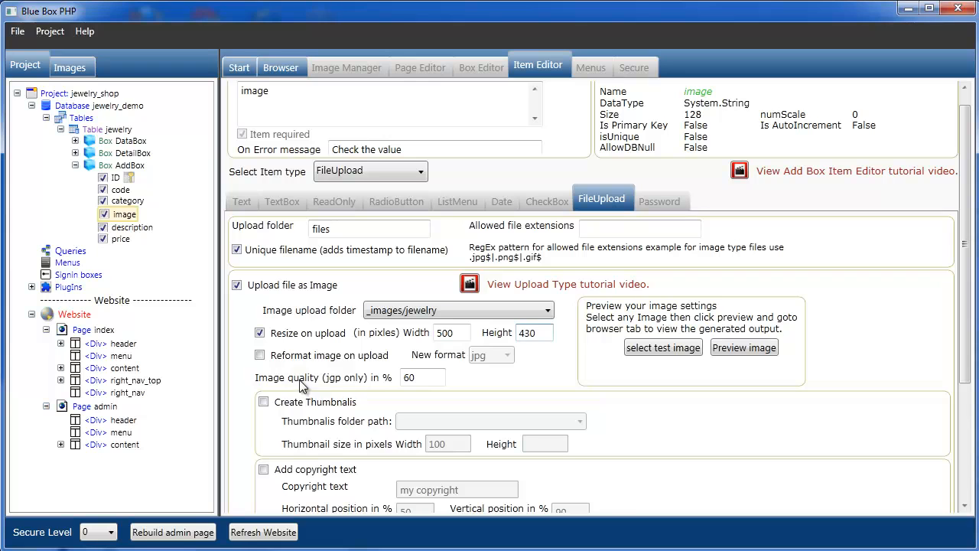
{"action": "mouse_move", "coordinate": [395, 380]}
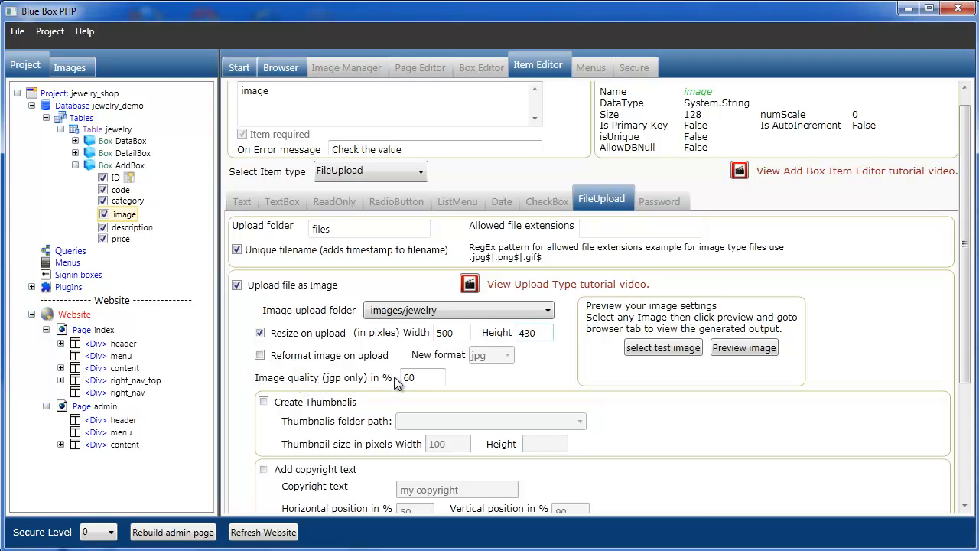
Enable thumbnail creation, saving thumbnails to _images/jewelry/thumbs.
{"action": "scroll", "scroll_direction": "down", "scroll_amount": 3}
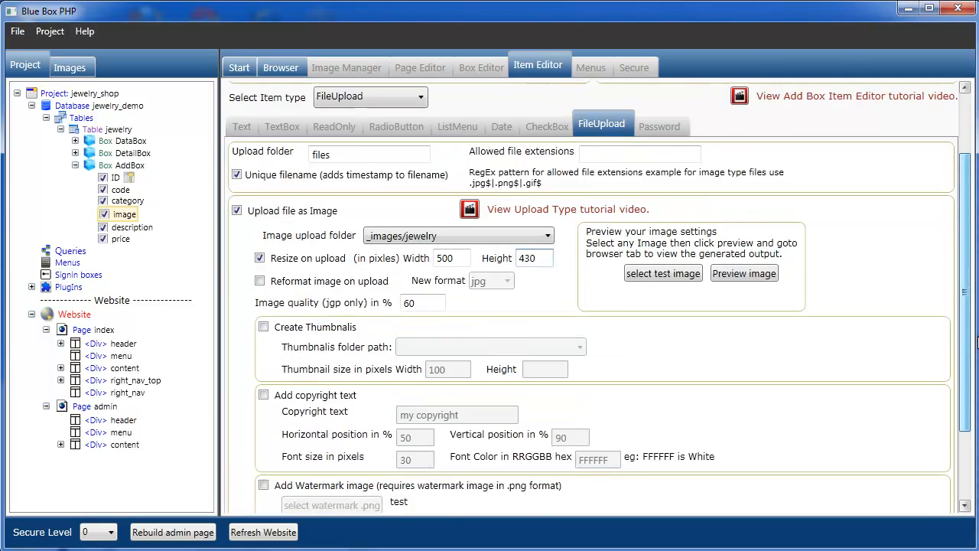
{"action": "scroll", "scroll_direction": "down", "scroll_amount": 3}
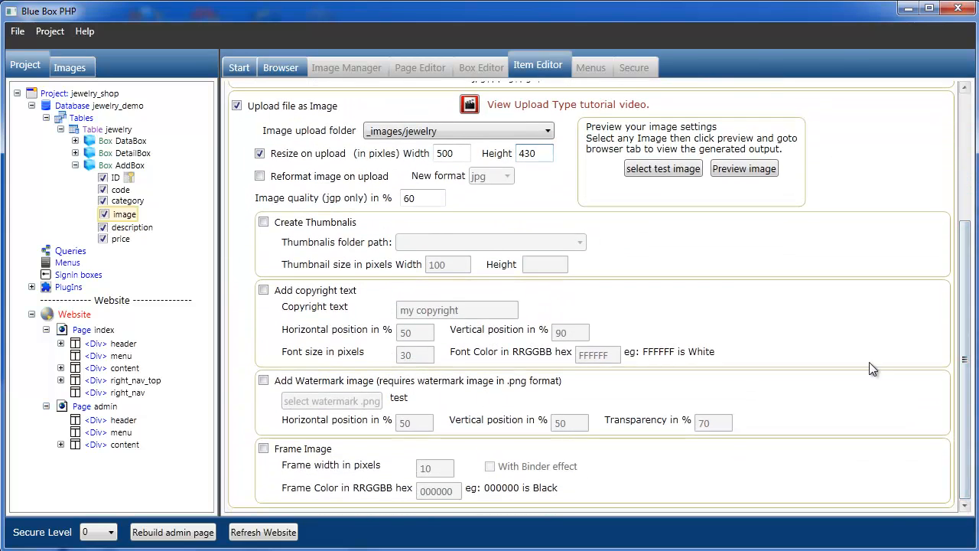
{"action": "left_click", "coordinate": [263, 222]}
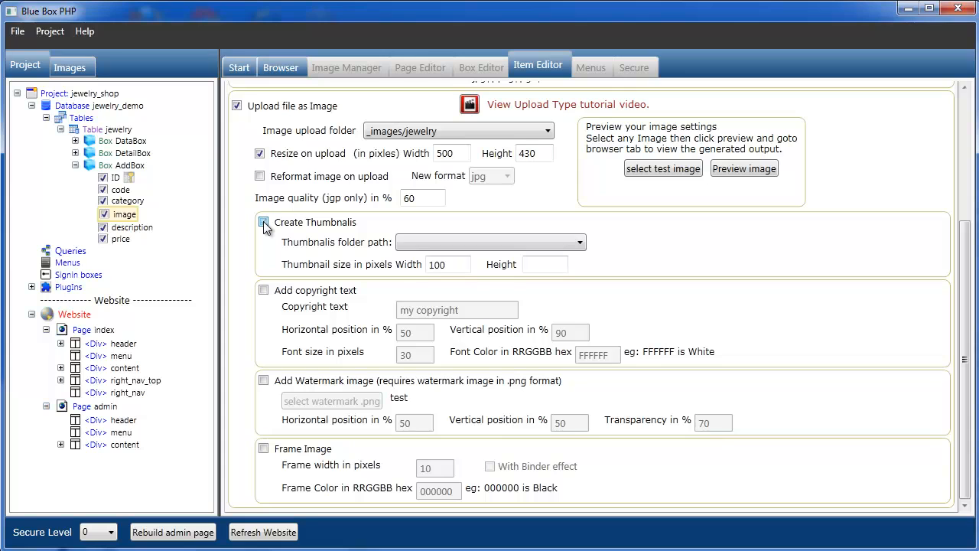
{"action": "left_click", "coordinate": [263, 221]}
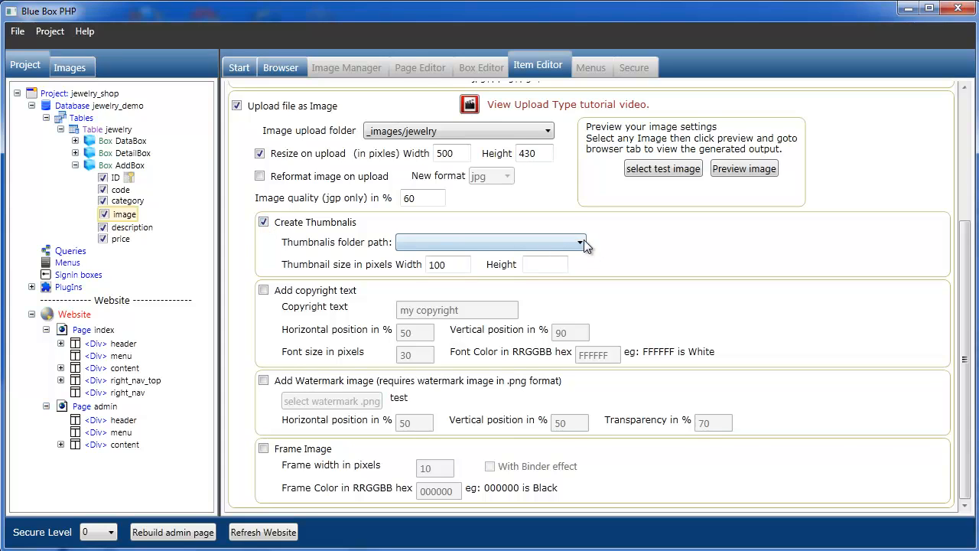
{"action": "left_click", "coordinate": [578, 241]}
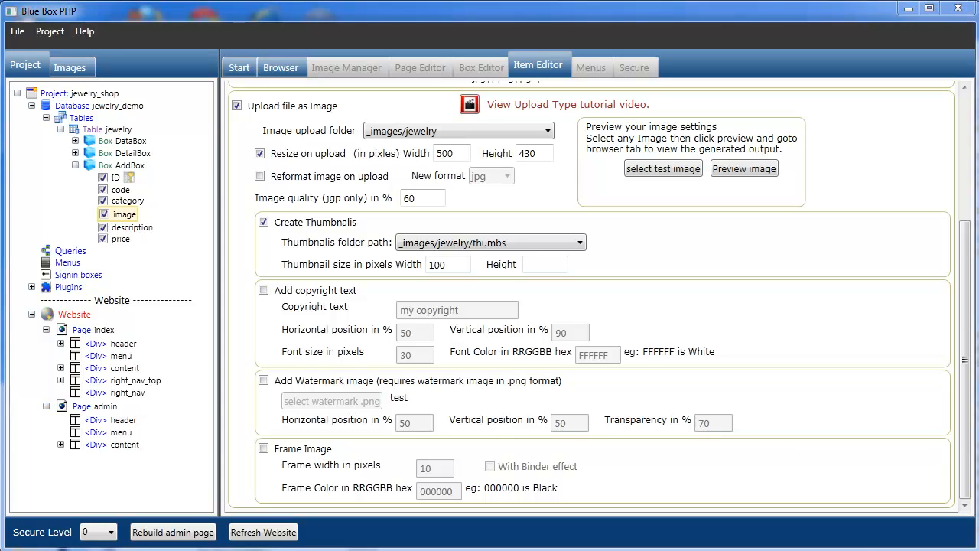
{"action": "mouse_move", "coordinate": [456, 320]}
{"action": "type", "text": "172"}
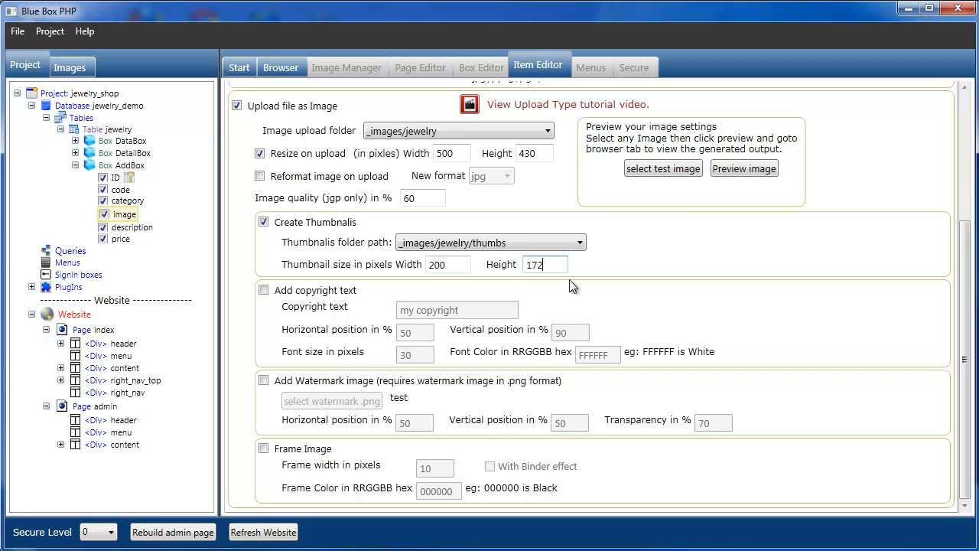
{"action": "mouse_move", "coordinate": [358, 299]}
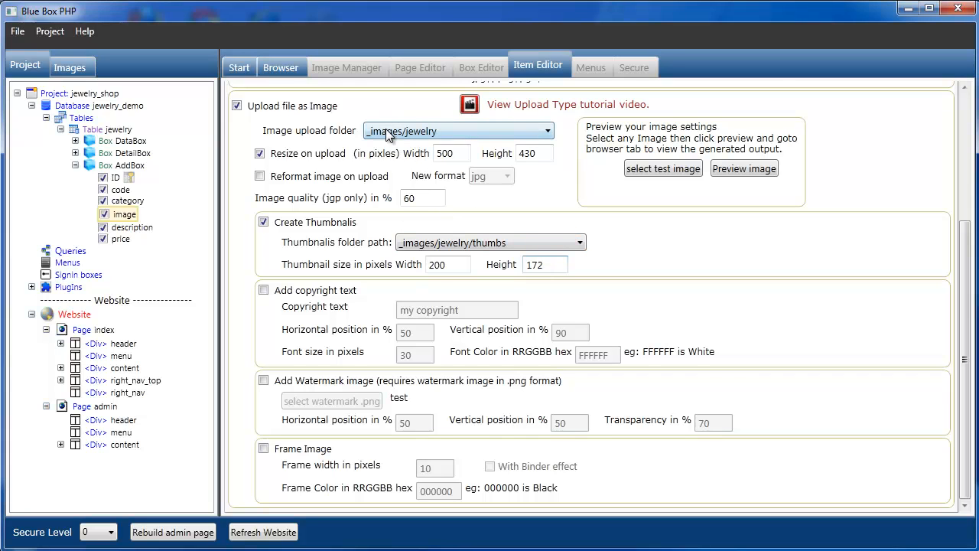
{"action": "mouse_move", "coordinate": [719, 196]}
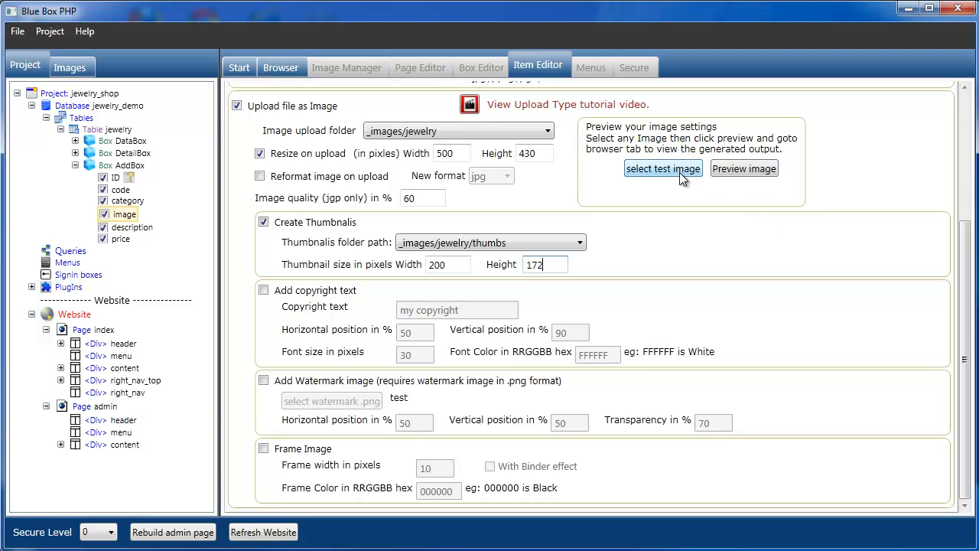
Choose neck_09.jpg from JewelryShopAssets as the test image for previewing.
{"action": "left_click", "coordinate": [663, 168]}
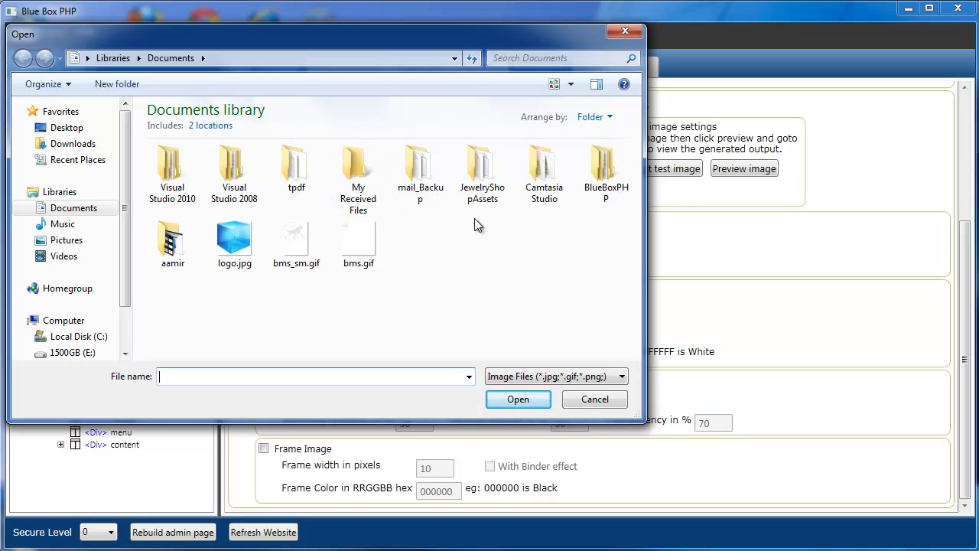
{"action": "double_click", "coordinate": [482, 166]}
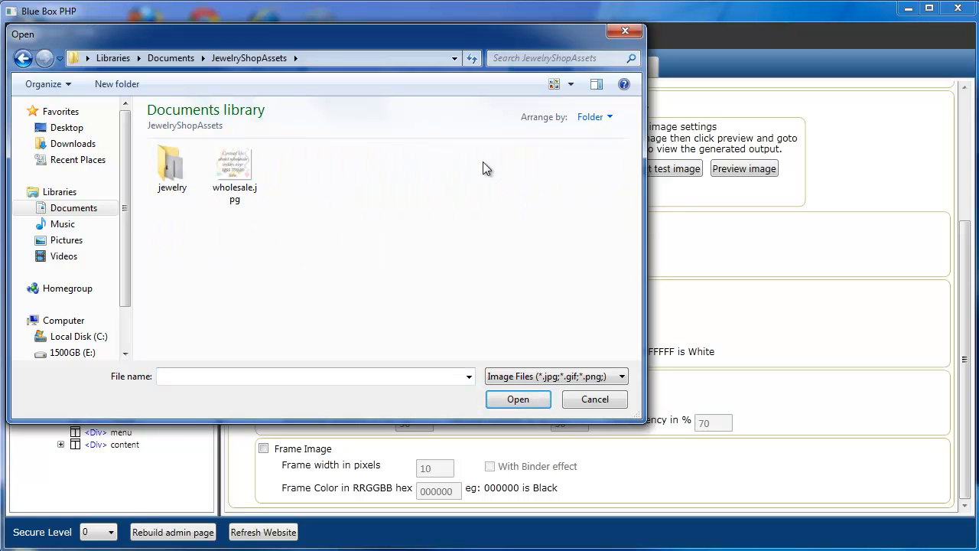
{"action": "double_click", "coordinate": [172, 164]}
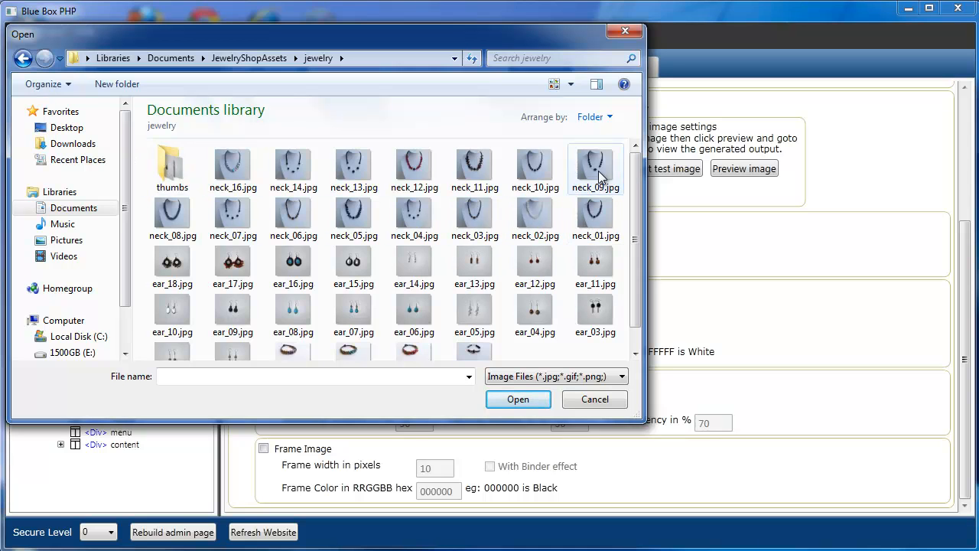
{"action": "left_click", "coordinate": [595, 168]}
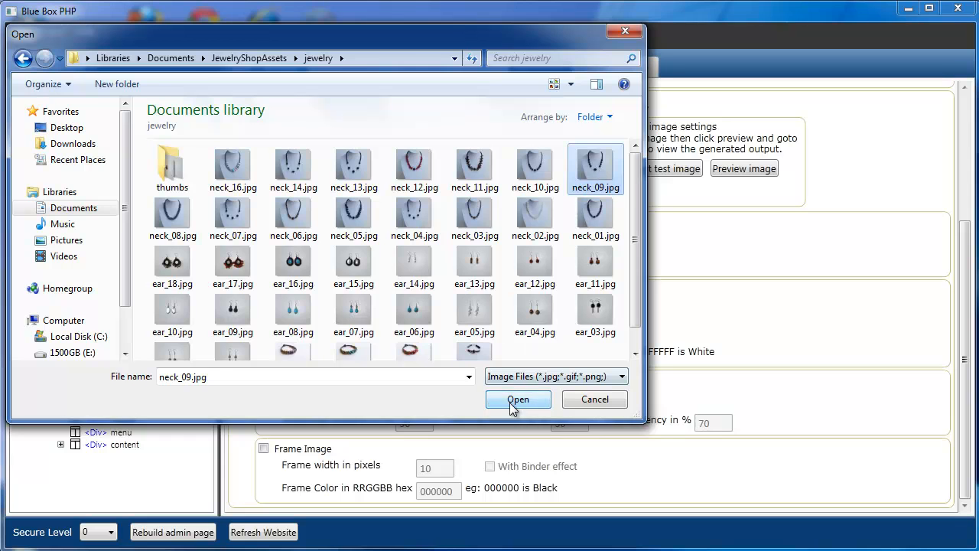
{"action": "left_click", "coordinate": [517, 398]}
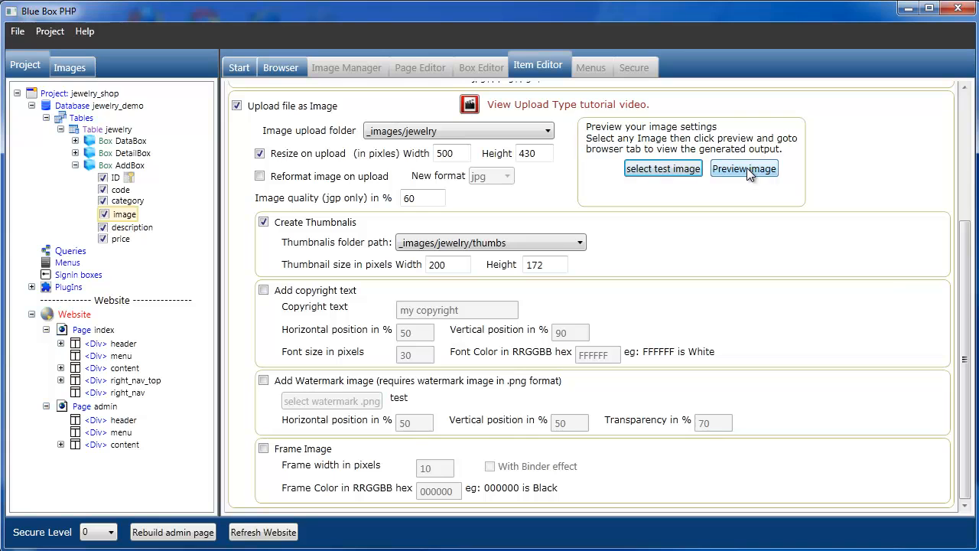
{"action": "mouse_move", "coordinate": [400, 132]}
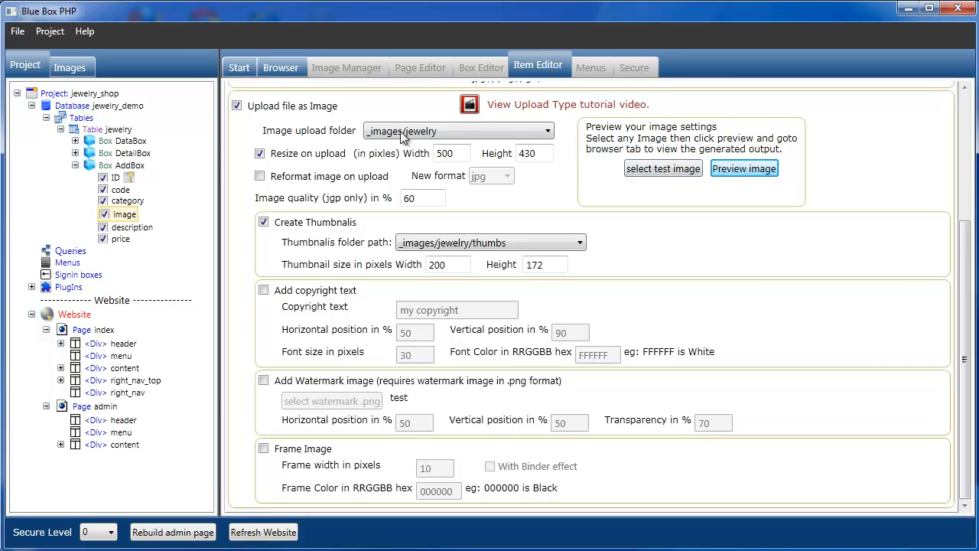
Preview neck_09.jpg's thumbnail, resized and original outputs in the Browser.
{"action": "left_click", "coordinate": [743, 168]}
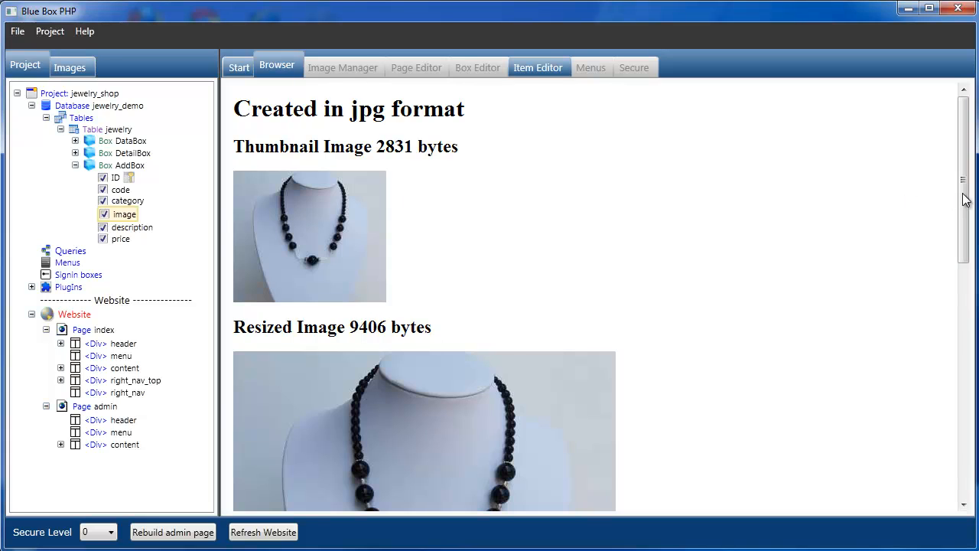
{"action": "scroll", "scroll_direction": "down", "scroll_amount": 3}
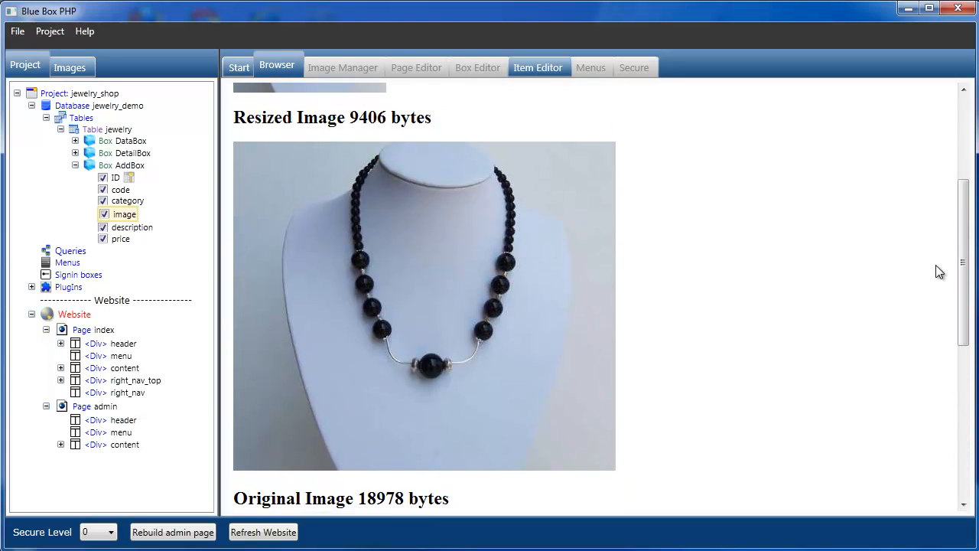
{"action": "mouse_move", "coordinate": [349, 135]}
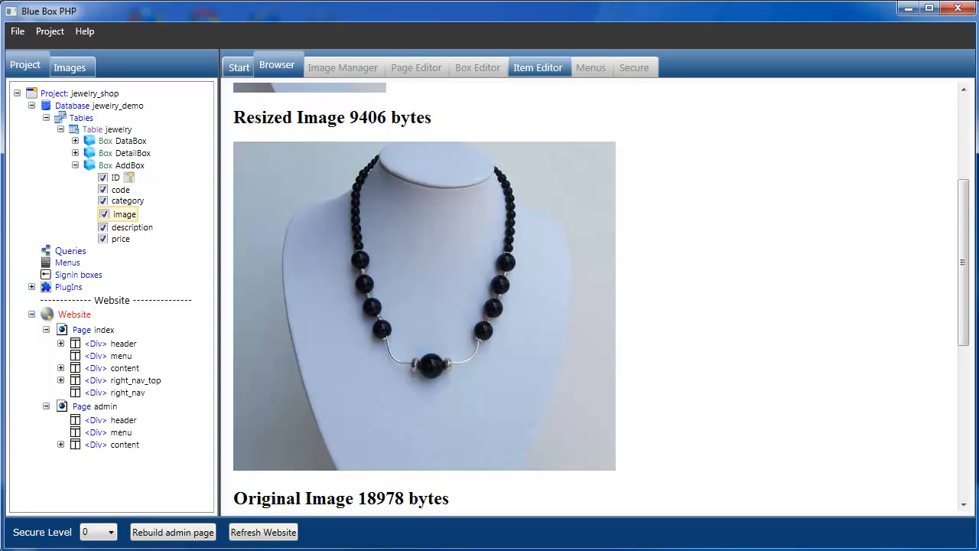
{"action": "scroll", "scroll_direction": "down", "scroll_amount": 3}
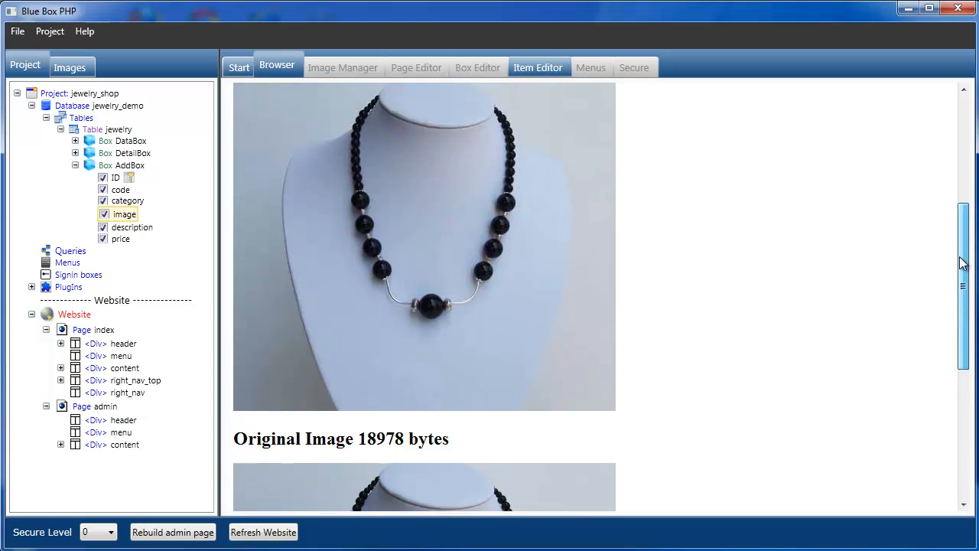
{"action": "scroll", "scroll_direction": "down", "scroll_amount": 3}
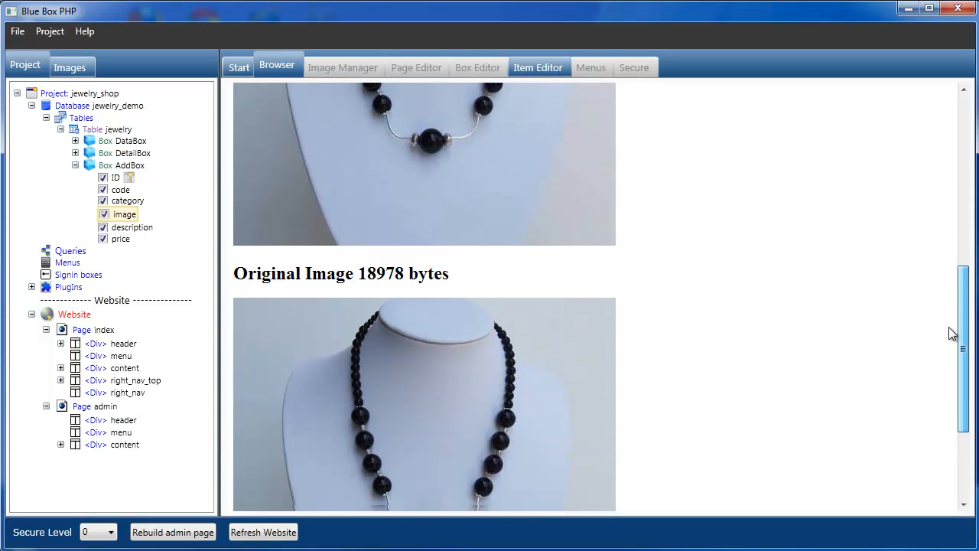
{"action": "scroll", "scroll_direction": "up", "scroll_amount": 3}
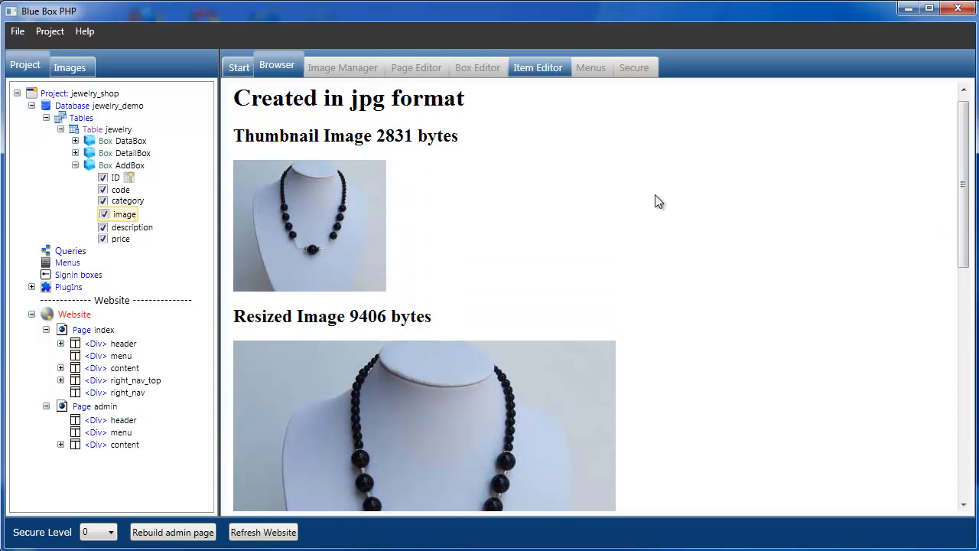
{"action": "mouse_move", "coordinate": [386, 161]}
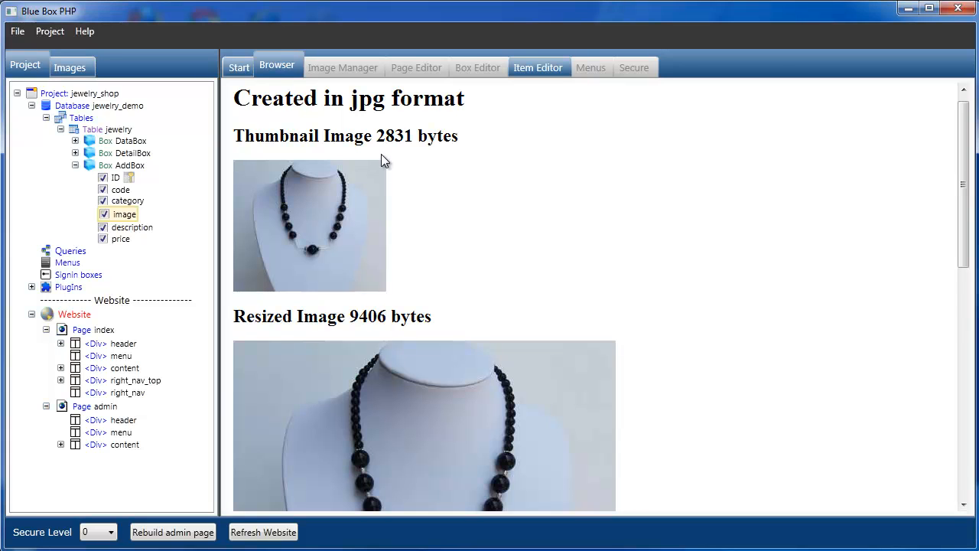
{"action": "mouse_move", "coordinate": [447, 189]}
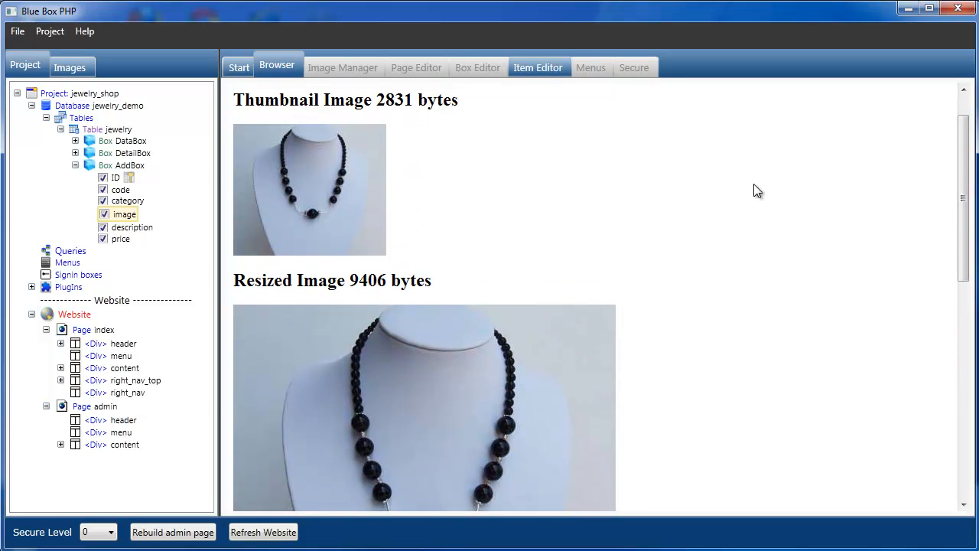
Enable 'my copyright' text on uploads and check it on the resized preview.
{"action": "left_click", "coordinate": [538, 68]}
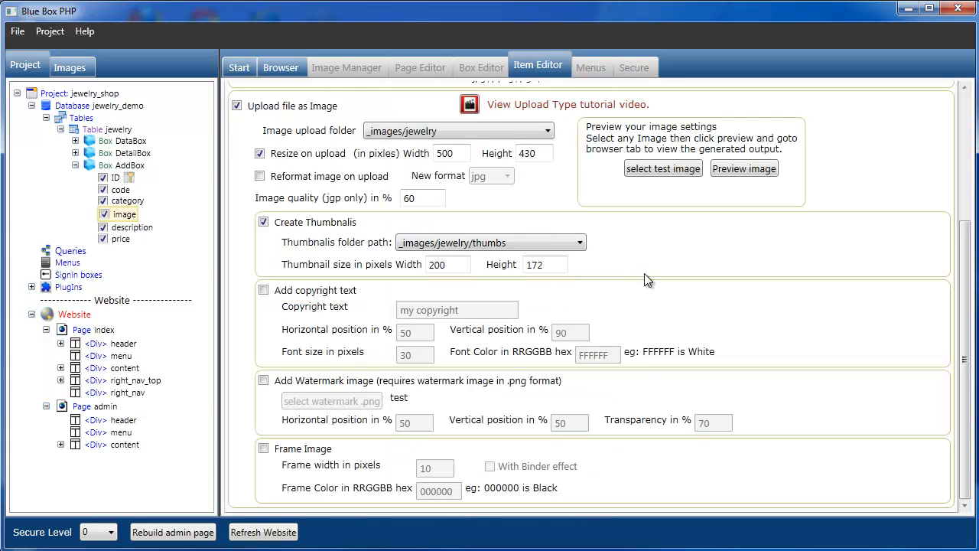
{"action": "mouse_move", "coordinate": [355, 317]}
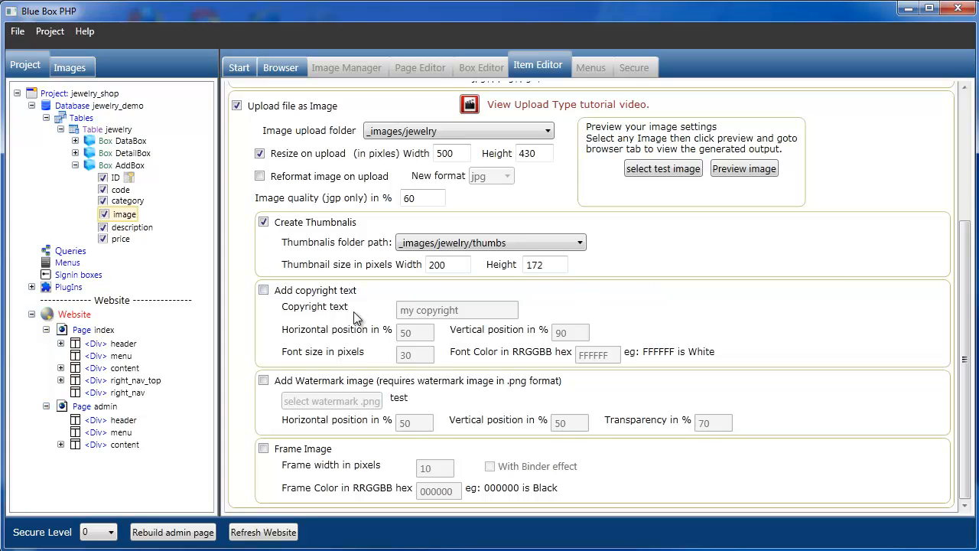
{"action": "left_click", "coordinate": [263, 291]}
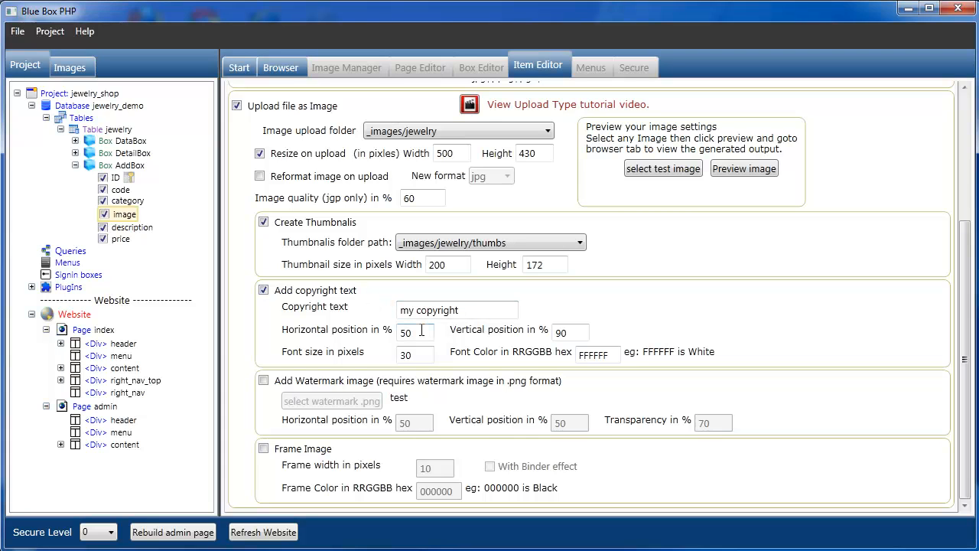
{"action": "left_click", "coordinate": [597, 355]}
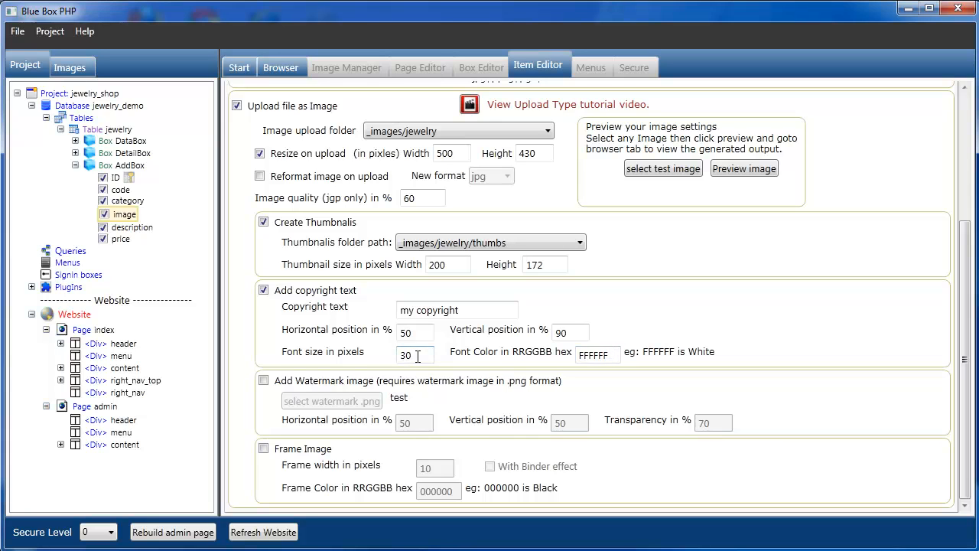
{"action": "mouse_move", "coordinate": [517, 277]}
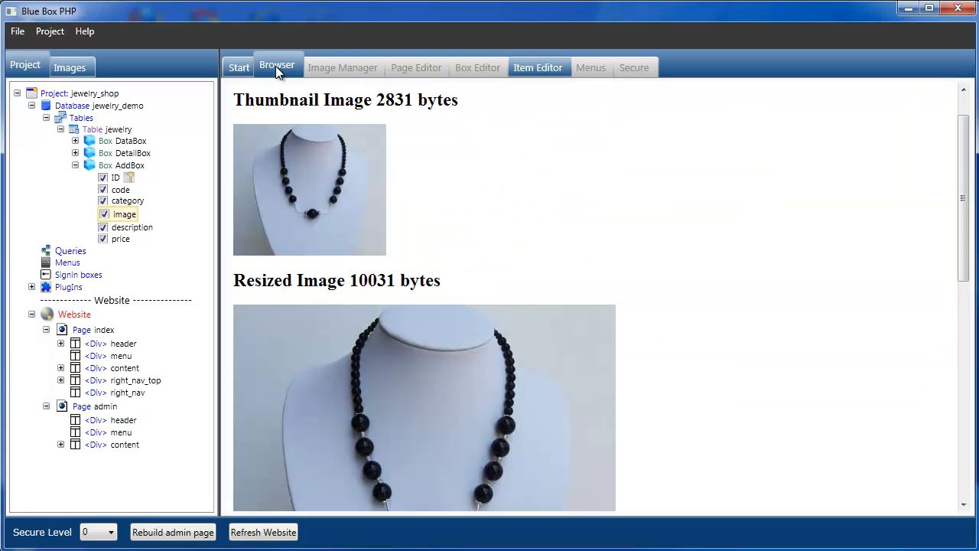
{"action": "scroll", "scroll_direction": "down", "scroll_amount": 3}
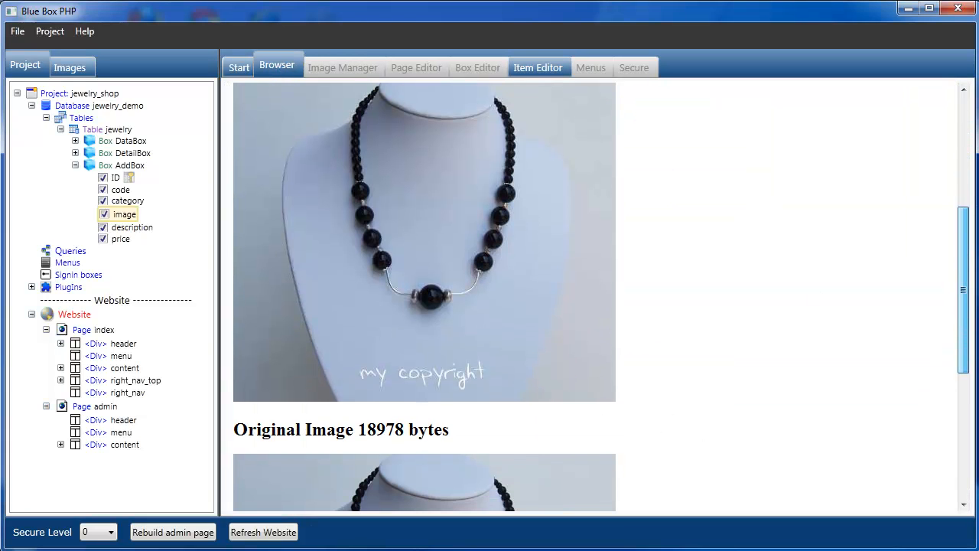
{"action": "mouse_move", "coordinate": [566, 259]}
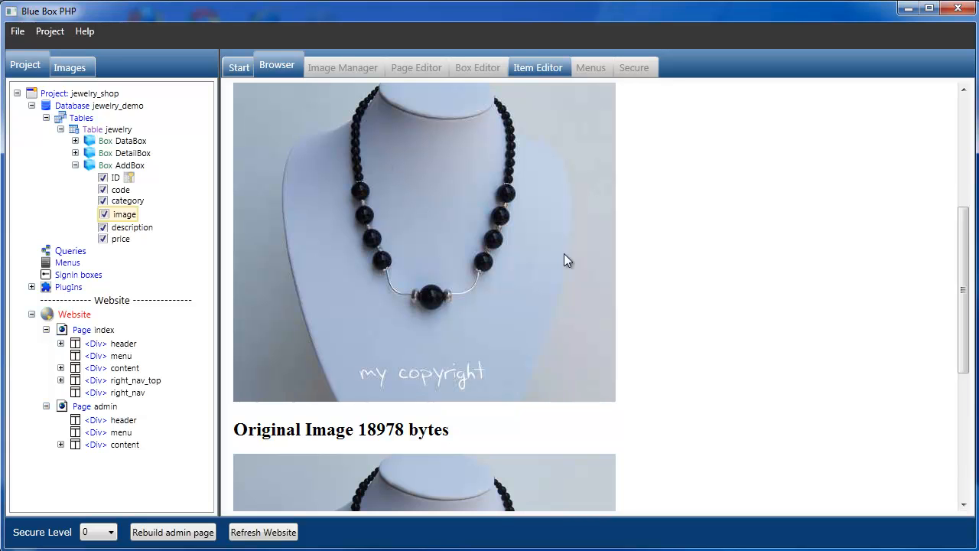
{"action": "scroll", "scroll_direction": "down", "scroll_amount": 3}
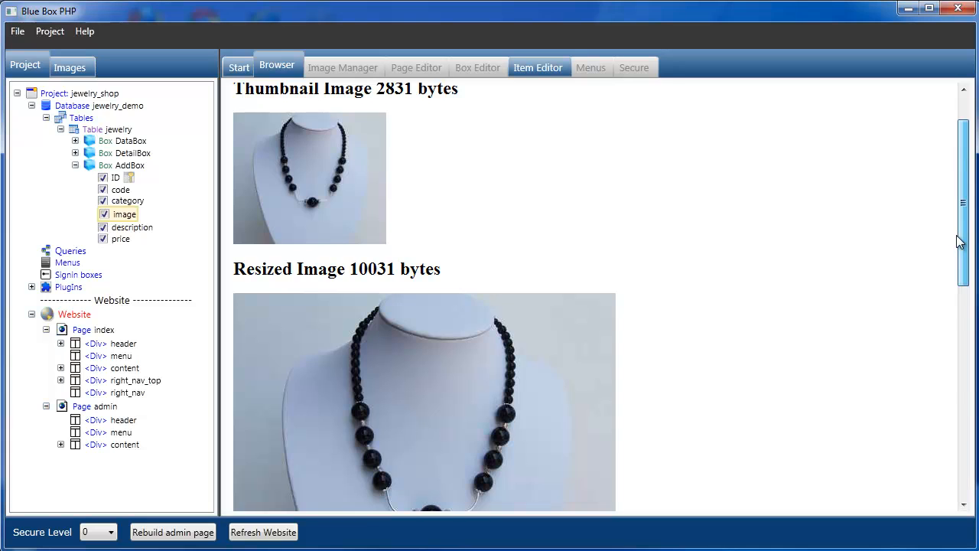
{"action": "scroll", "scroll_direction": "down", "scroll_amount": 3}
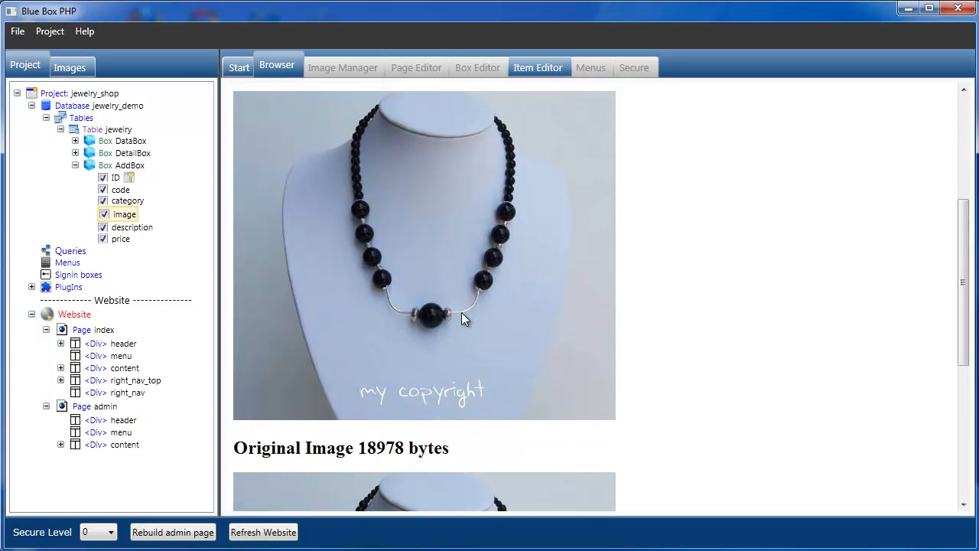
Turn on Frame Image for uploads and preview the framed necklace image in the Browser tab.
{"action": "left_click", "coordinate": [538, 67]}
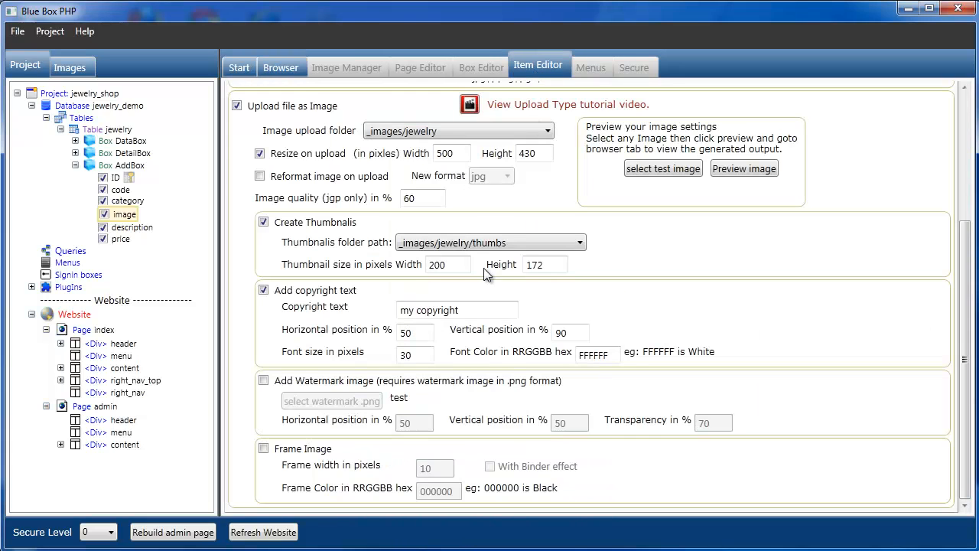
{"action": "left_click", "coordinate": [263, 448]}
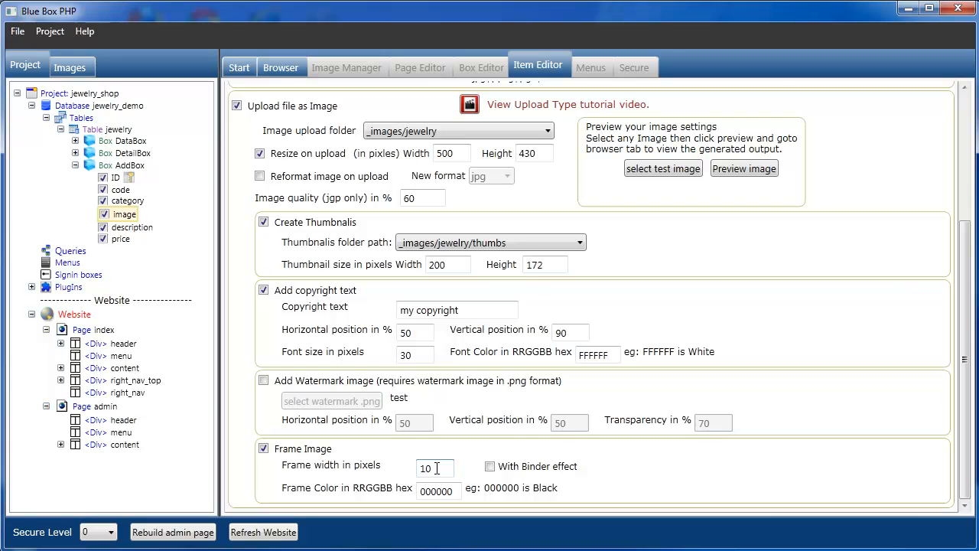
{"action": "mouse_move", "coordinate": [646, 457]}
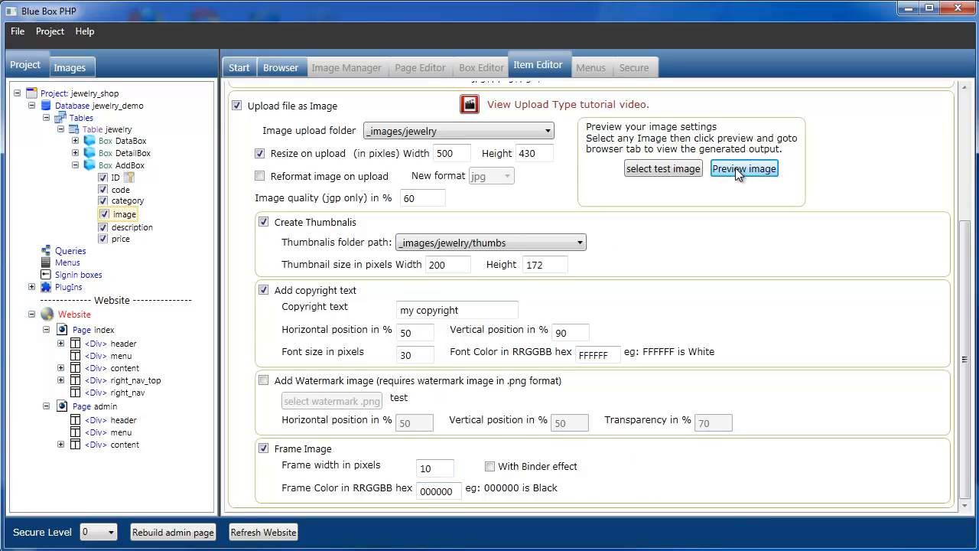
{"action": "left_click", "coordinate": [743, 169]}
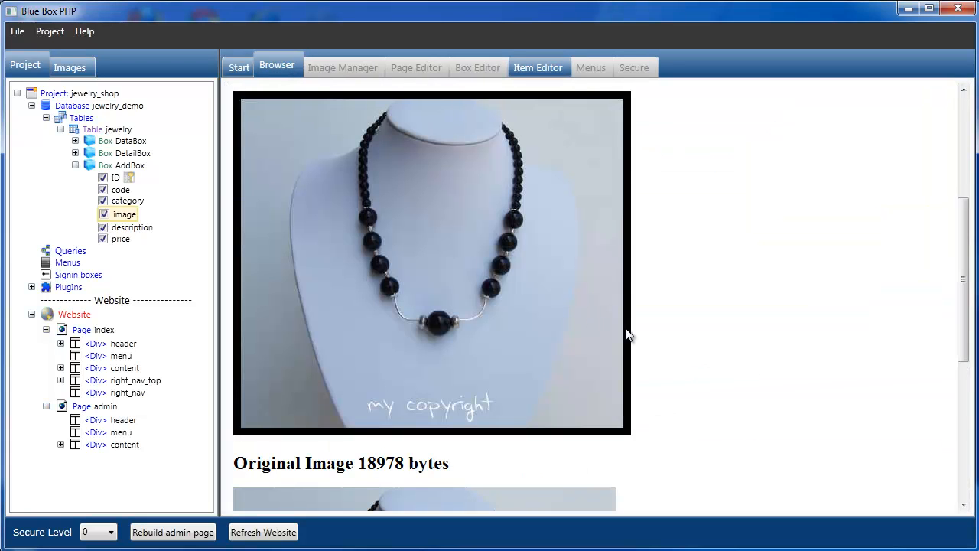
{"action": "scroll", "scroll_direction": "down", "scroll_amount": 3}
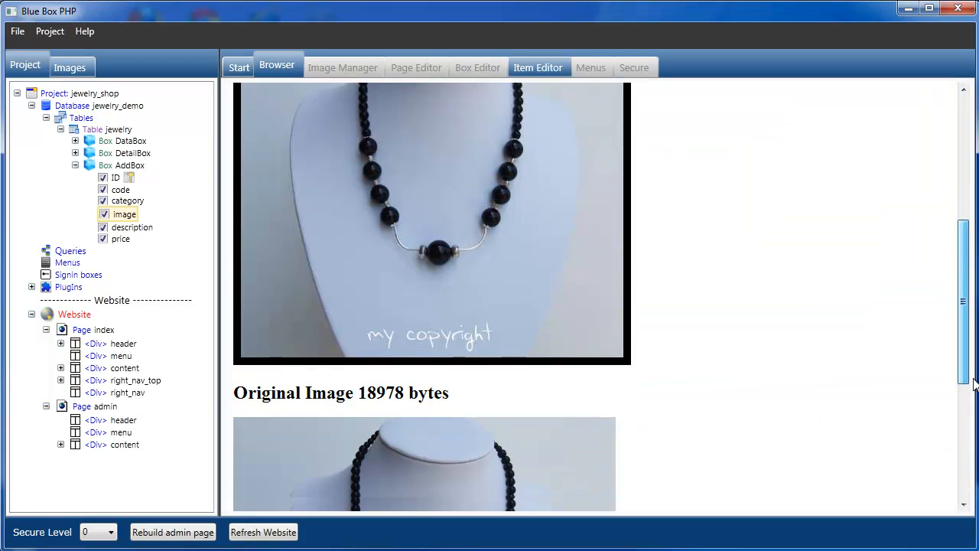
{"action": "scroll", "scroll_direction": "up", "scroll_amount": 3}
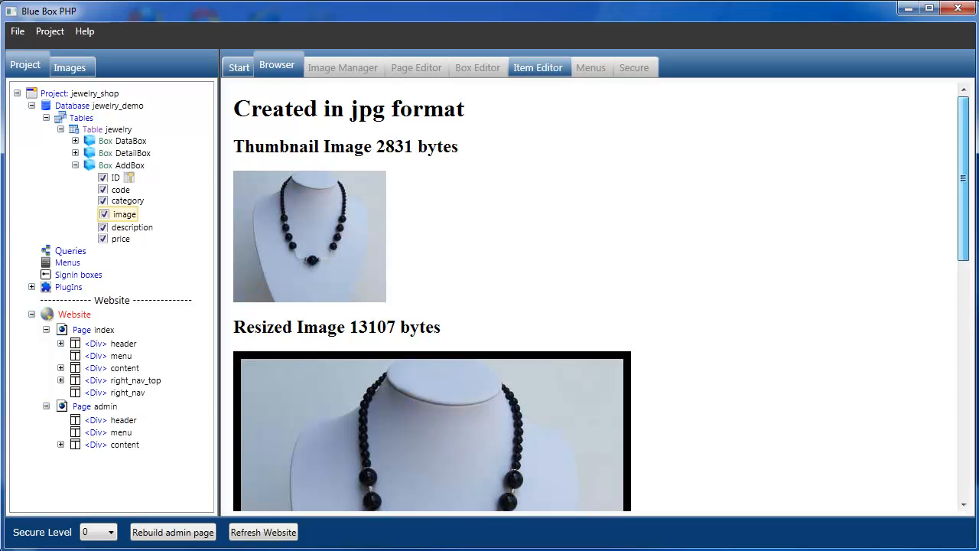
{"action": "scroll", "scroll_direction": "down", "scroll_amount": 3}
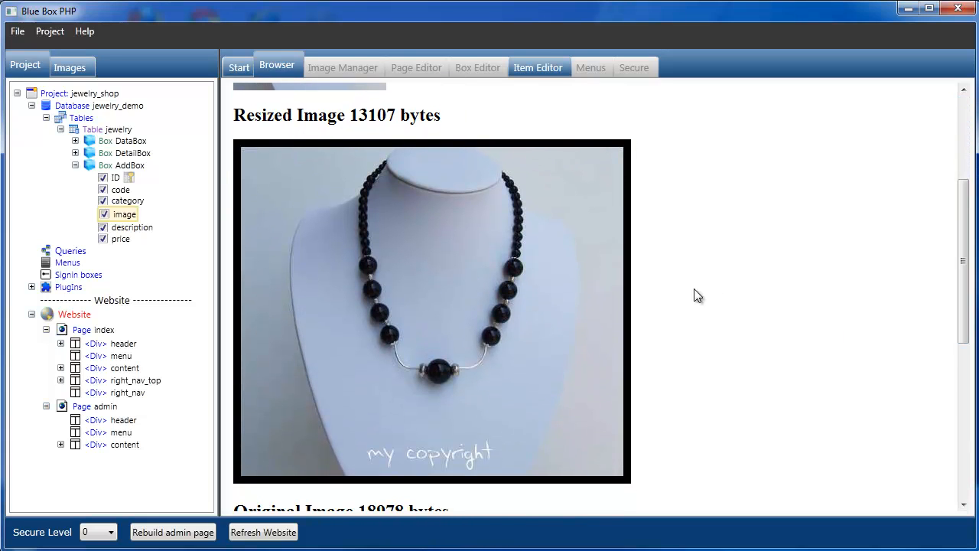
{"action": "mouse_move", "coordinate": [514, 266]}
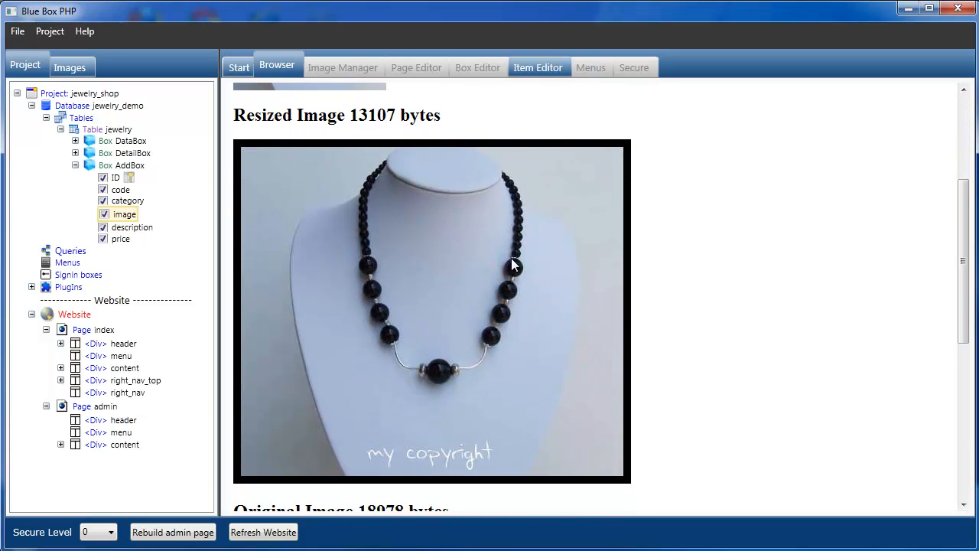
Add the binder effect to the frame and preview the 15399-byte framed, copyrighted image.
{"action": "left_click", "coordinate": [538, 68]}
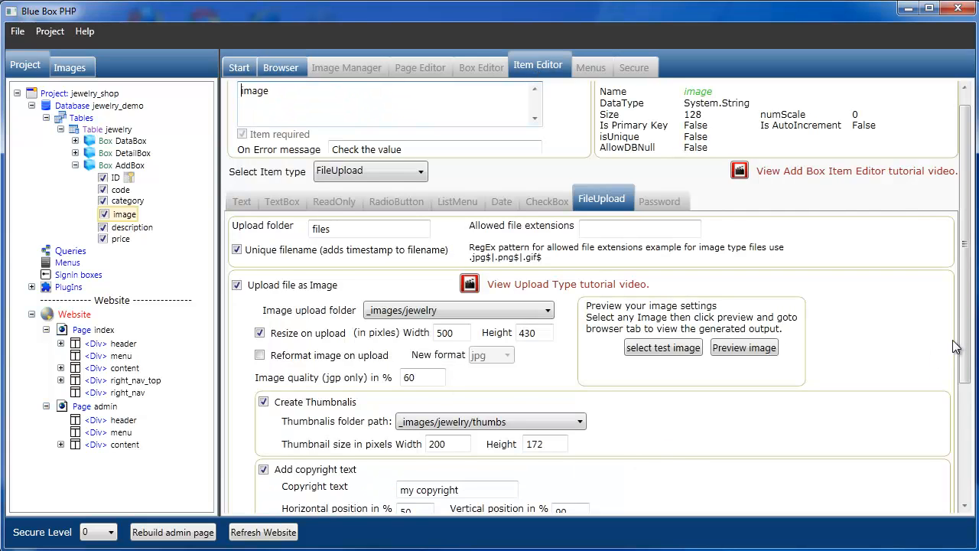
{"action": "scroll", "scroll_direction": "down", "scroll_amount": 3}
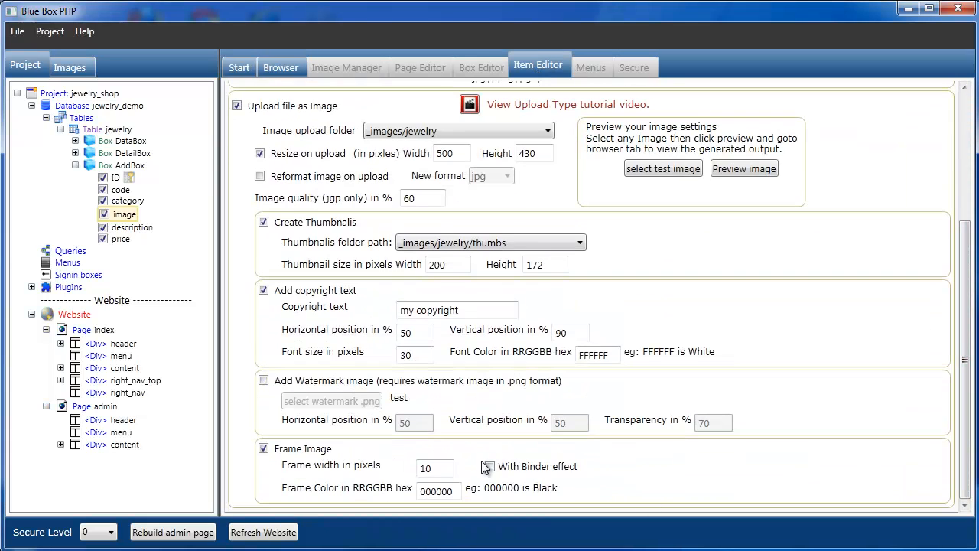
{"action": "left_click", "coordinate": [489, 465]}
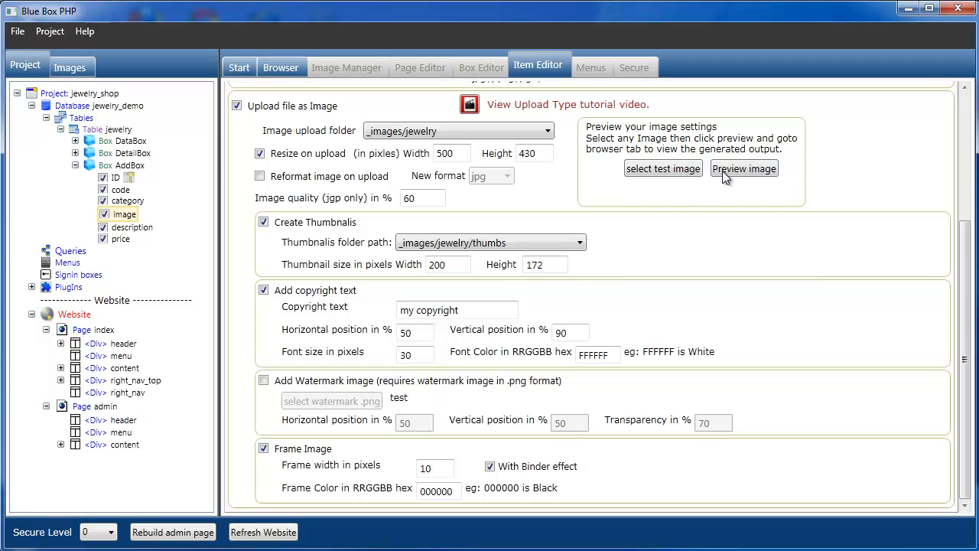
{"action": "left_click", "coordinate": [743, 168]}
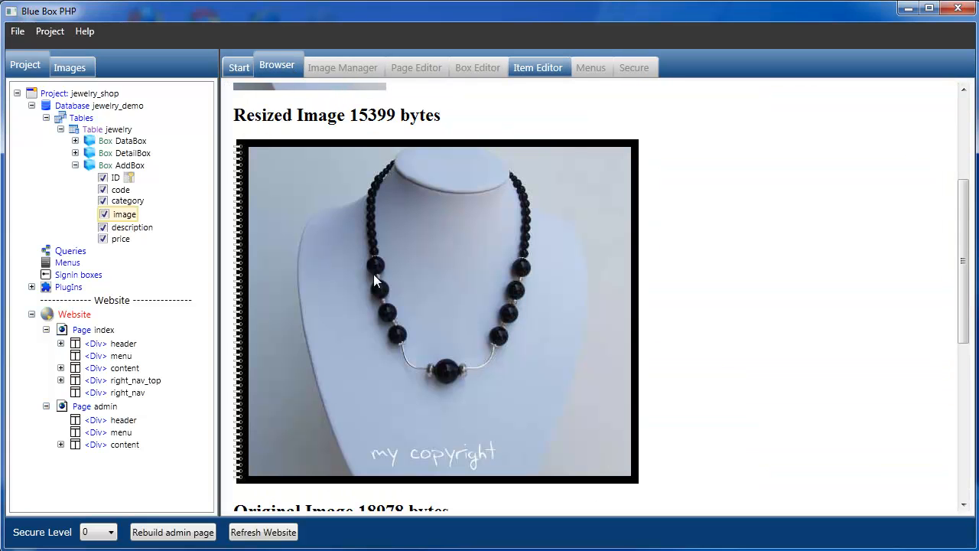
{"action": "mouse_move", "coordinate": [527, 106]}
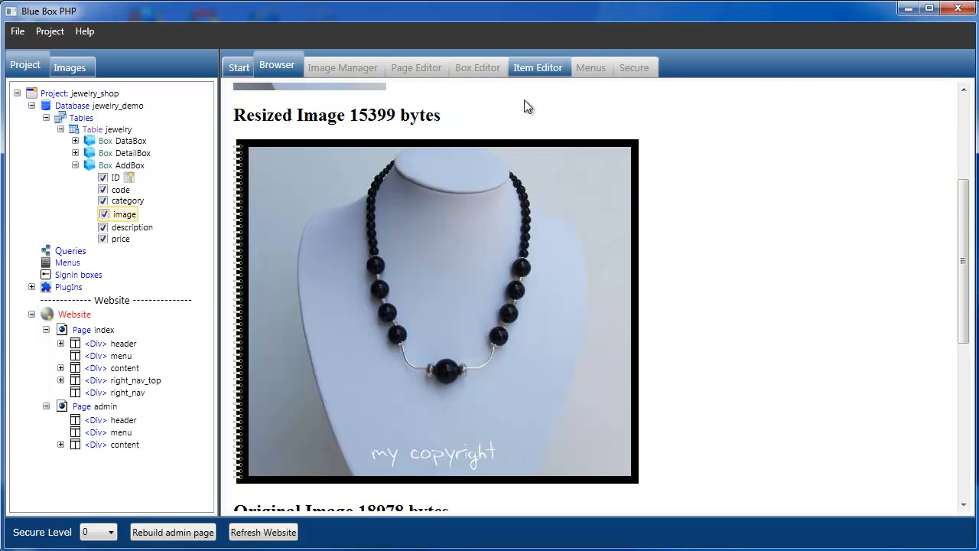
{"action": "left_click", "coordinate": [539, 67]}
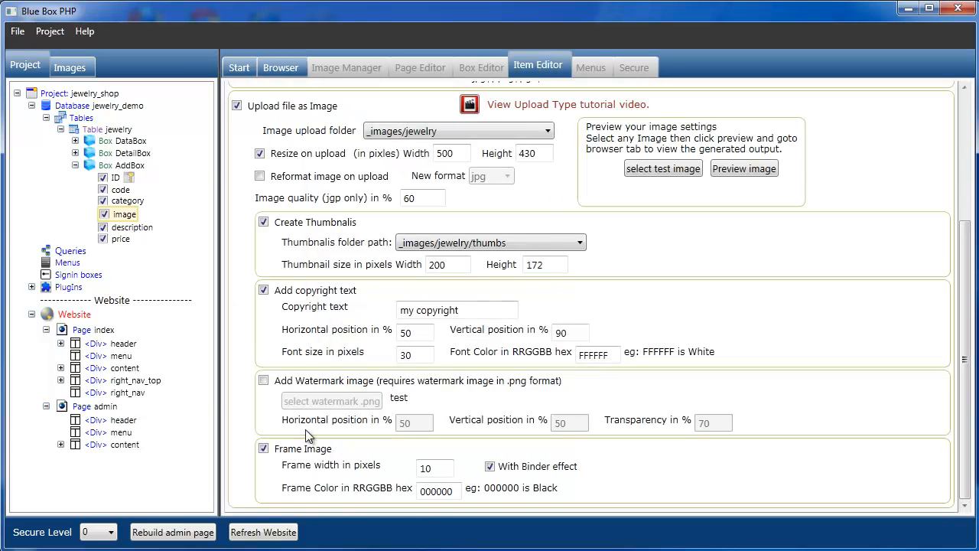
Switch off copyright text and framing on uploads, then rebuild the admin product table.
{"action": "left_click", "coordinate": [263, 448]}
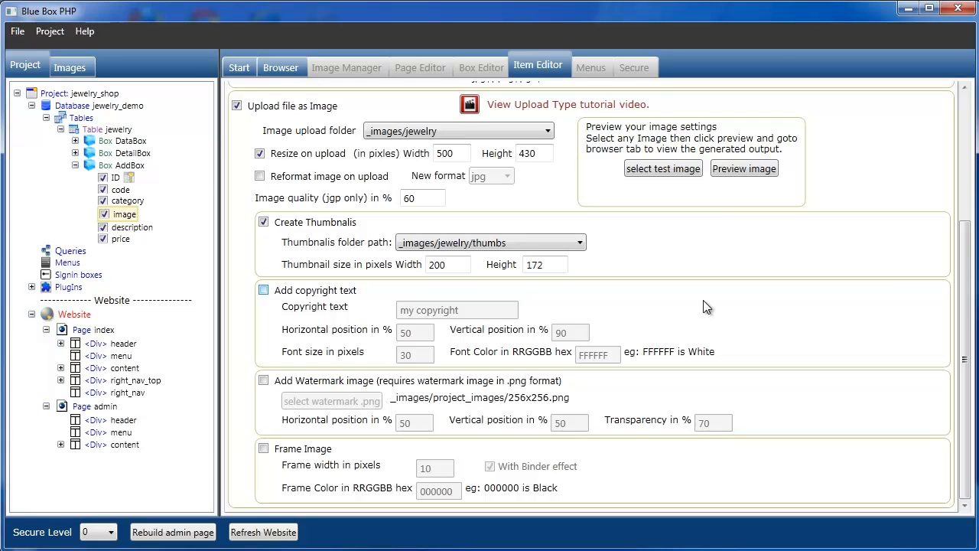
{"action": "mouse_move", "coordinate": [641, 299]}
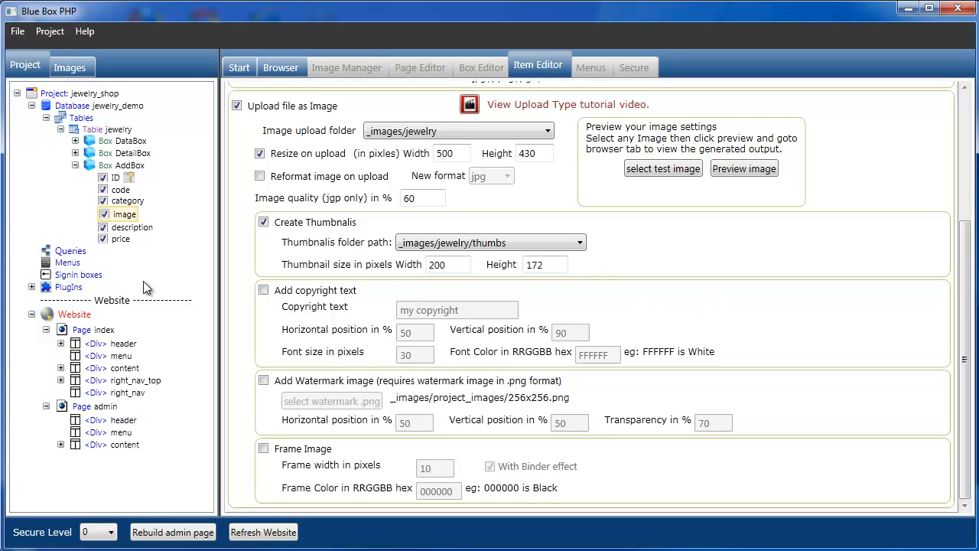
{"action": "left_click", "coordinate": [277, 67]}
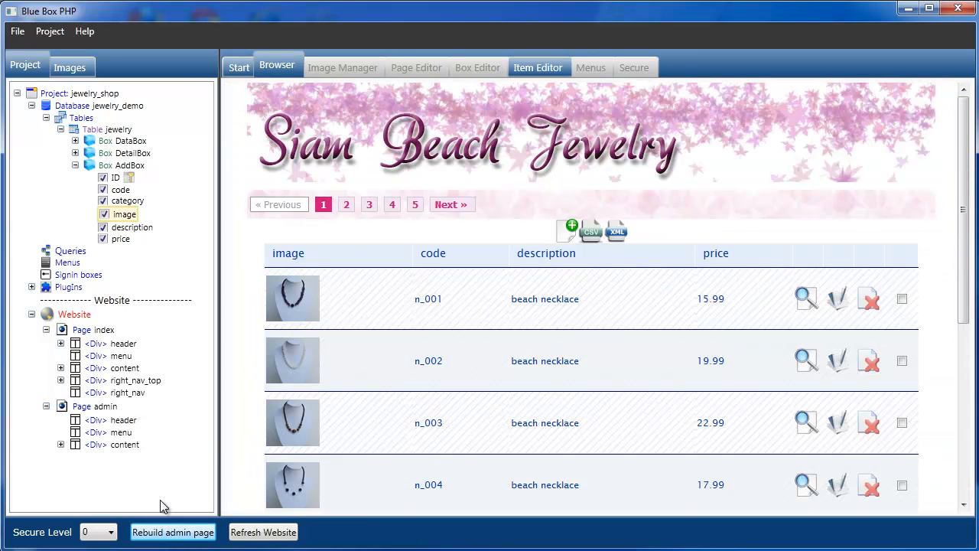
{"action": "mouse_move", "coordinate": [569, 238]}
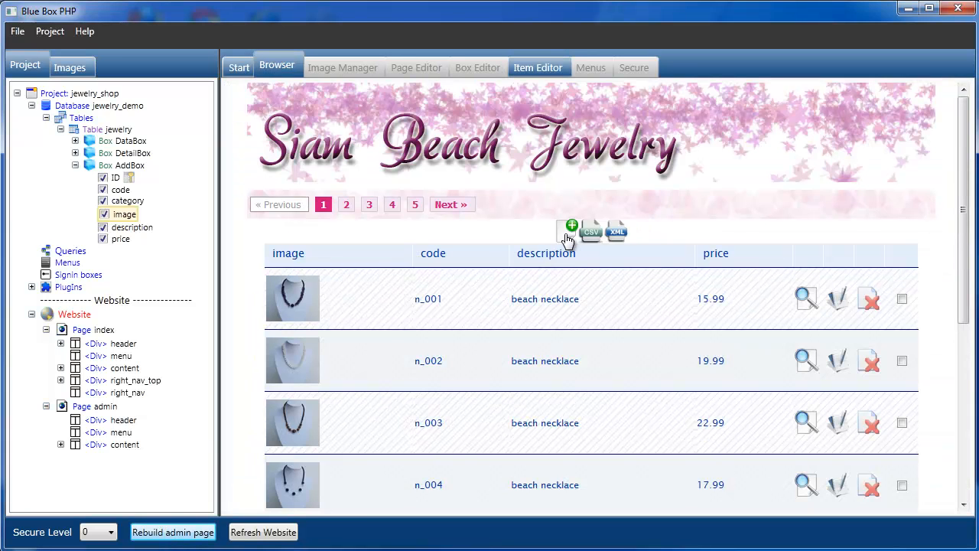
{"action": "mouse_move", "coordinate": [557, 246]}
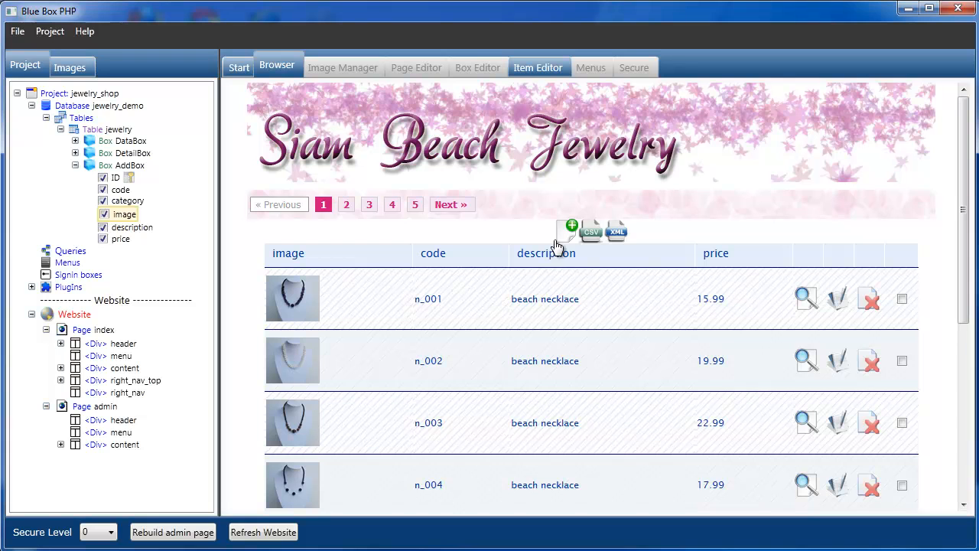
{"action": "mouse_move", "coordinate": [563, 238]}
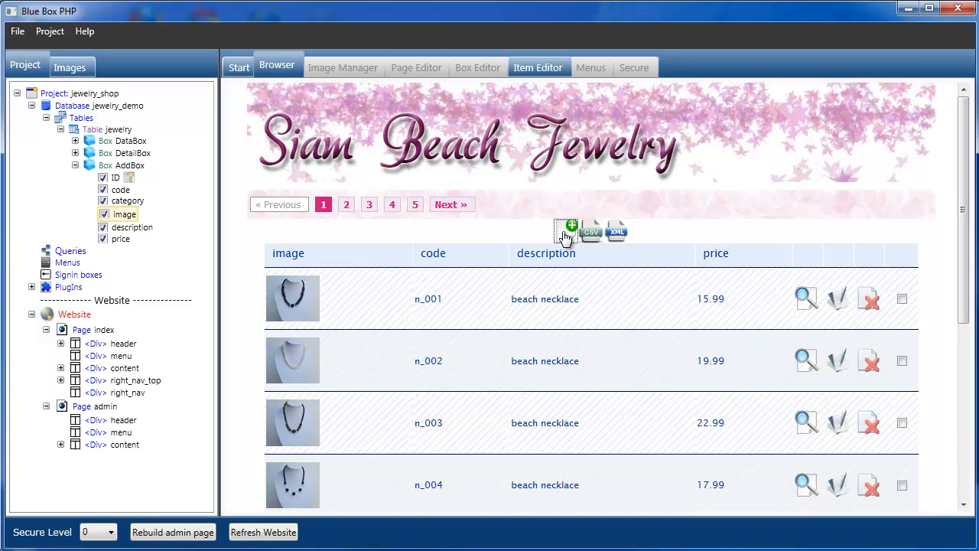
Start a new product coded Test in the earrings category with an image from JewelryShopAssets/jewelry.
{"action": "left_click", "coordinate": [572, 230]}
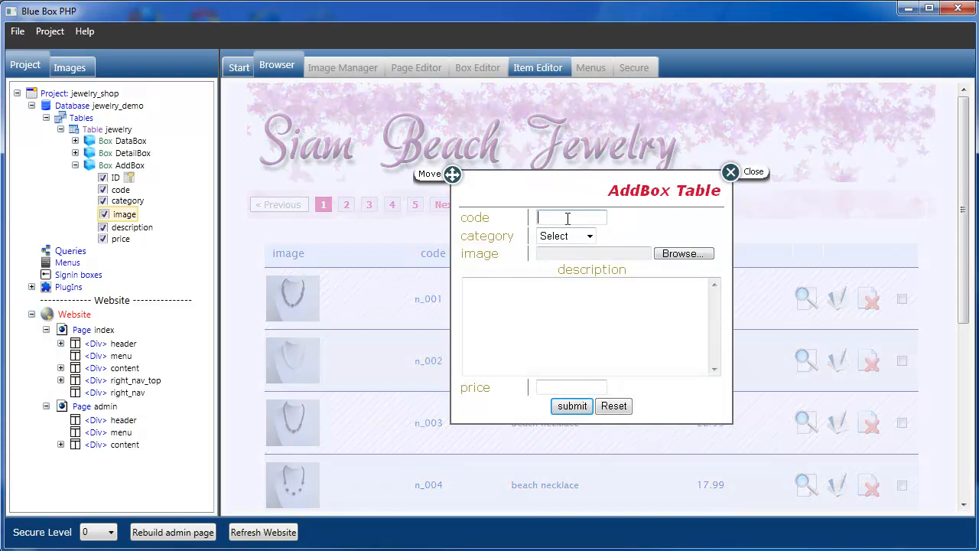
{"action": "type", "text": "Test"}
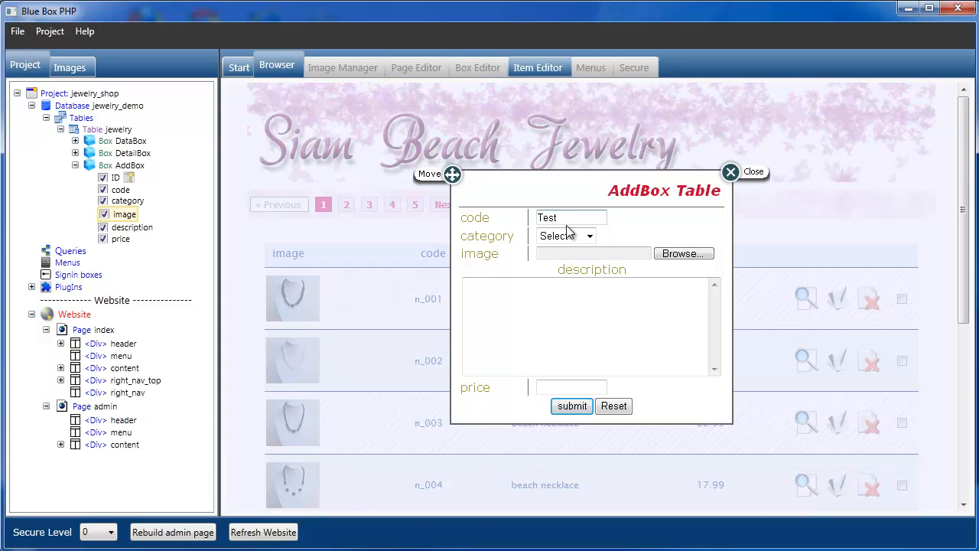
{"action": "left_click", "coordinate": [566, 236]}
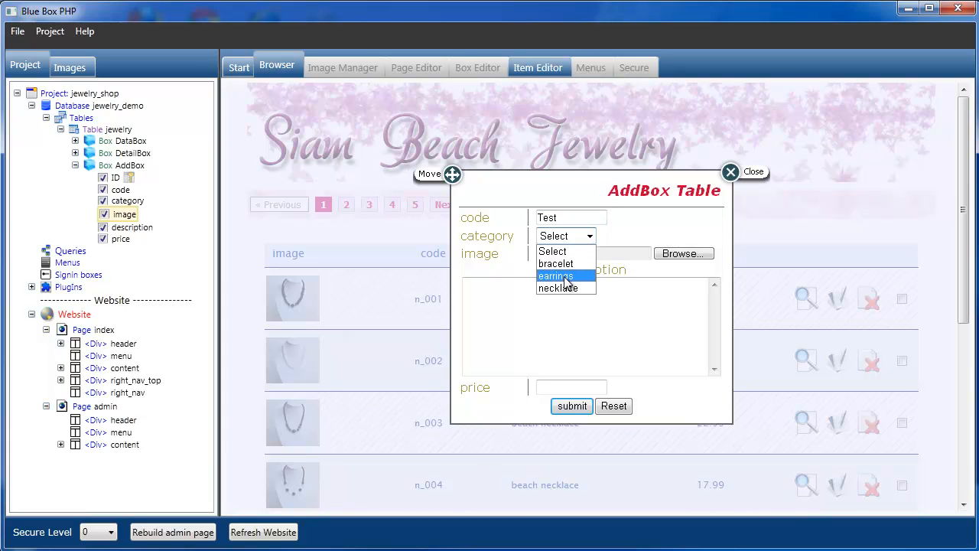
{"action": "left_click", "coordinate": [557, 275]}
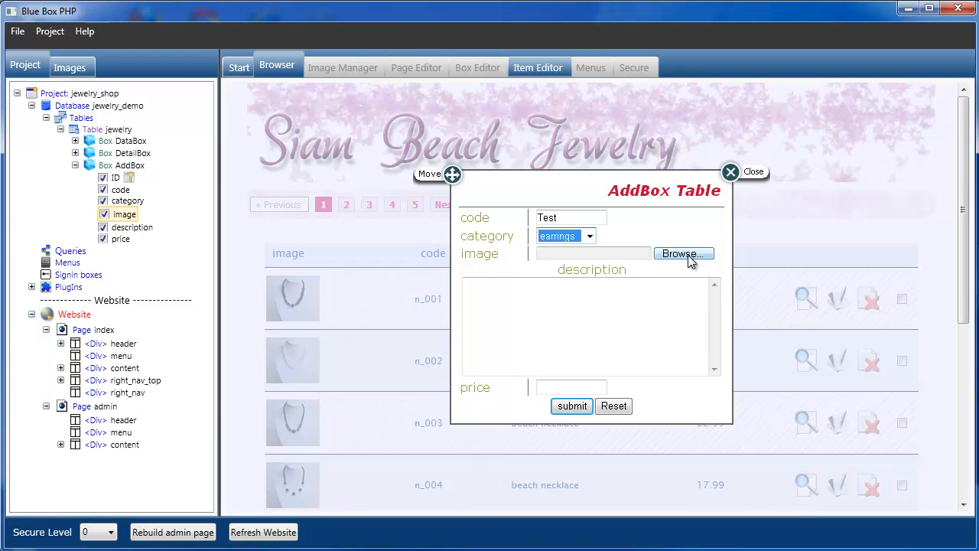
{"action": "left_click", "coordinate": [682, 254]}
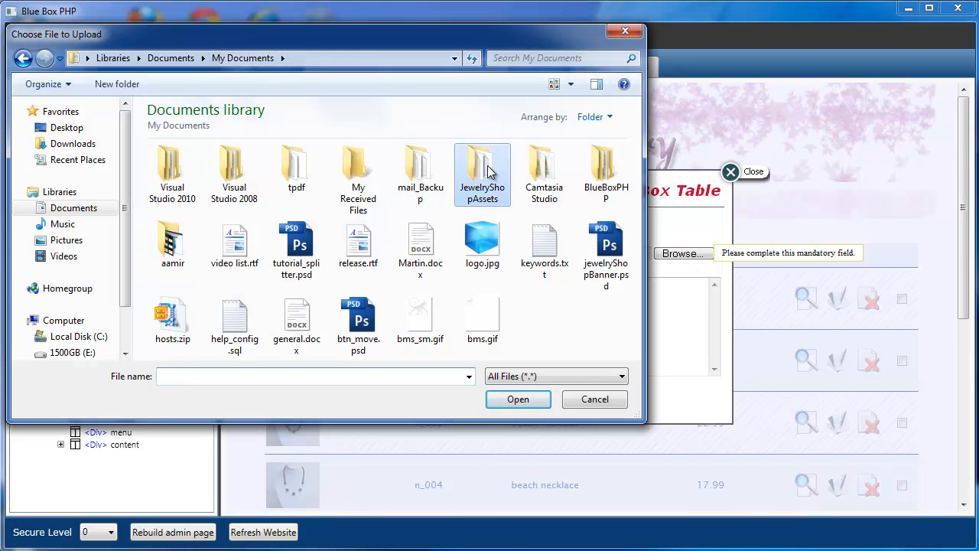
{"action": "double_click", "coordinate": [482, 168]}
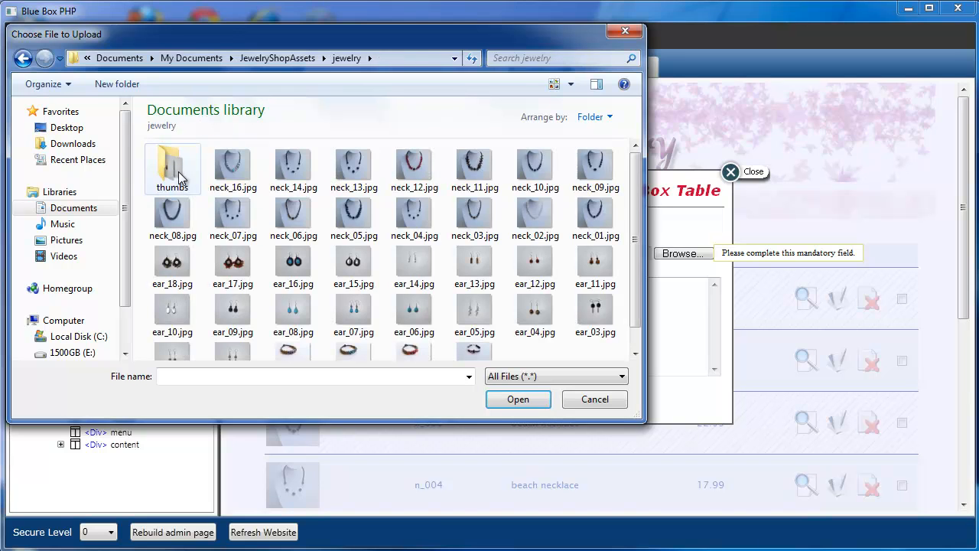
{"action": "mouse_move", "coordinate": [413, 214]}
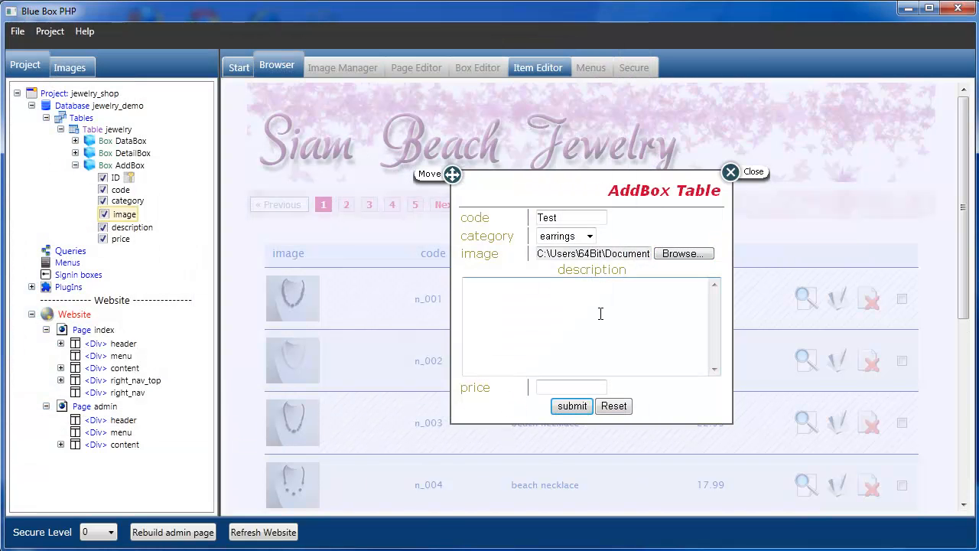
Enter description 'new product' and price 10.00, and submit the new product.
{"action": "type", "text": "new"}
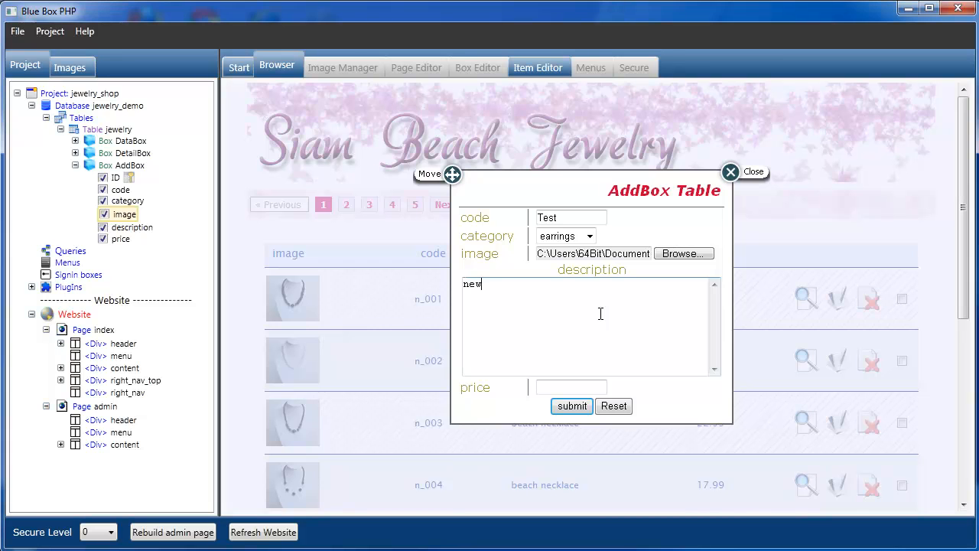
{"action": "type", "text": "prod"}
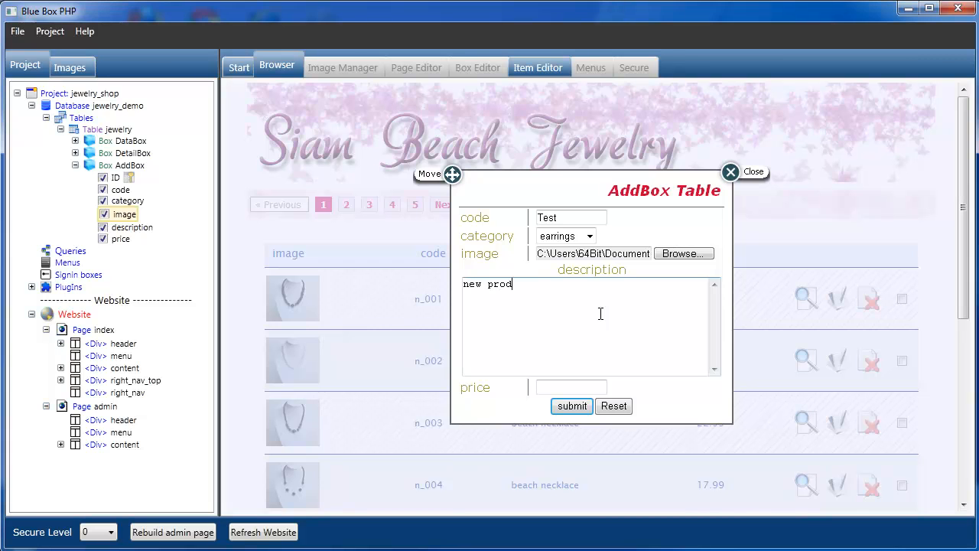
{"action": "type", "text": "uct"}
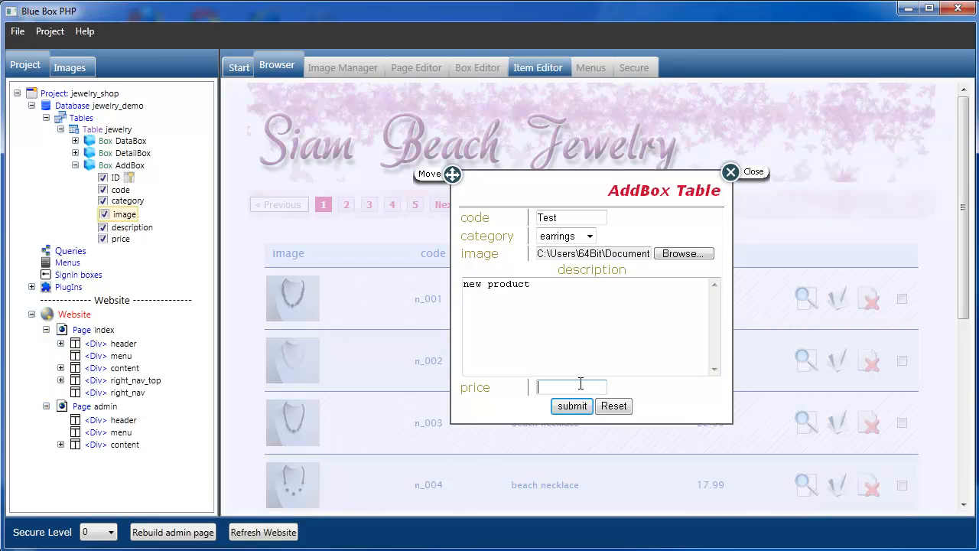
{"action": "type", "text": "10.00"}
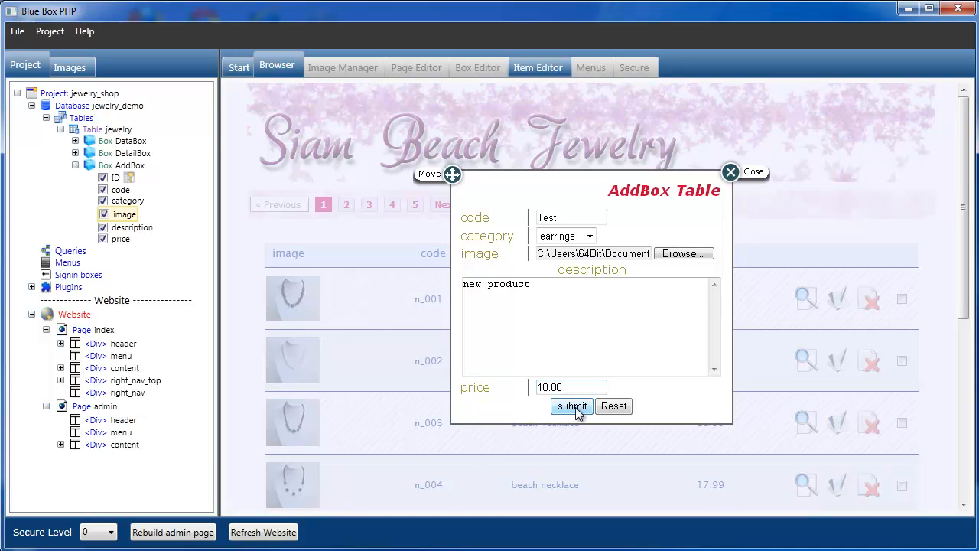
{"action": "left_click", "coordinate": [572, 407]}
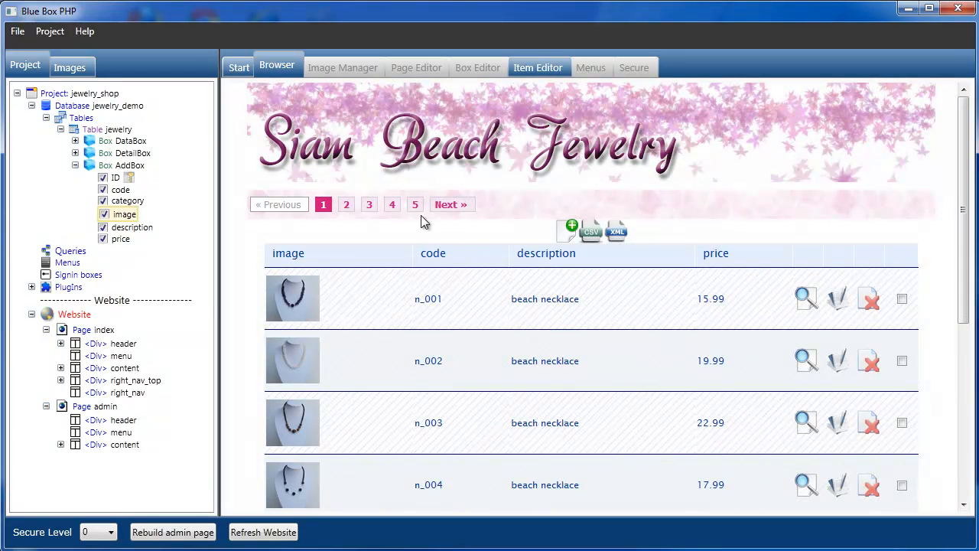
Browse page 5 of the admin product table, the last page of earrings.
{"action": "left_click", "coordinate": [414, 205]}
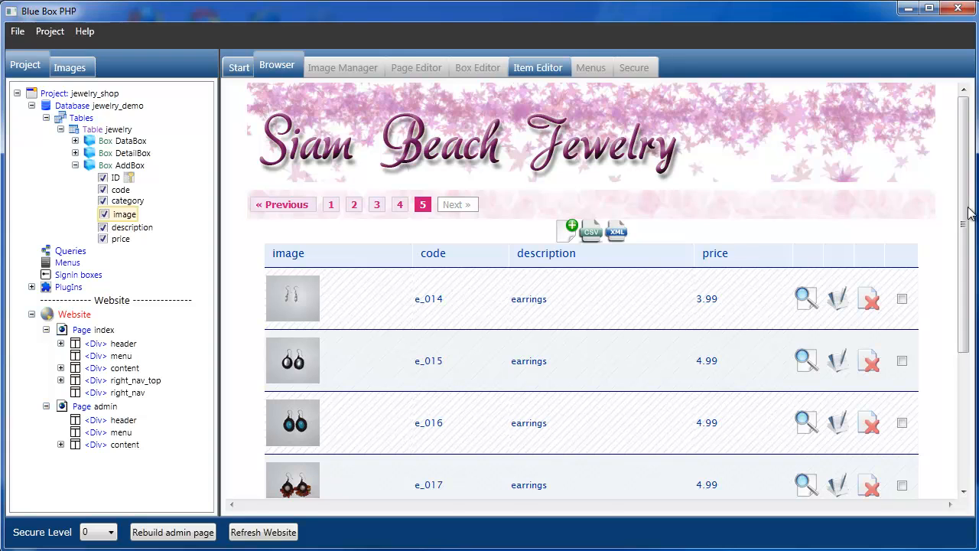
{"action": "scroll", "scroll_direction": "down", "scroll_amount": 3}
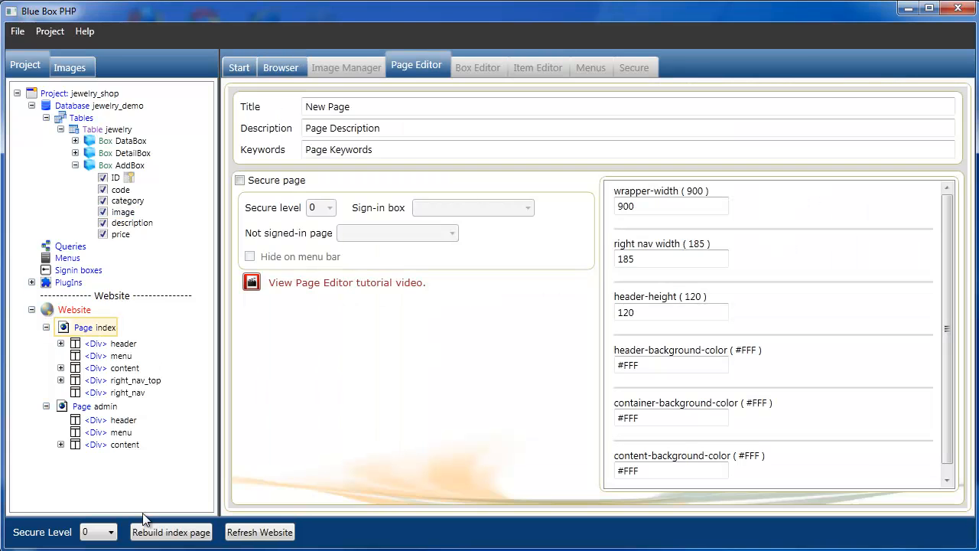
{"action": "left_click", "coordinate": [277, 67]}
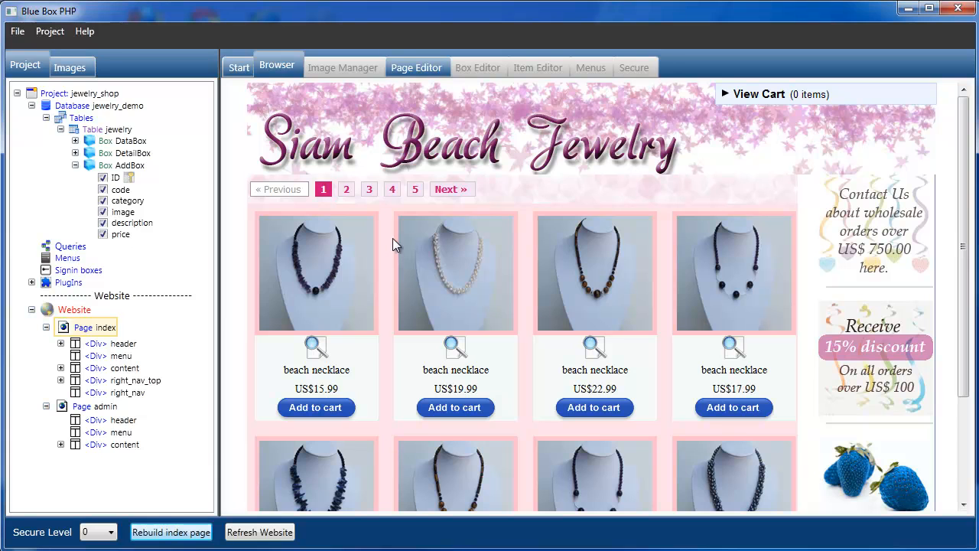
{"action": "left_click", "coordinate": [414, 190]}
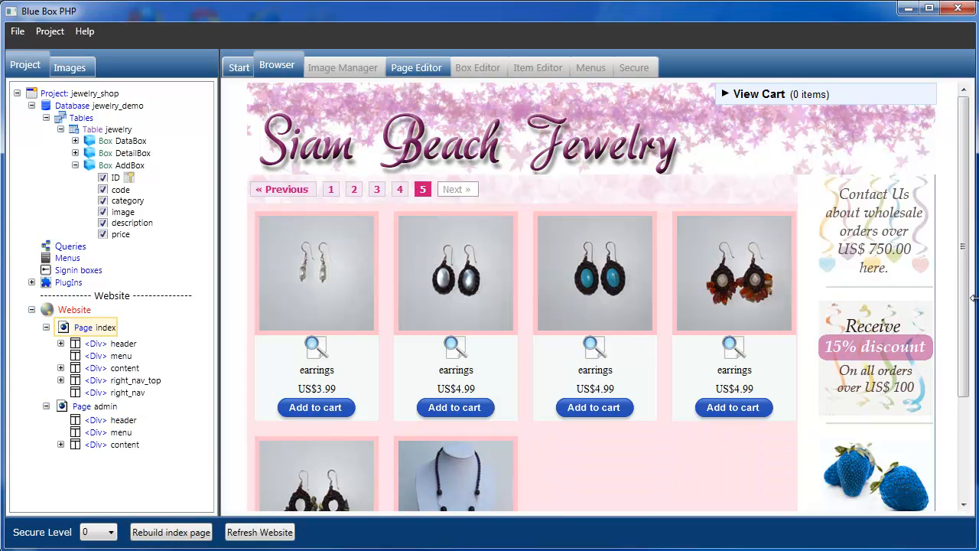
{"action": "scroll", "scroll_direction": "down", "scroll_amount": 3}
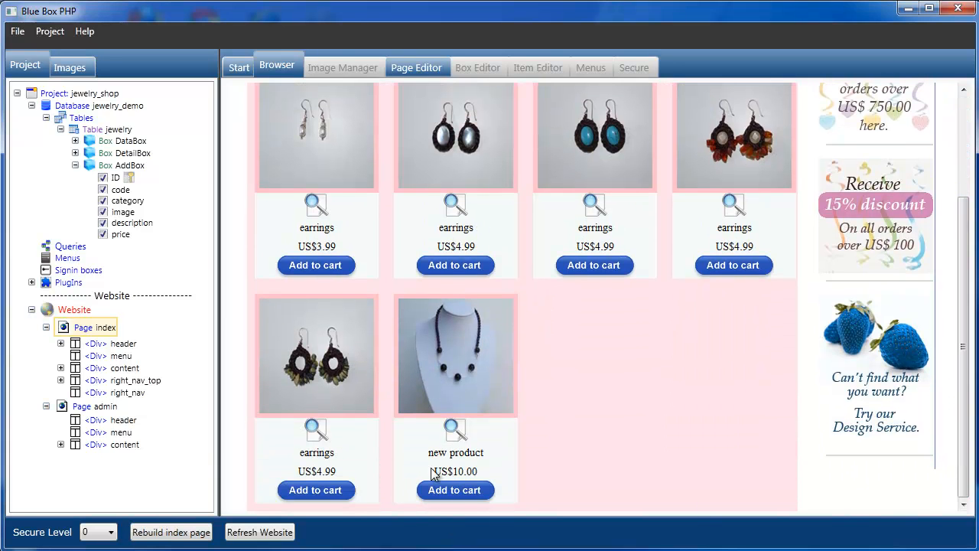
{"action": "mouse_move", "coordinate": [458, 375]}
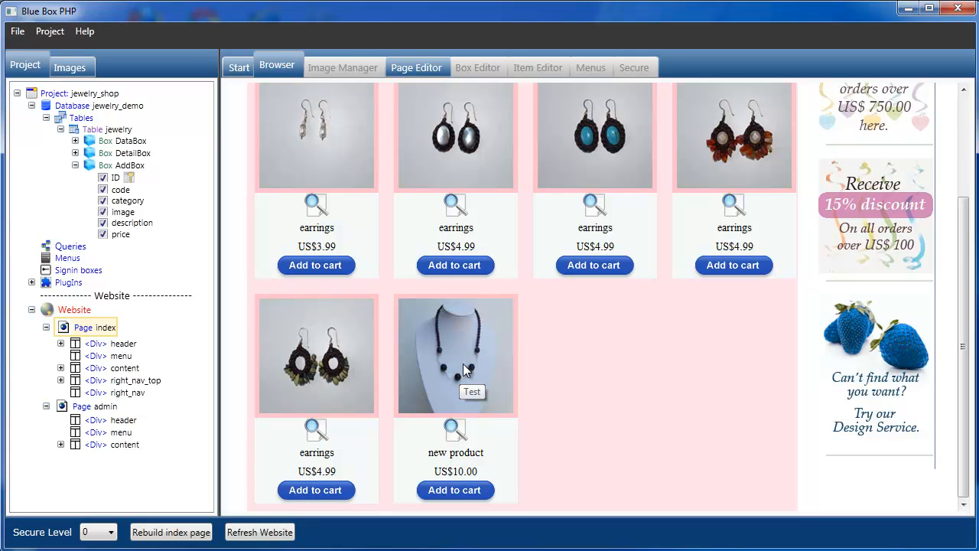
{"action": "mouse_move", "coordinate": [455, 432]}
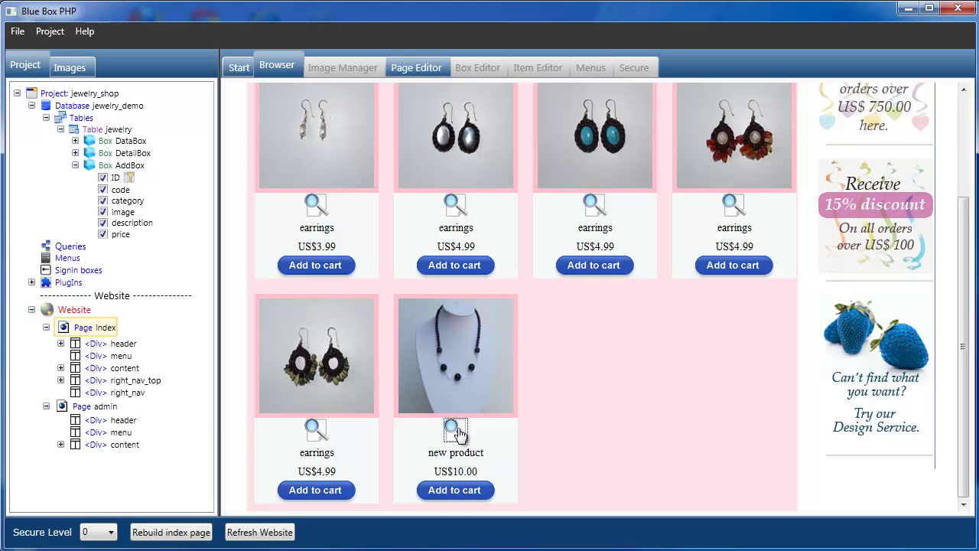
{"action": "left_click", "coordinate": [455, 428]}
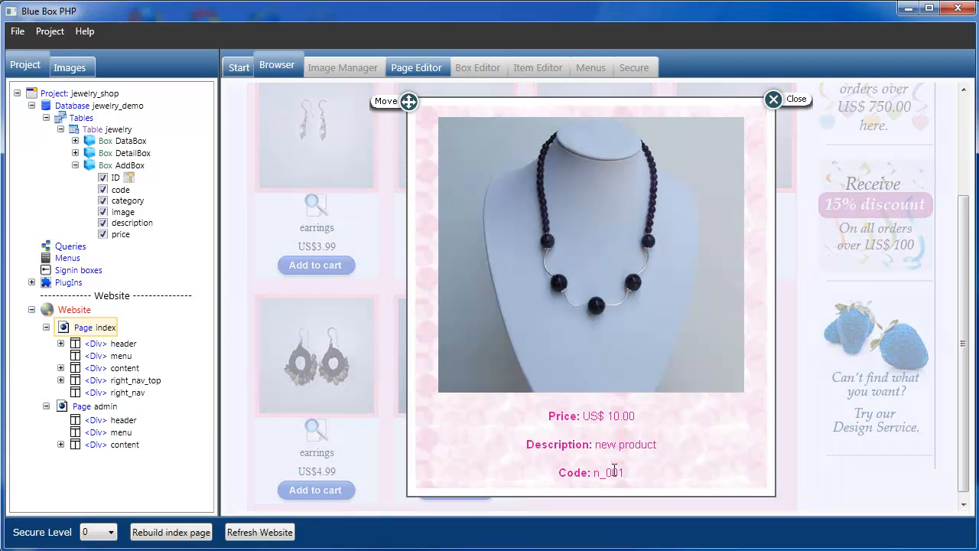
{"action": "left_click", "coordinate": [774, 98]}
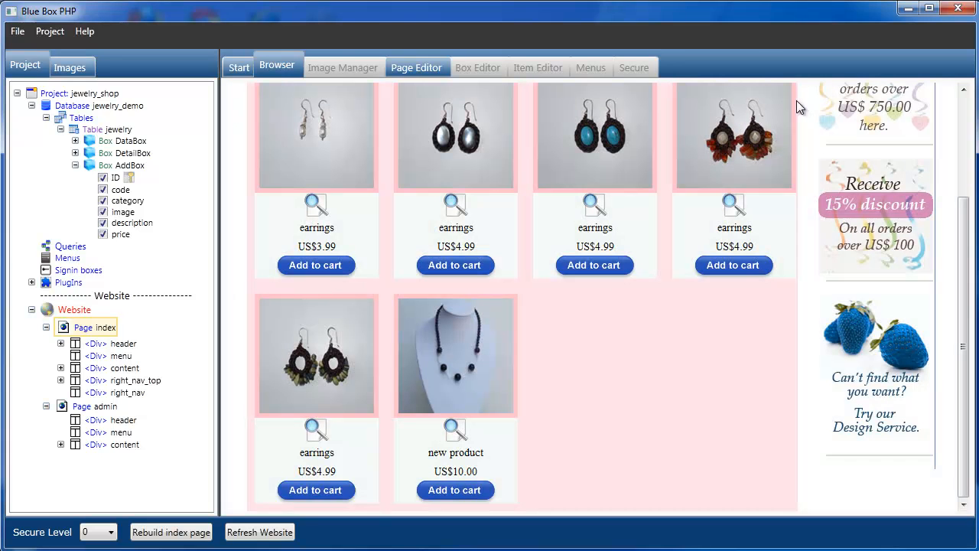
{"action": "mouse_move", "coordinate": [115, 214]}
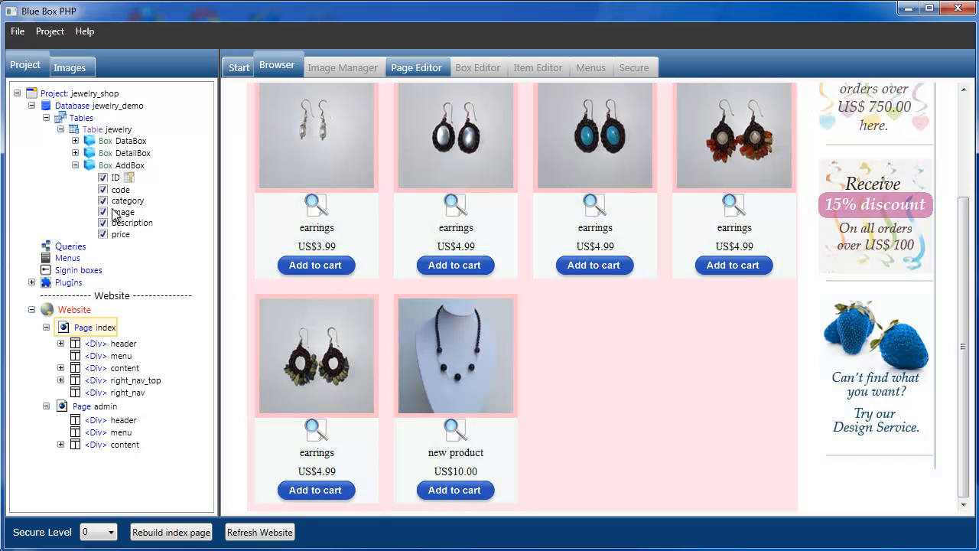
Enable Frame Image and Add copyright text on the image field, then show the admin page.
{"action": "left_click", "coordinate": [538, 68]}
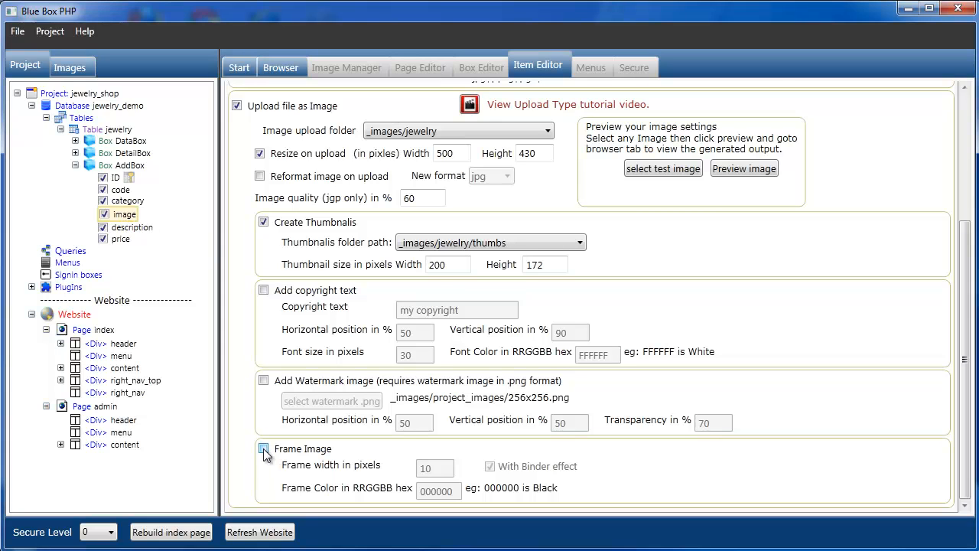
{"action": "left_click", "coordinate": [263, 448]}
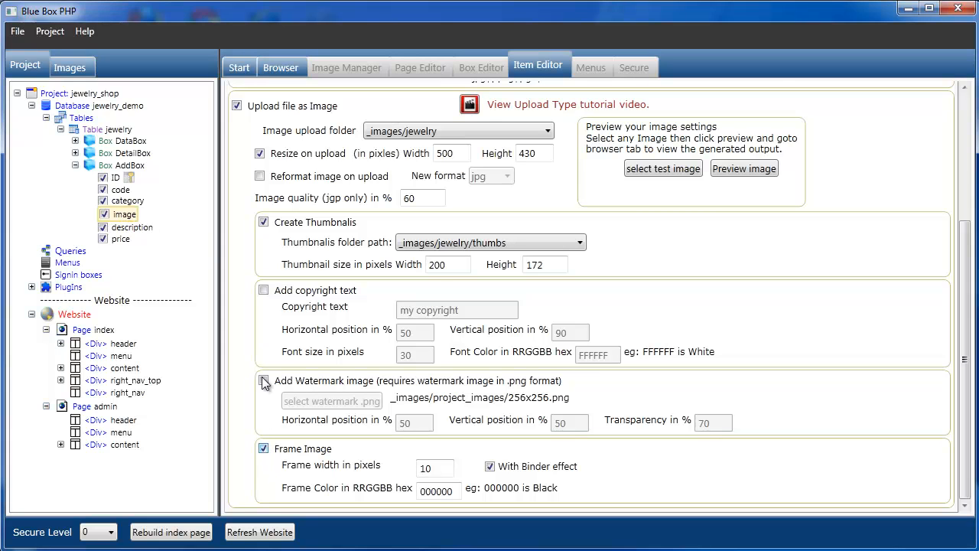
{"action": "left_click", "coordinate": [263, 290]}
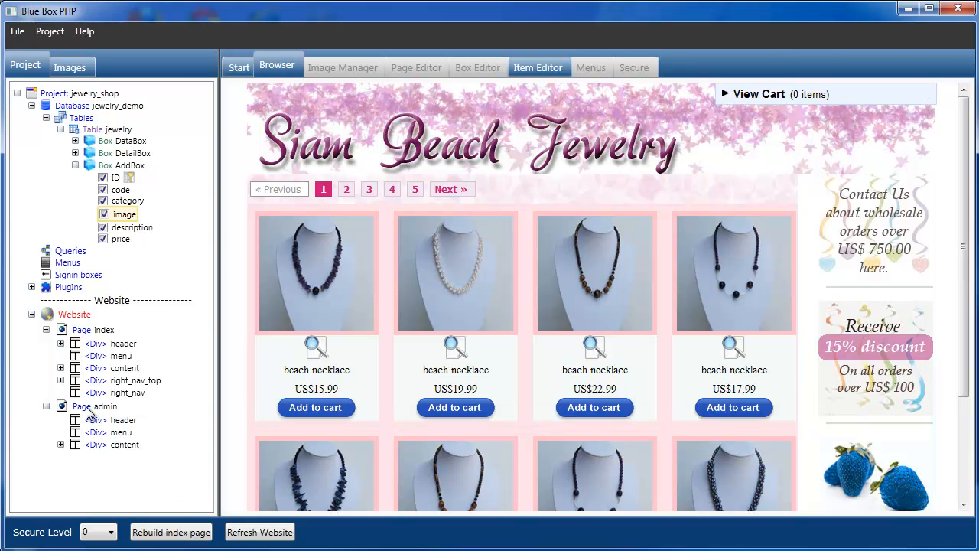
{"action": "left_click", "coordinate": [416, 68]}
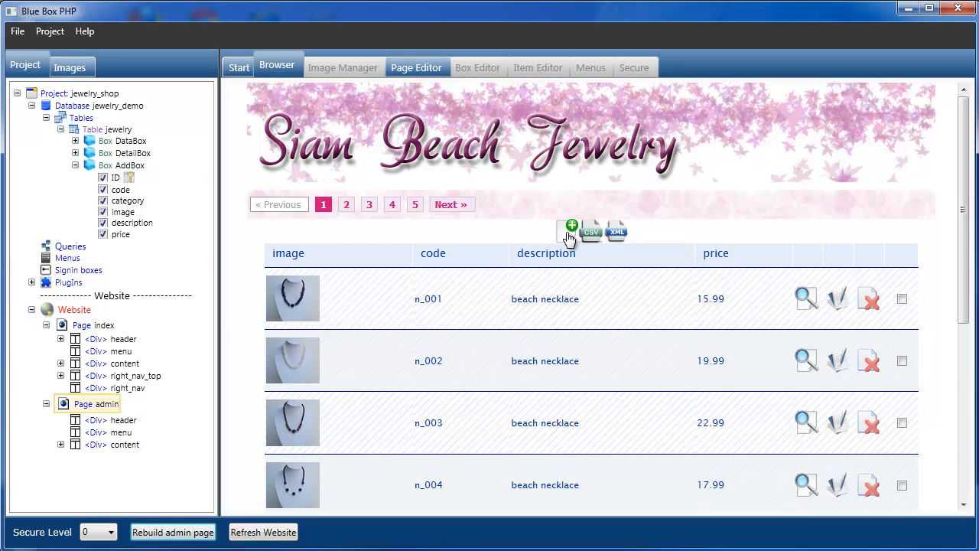
Edit the Test product on page 5, pick a new image file and resubmit it.
{"action": "left_click", "coordinate": [422, 205]}
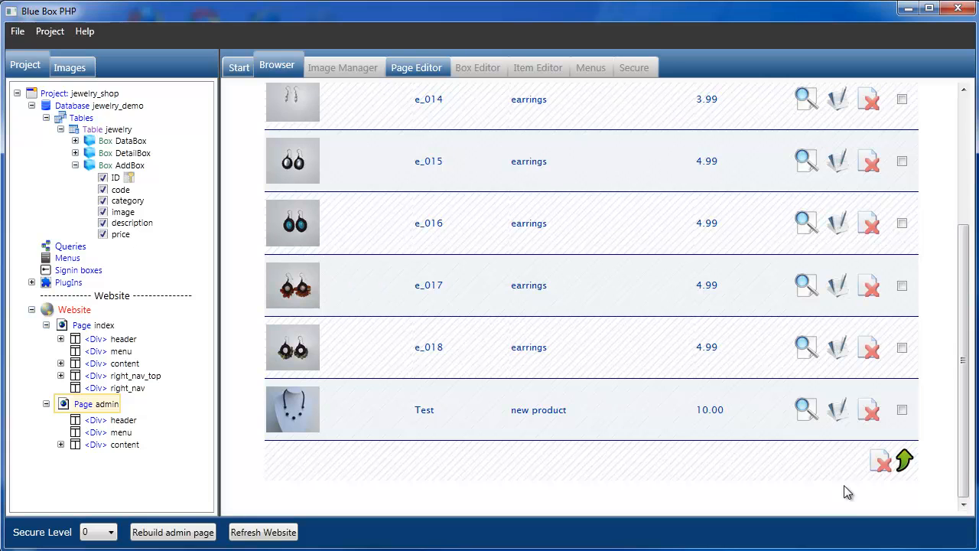
{"action": "left_click", "coordinate": [837, 409]}
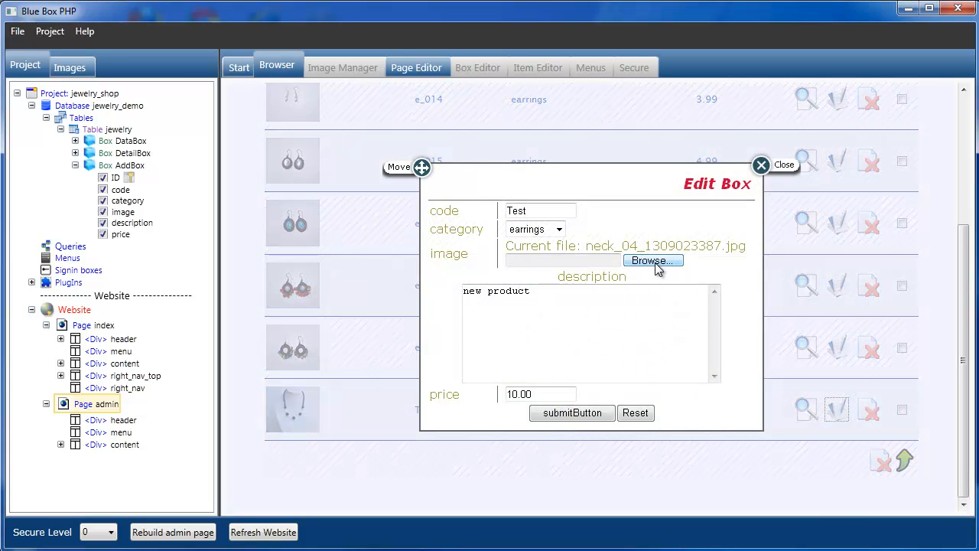
{"action": "left_click", "coordinate": [651, 260]}
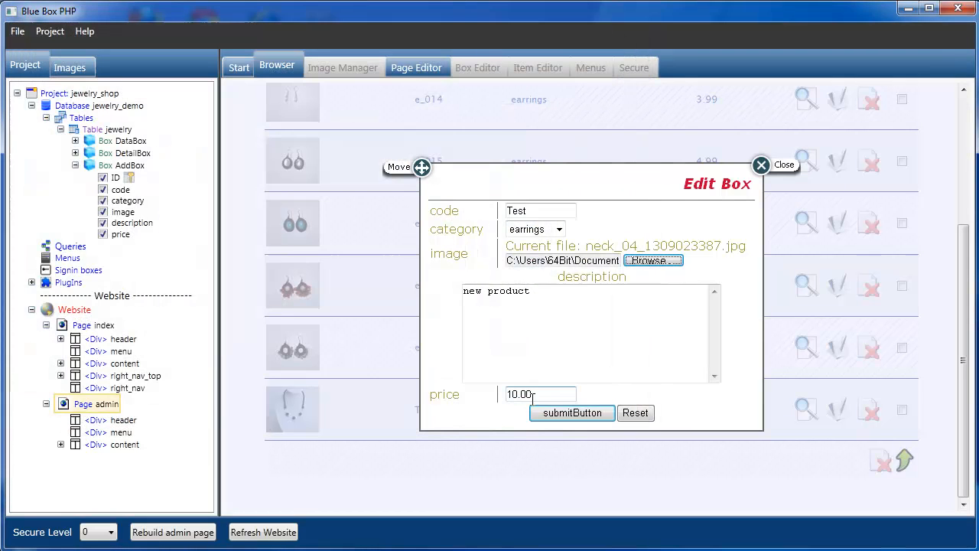
{"action": "left_click", "coordinate": [572, 413]}
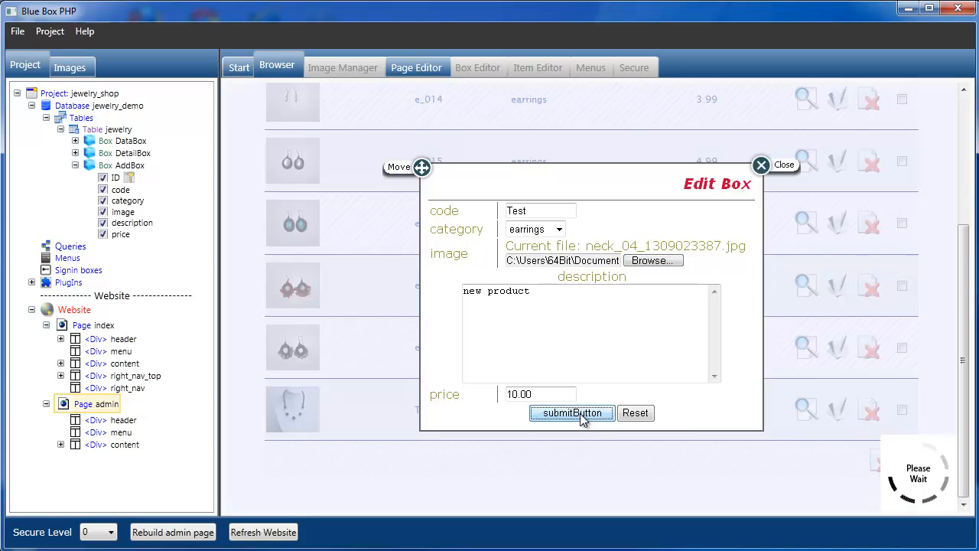
{"action": "left_click", "coordinate": [572, 413]}
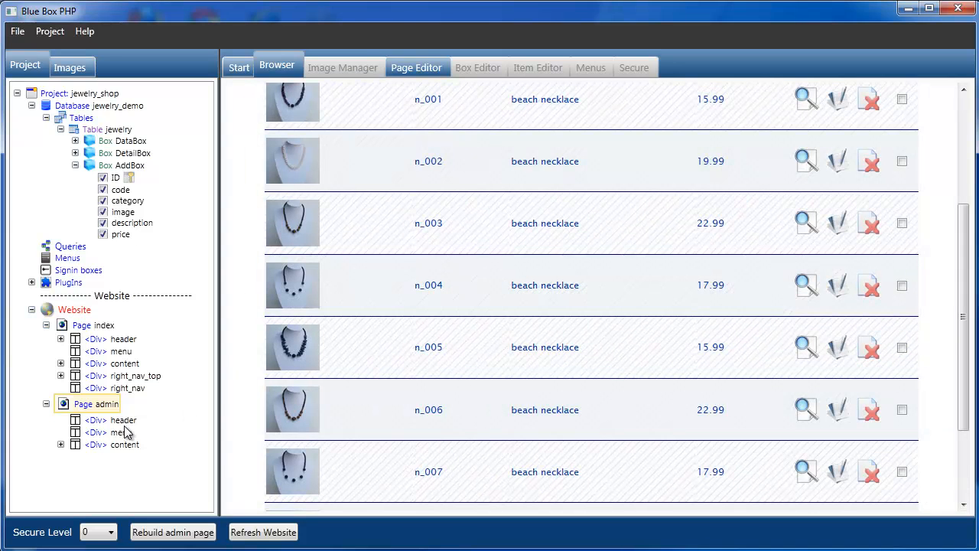
Return to page 5 of the listing to see the Test product's new image.
{"action": "scroll", "scroll_direction": "up", "scroll_amount": 3}
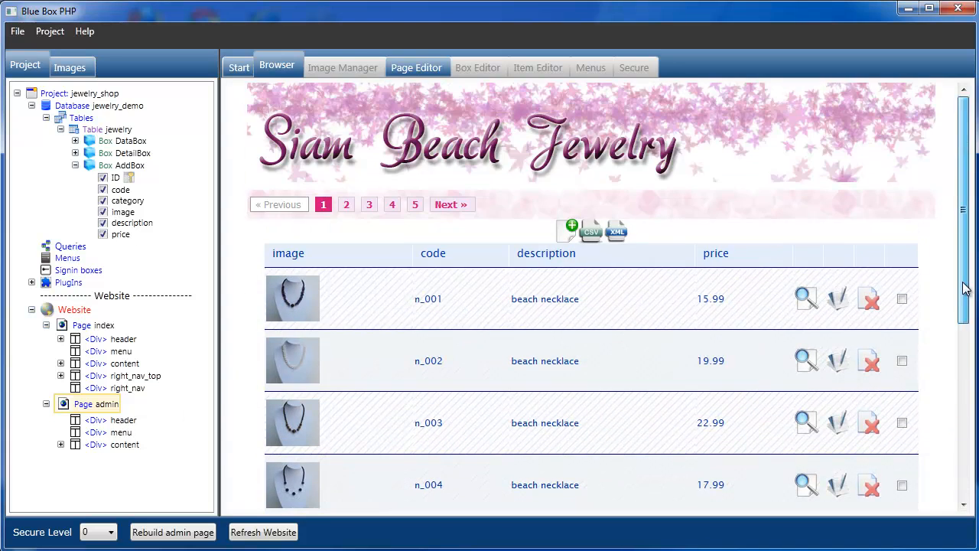
{"action": "left_click", "coordinate": [415, 205]}
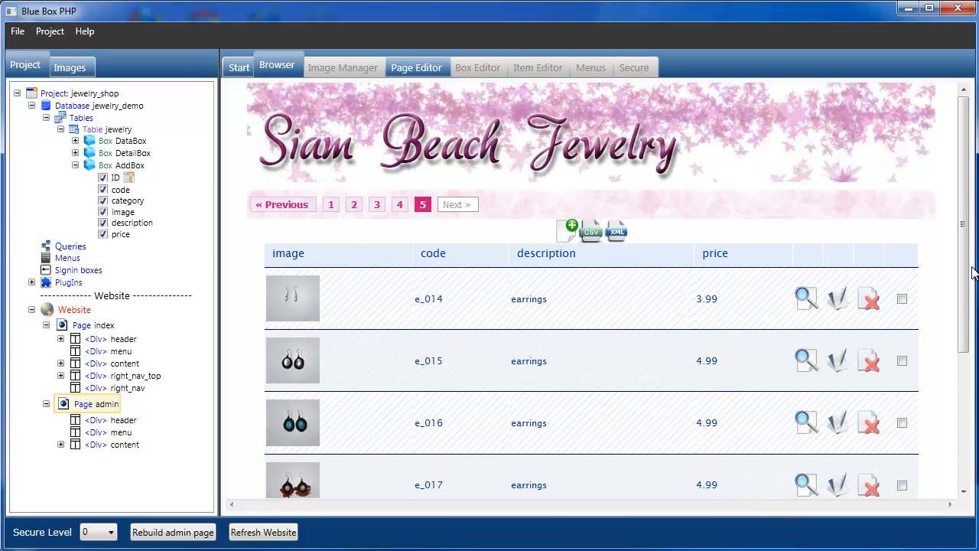
{"action": "scroll", "scroll_direction": "down", "scroll_amount": 3}
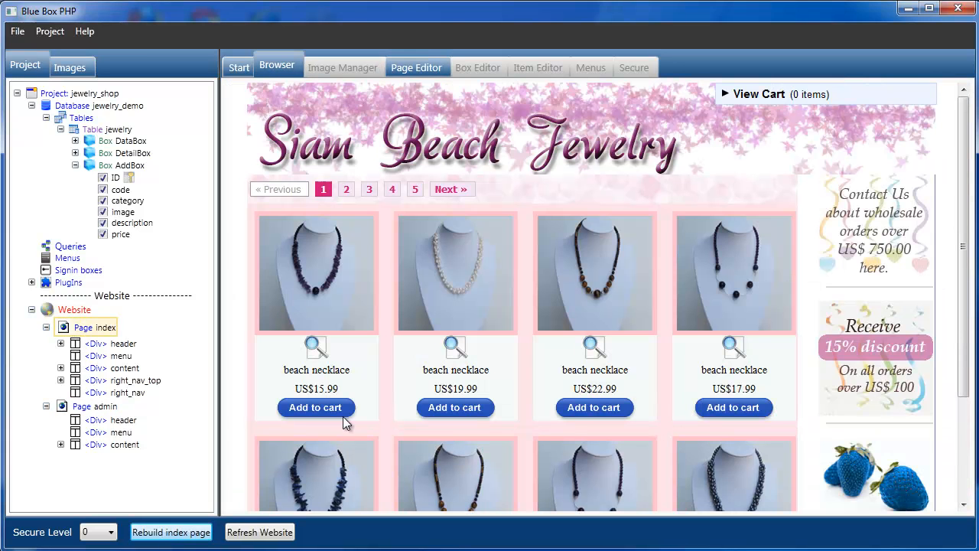
View the new product's detail popup on storefront page 5 showing the framed, copyrighted pearl necklace, then close it.
{"action": "left_click", "coordinate": [415, 190]}
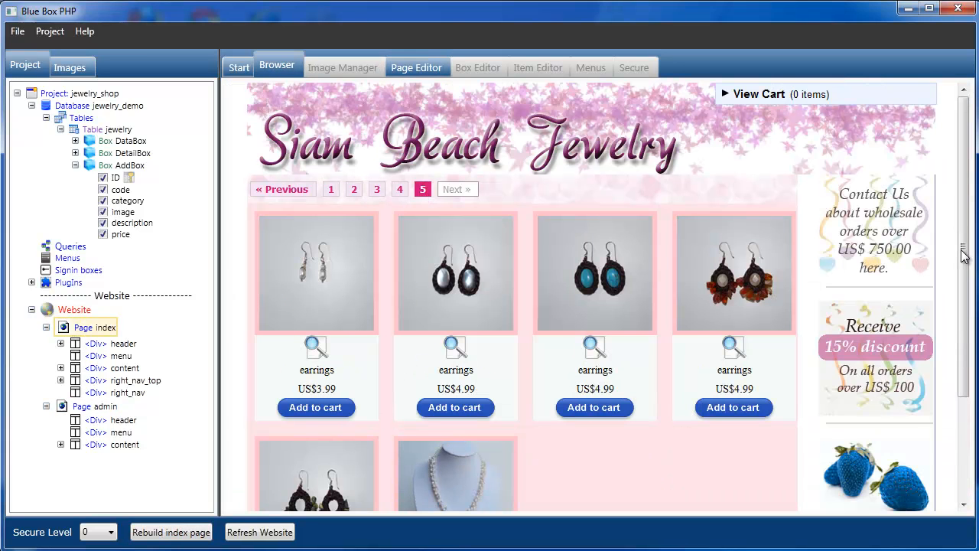
{"action": "scroll", "scroll_direction": "down", "scroll_amount": 3}
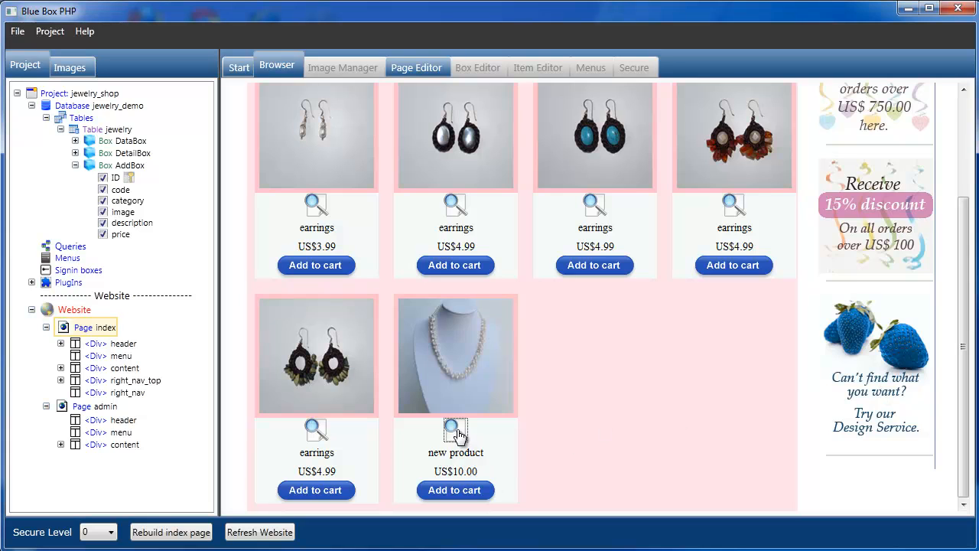
{"action": "left_click", "coordinate": [456, 428]}
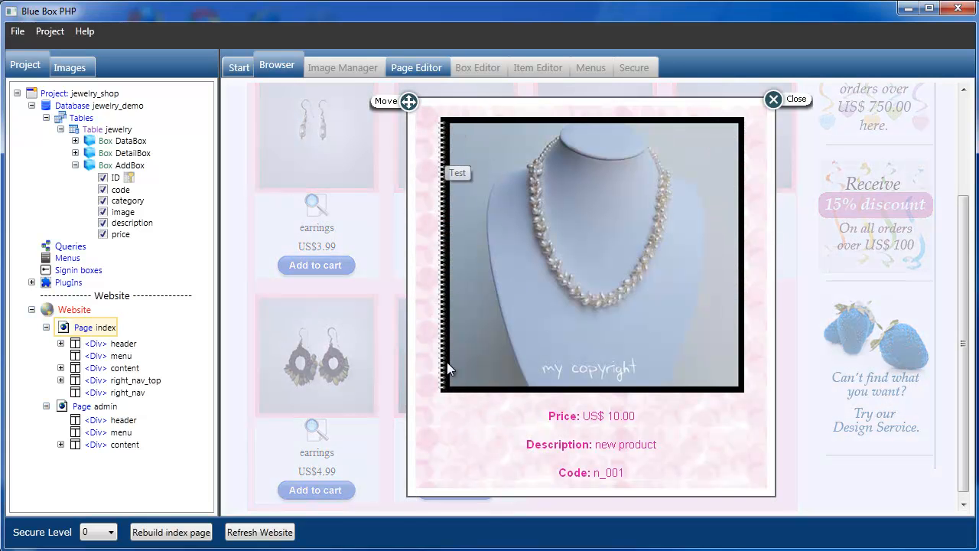
{"action": "mouse_move", "coordinate": [669, 345]}
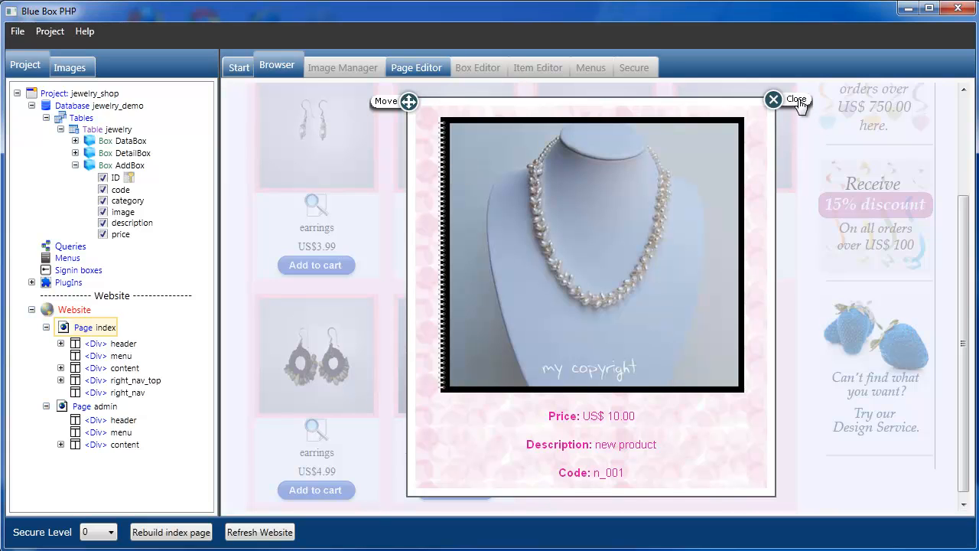
{"action": "left_click", "coordinate": [774, 100]}
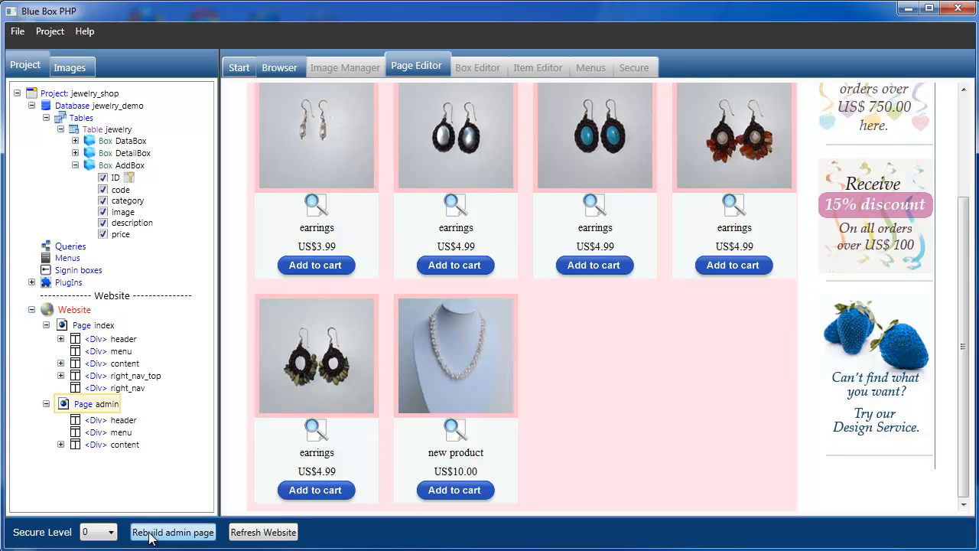
Rebuild the admin page and look over its necklace product table.
{"action": "left_click", "coordinate": [277, 67]}
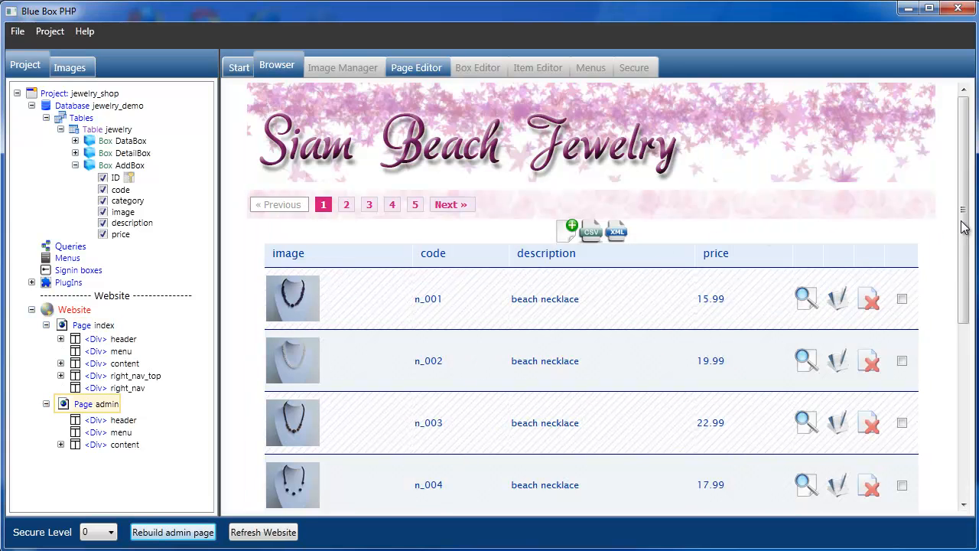
{"action": "scroll", "scroll_direction": "down", "scroll_amount": 3}
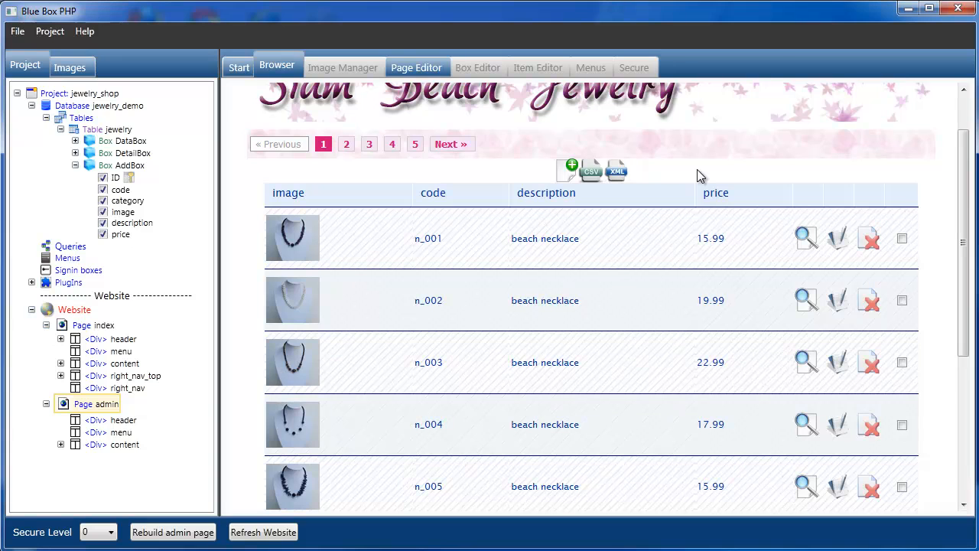